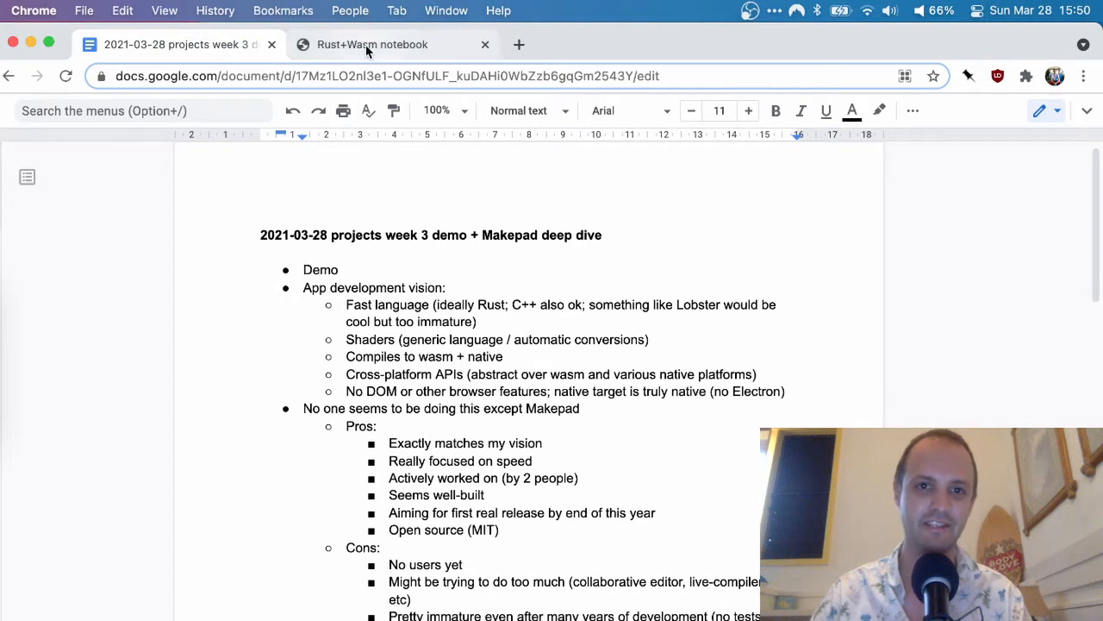
Show the Rust+Wasm notebook and look through its shader-compiling code cell
{"action": "left_click", "coordinate": [373, 45]}
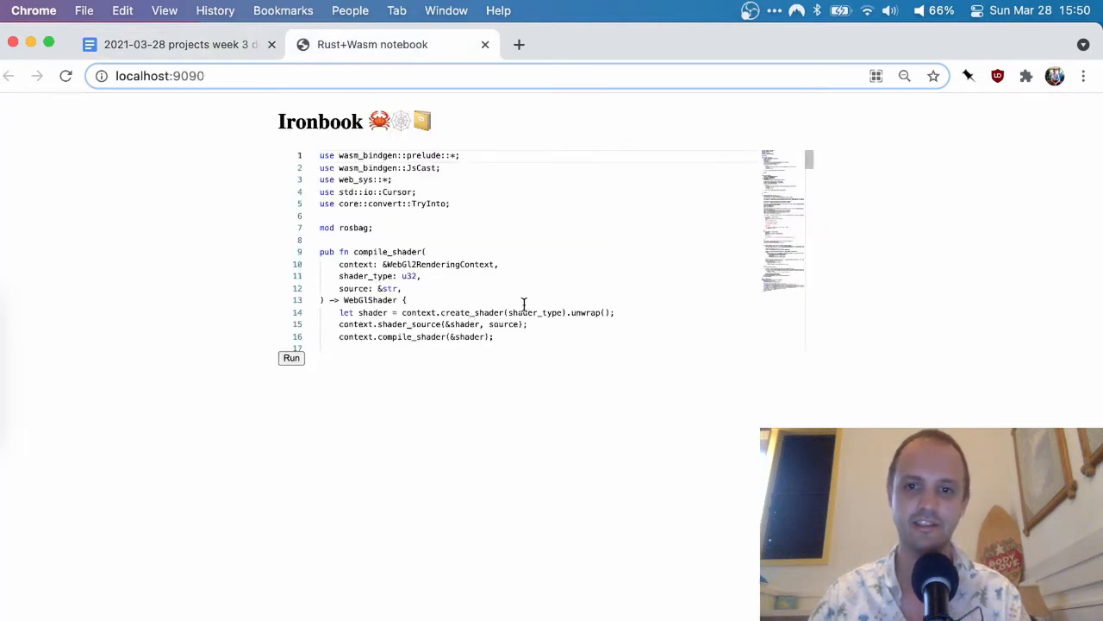
{"action": "mouse_move", "coordinate": [217, 314]}
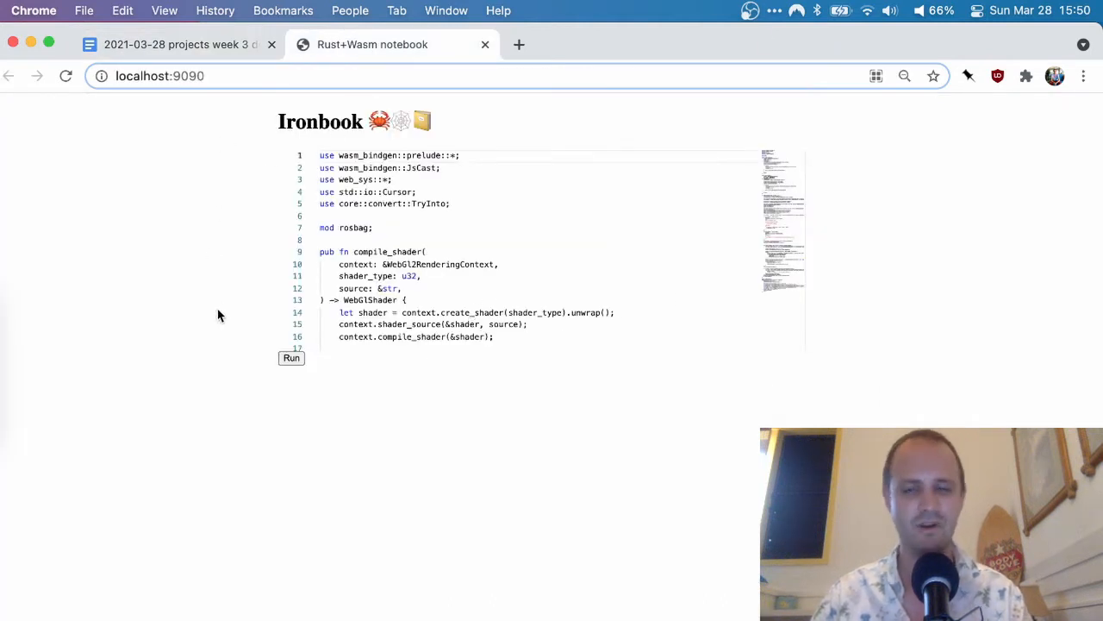
{"action": "mouse_move", "coordinate": [244, 355]}
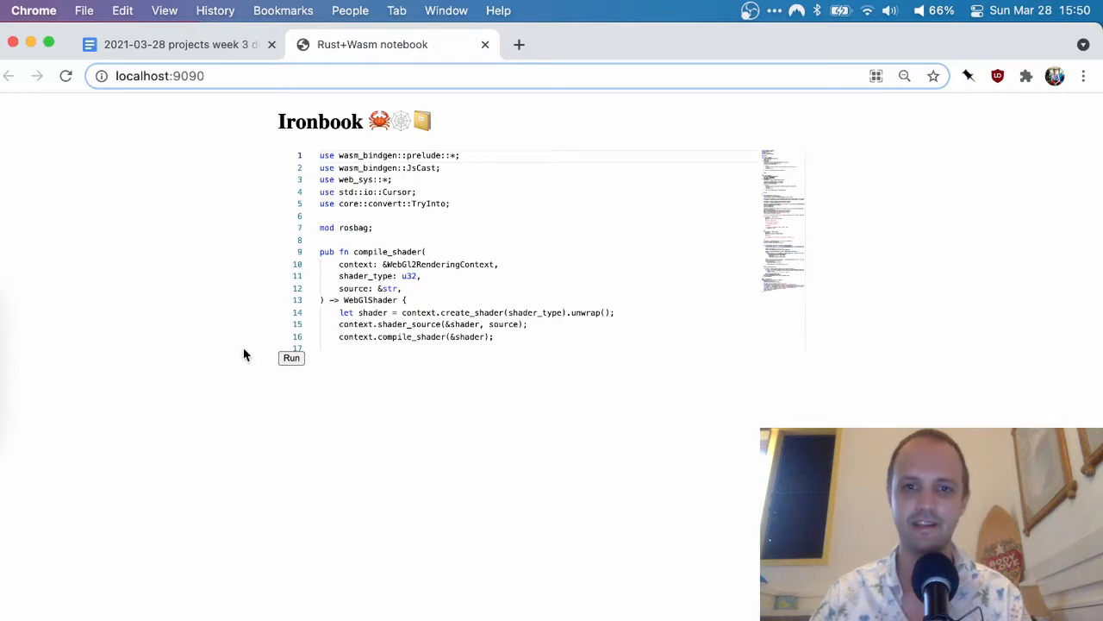
{"action": "scroll", "scroll_direction": "down", "scroll_amount": 3}
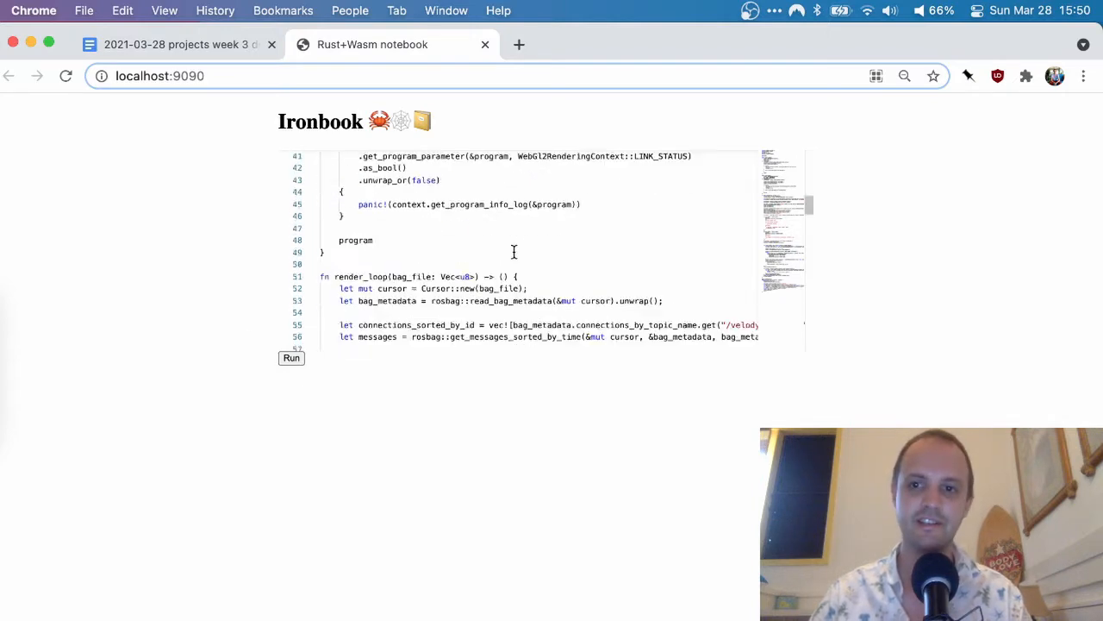
{"action": "scroll", "scroll_direction": "up", "scroll_amount": 3}
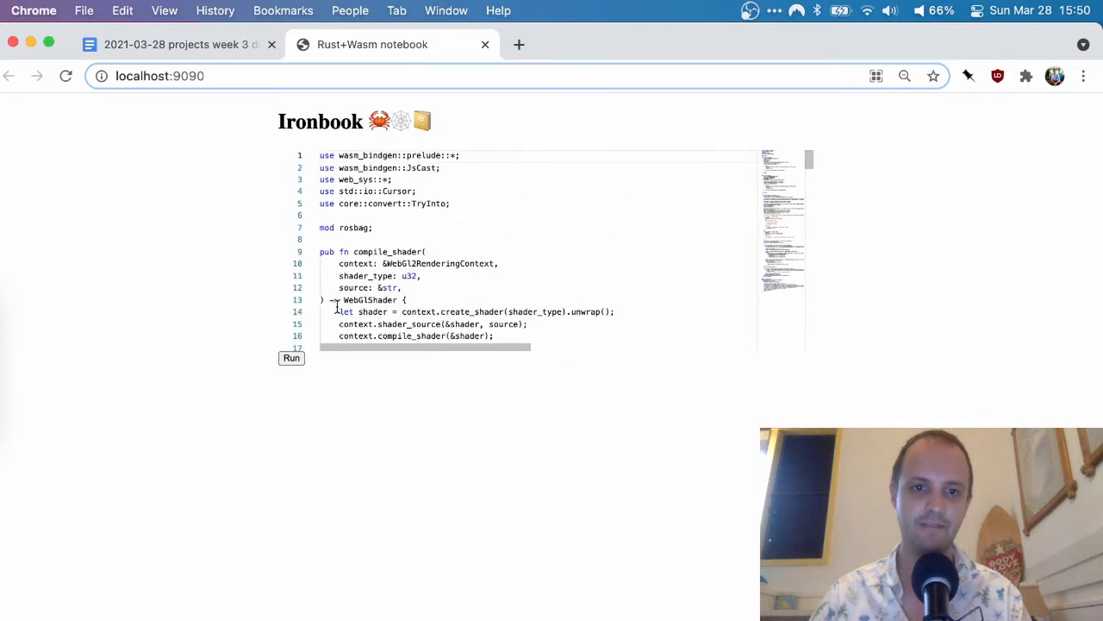
Run the Rust cell so it compiles to Wasm, then review the build log and rendered point-cloud tunnel
{"action": "left_click", "coordinate": [291, 357]}
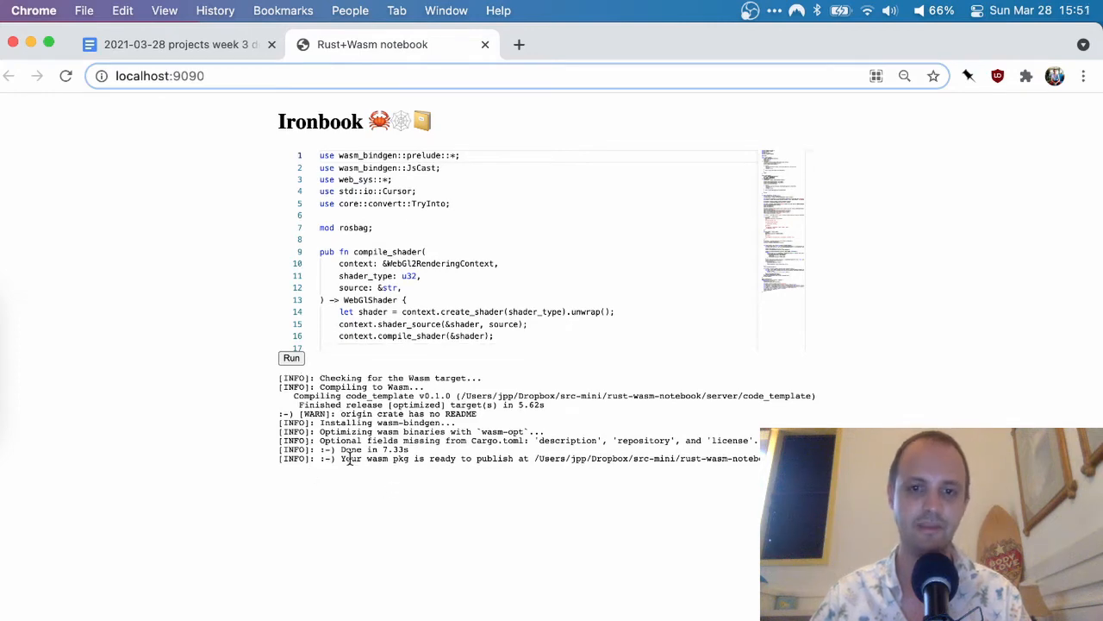
{"action": "scroll", "scroll_direction": "down", "scroll_amount": 3}
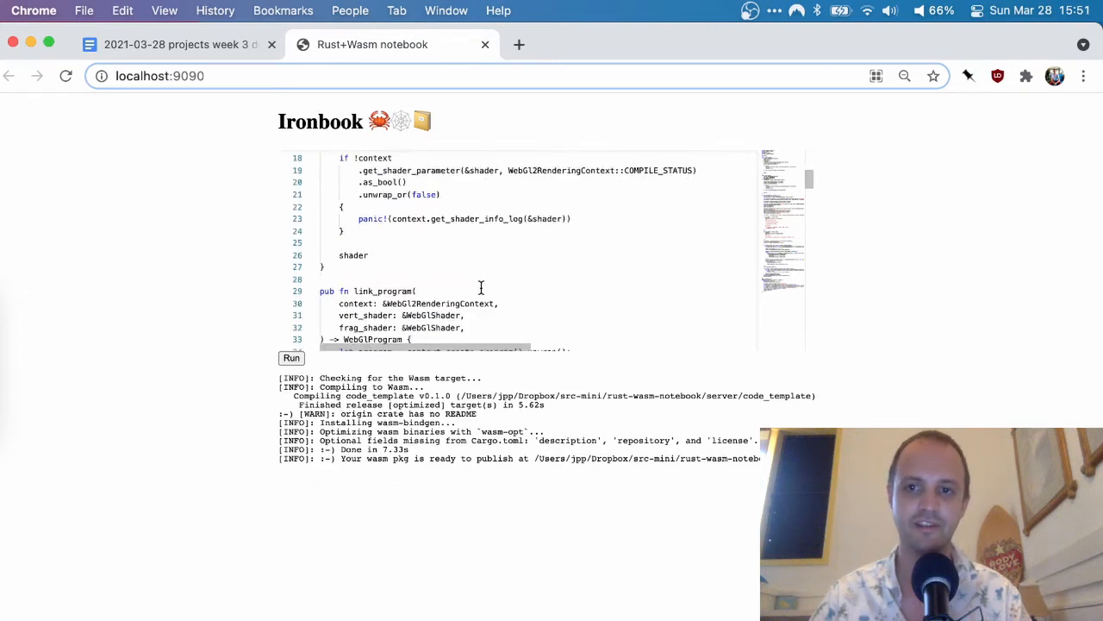
{"action": "scroll", "scroll_direction": "down", "scroll_amount": 3}
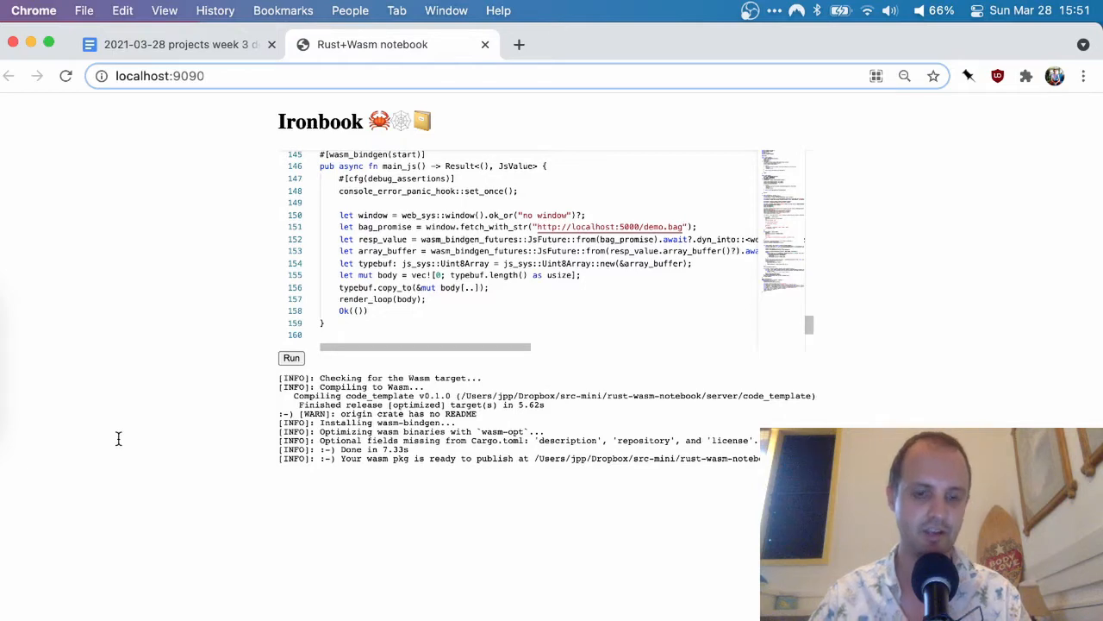
{"action": "scroll", "scroll_direction": "down", "scroll_amount": 3}
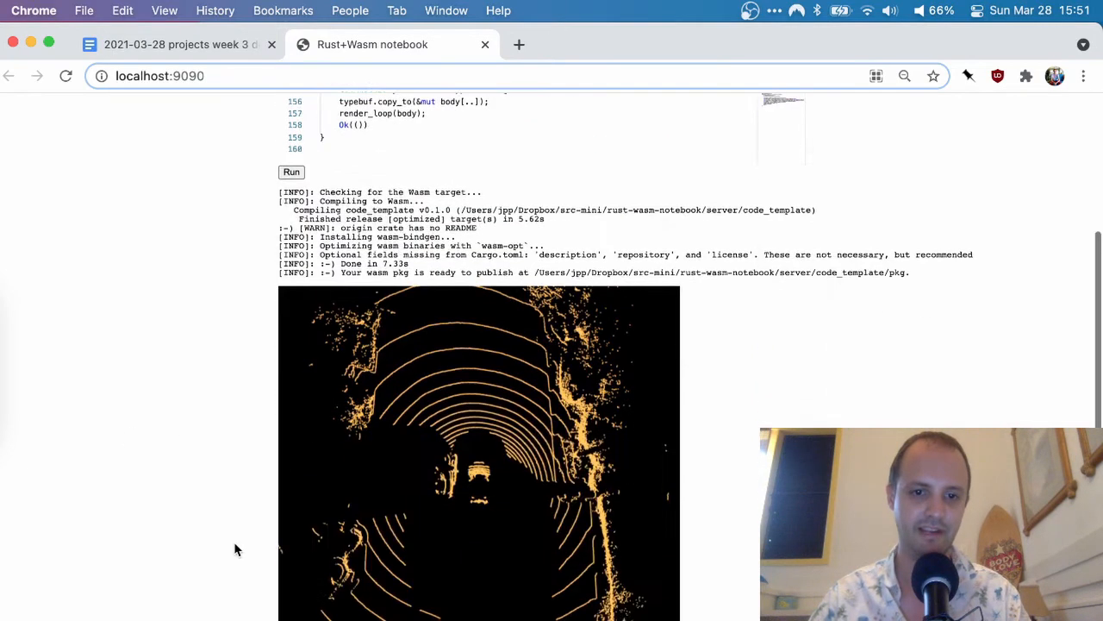
{"action": "scroll", "scroll_direction": "up", "scroll_amount": 3}
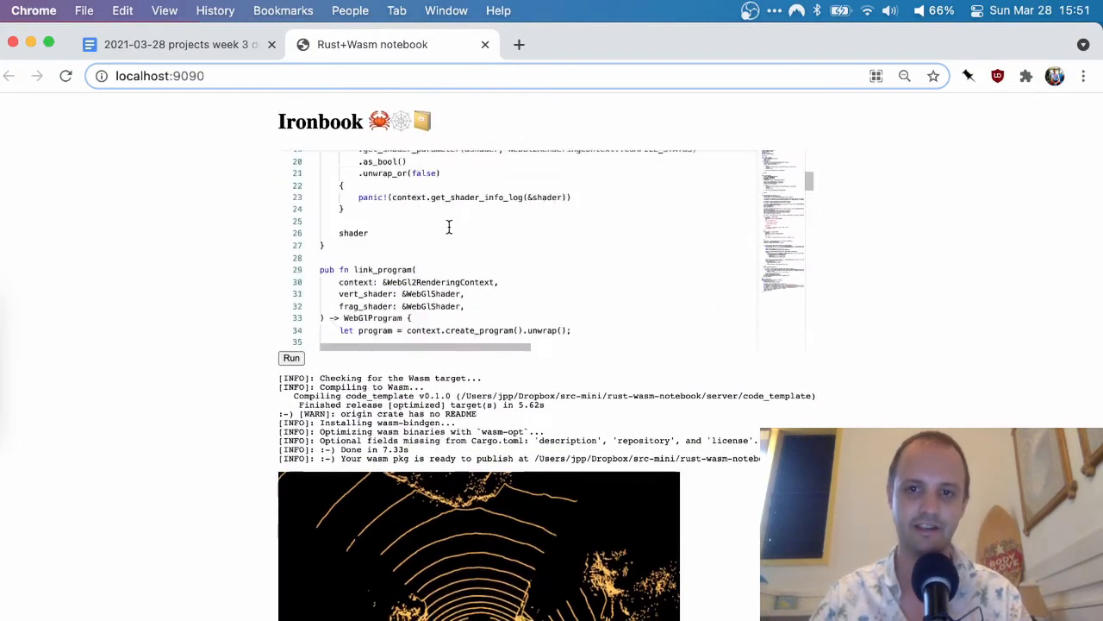
{"action": "scroll", "scroll_direction": "down", "scroll_amount": 3}
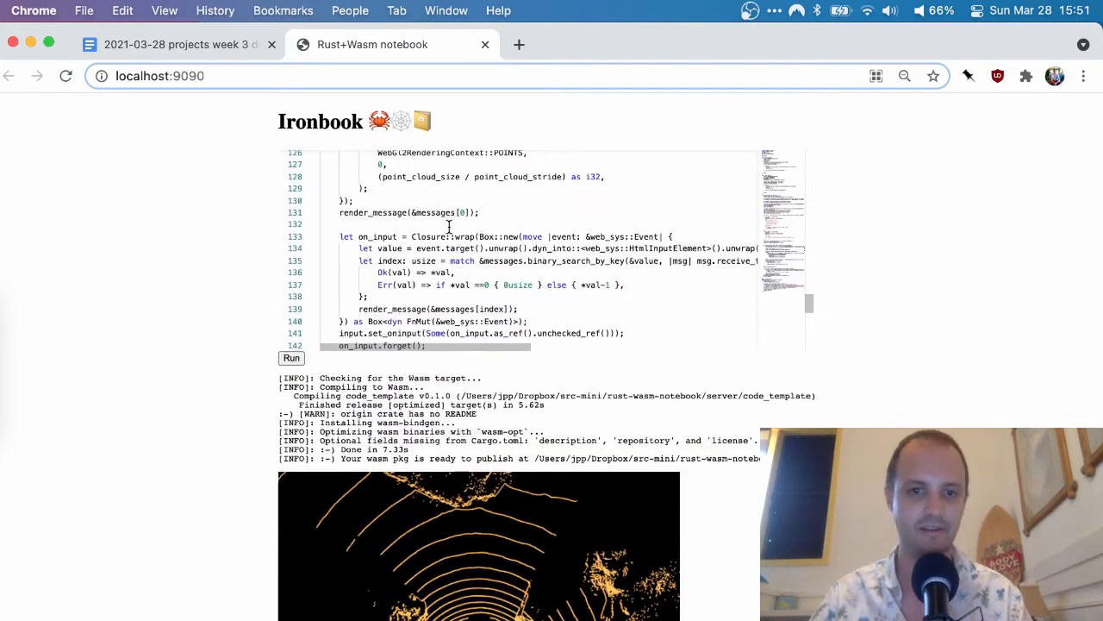
{"action": "scroll", "scroll_direction": "down", "scroll_amount": 3}
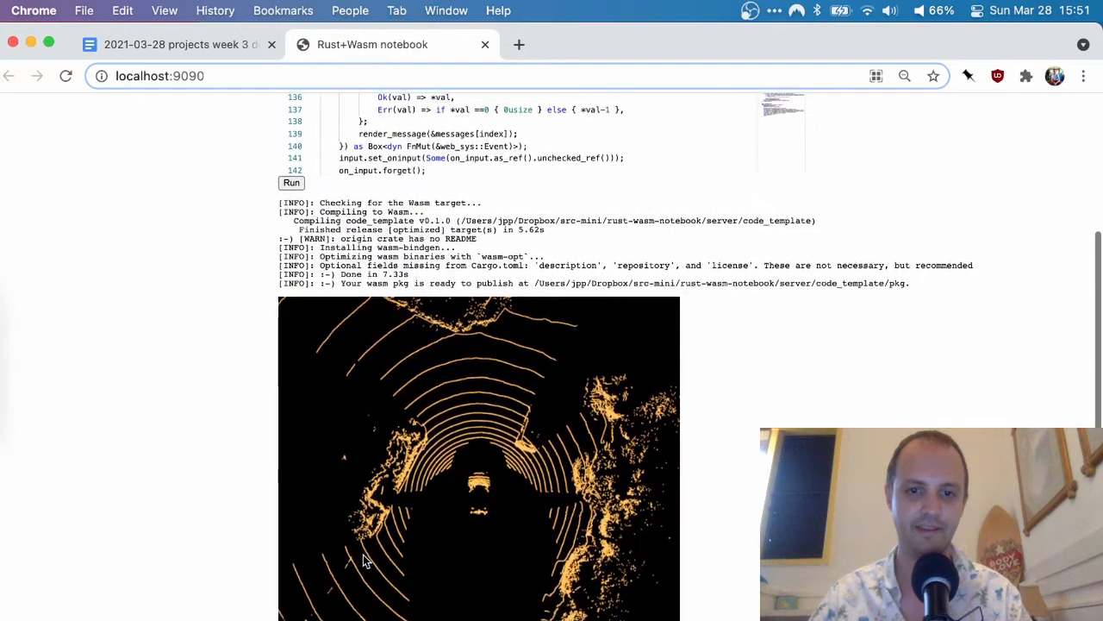
{"action": "scroll", "scroll_direction": "up", "scroll_amount": 3}
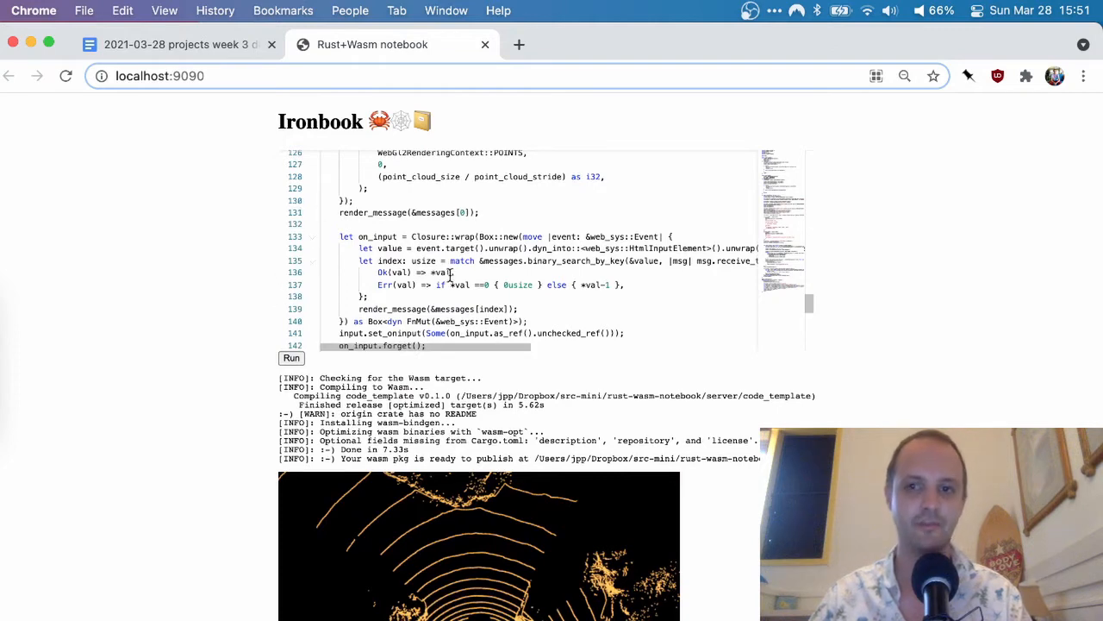
{"action": "scroll", "scroll_direction": "up", "scroll_amount": 3}
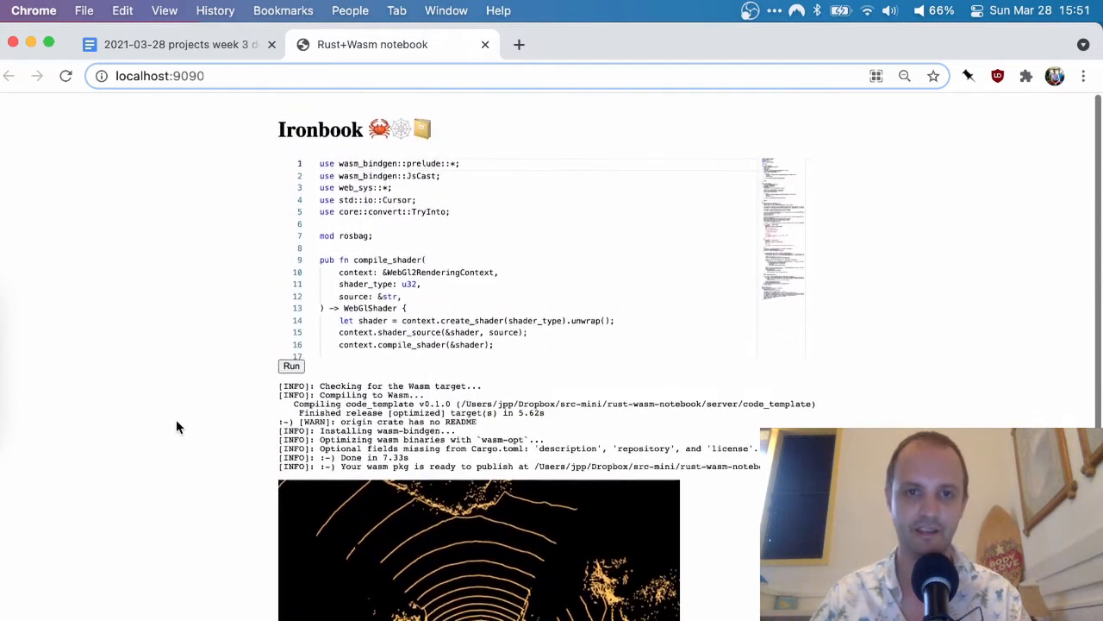
{"action": "scroll", "scroll_direction": "up", "scroll_amount": 3}
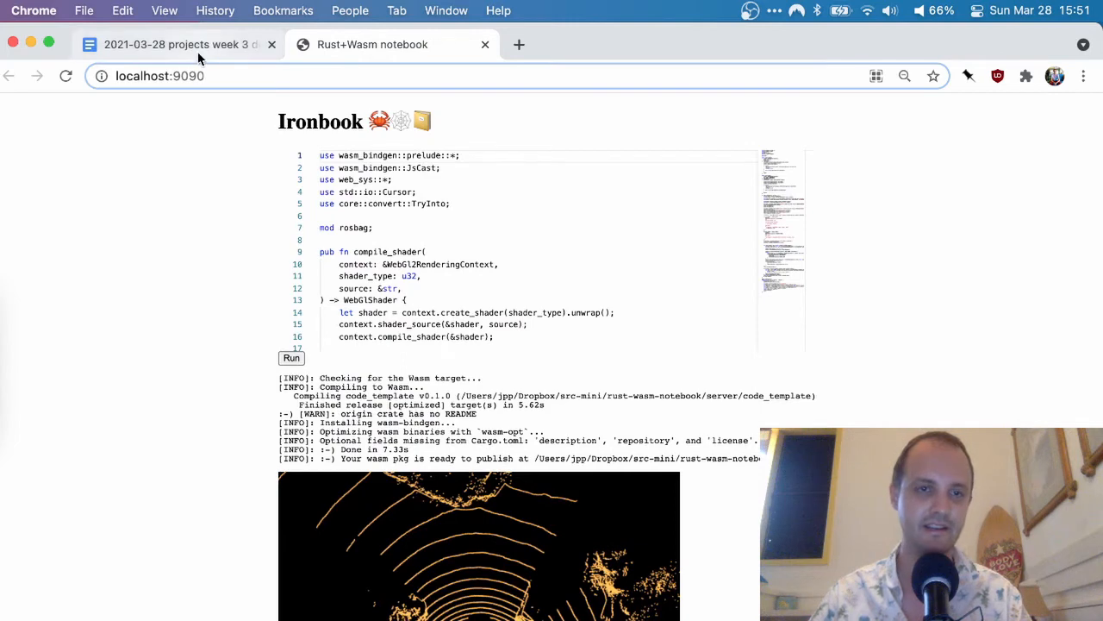
Return to the outline document and highlight the App development vision bullets, glancing at the notebook once
{"action": "left_click", "coordinate": [172, 44]}
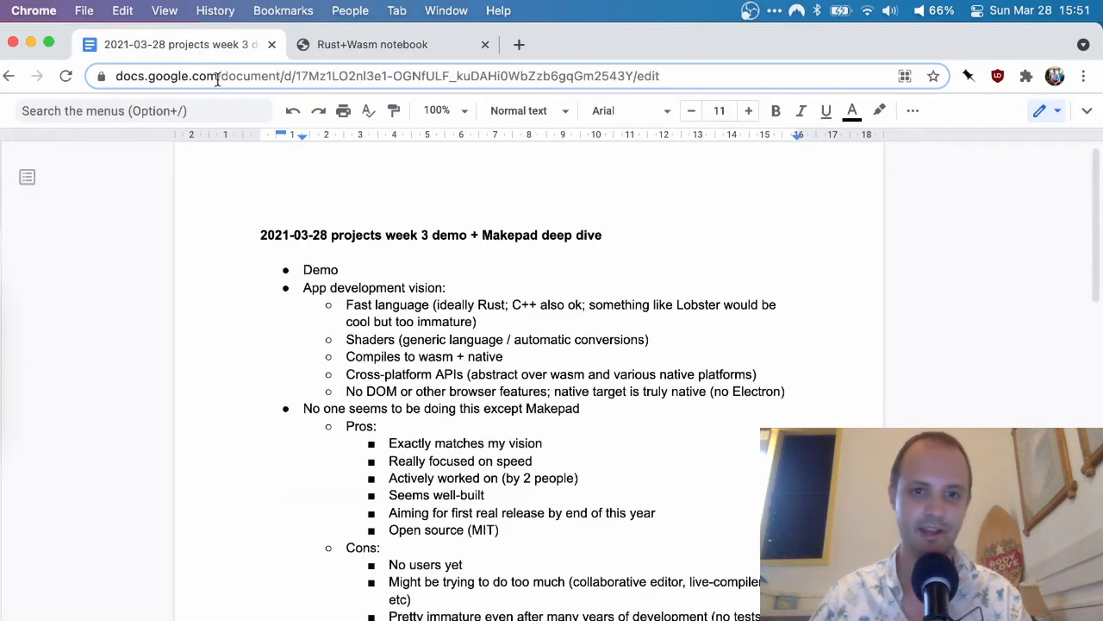
{"action": "scroll", "scroll_direction": "up", "scroll_amount": 3}
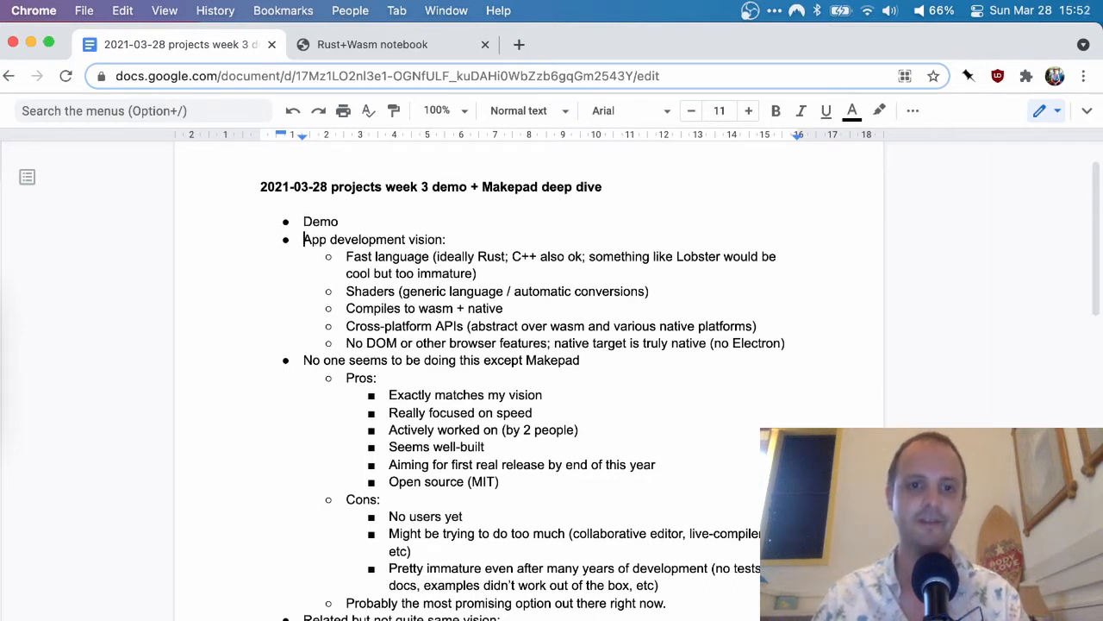
{"action": "left_click_drag", "start_coordinate": [304, 238], "coordinate": [787, 343]}
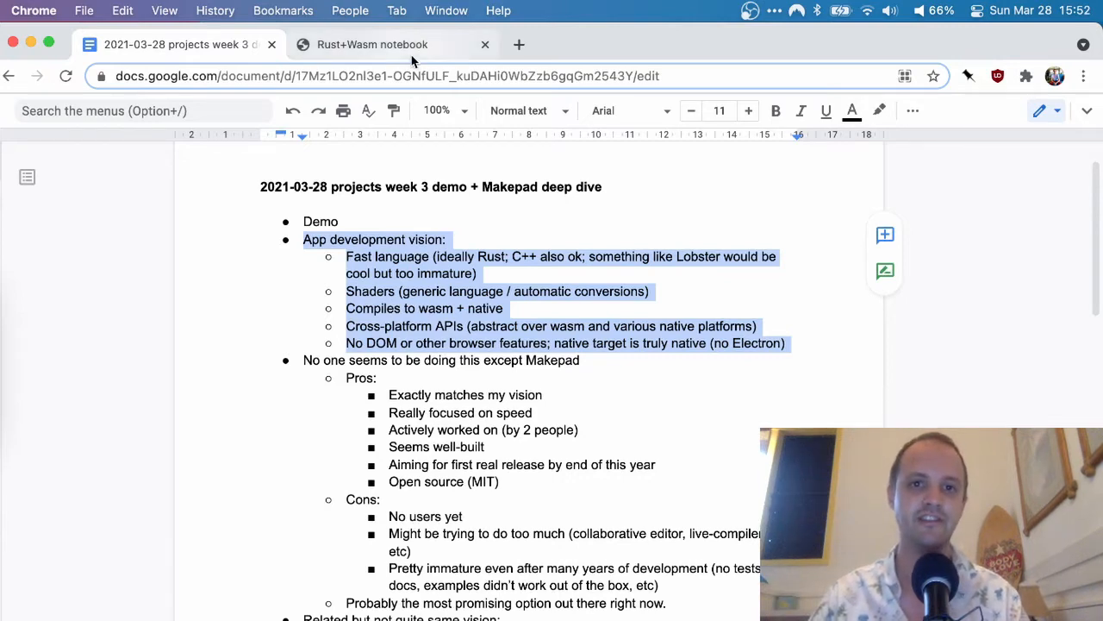
{"action": "left_click", "coordinate": [372, 45]}
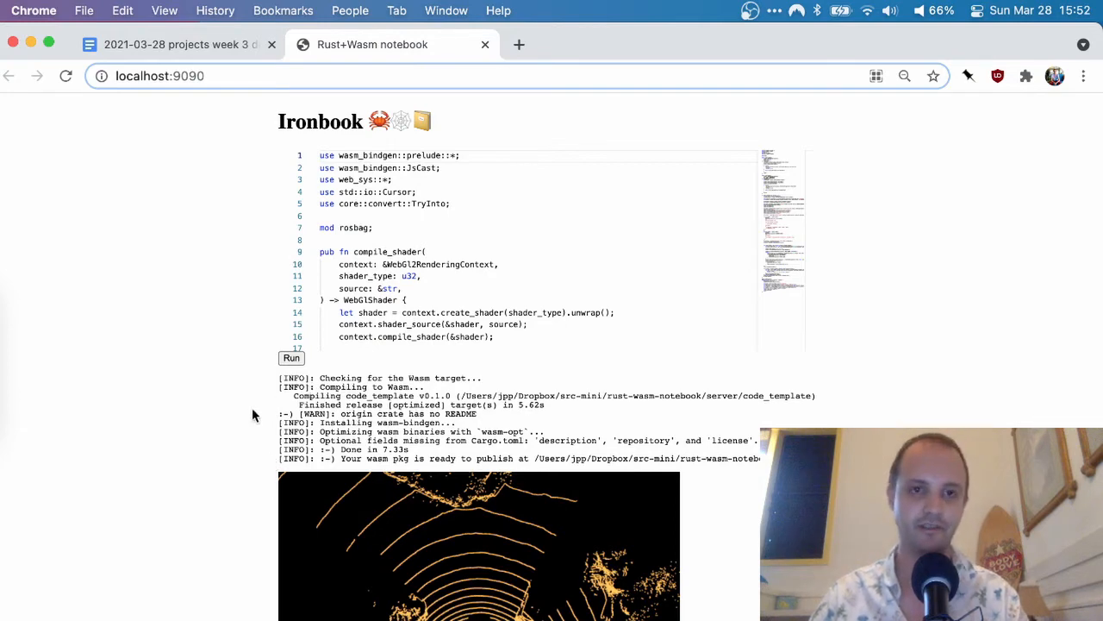
{"action": "left_click", "coordinate": [176, 45]}
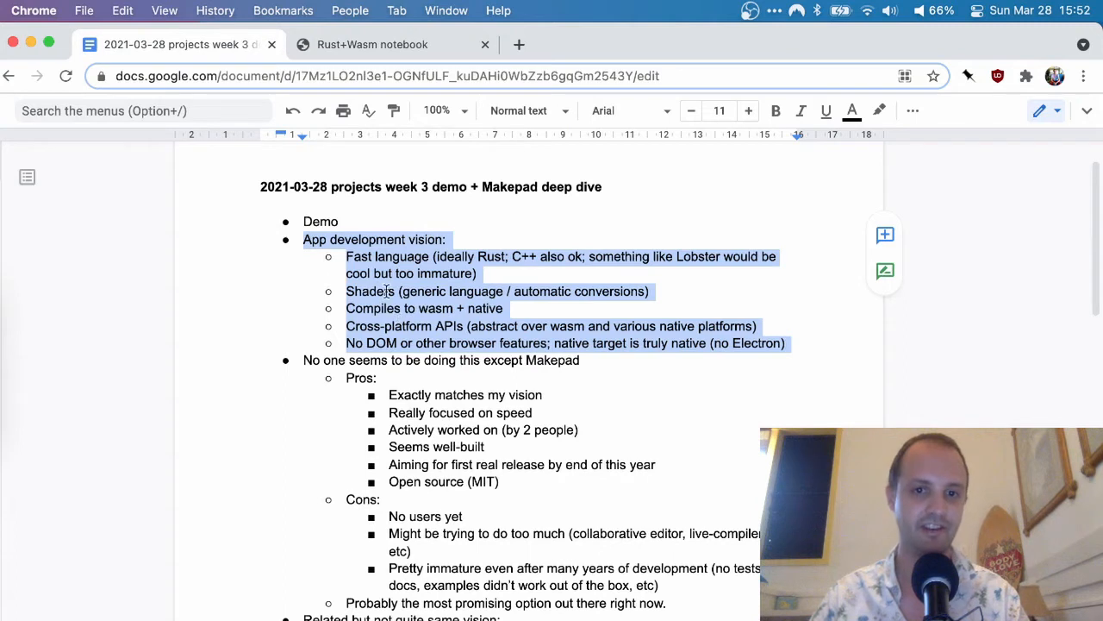
{"action": "mouse_move", "coordinate": [821, 338]}
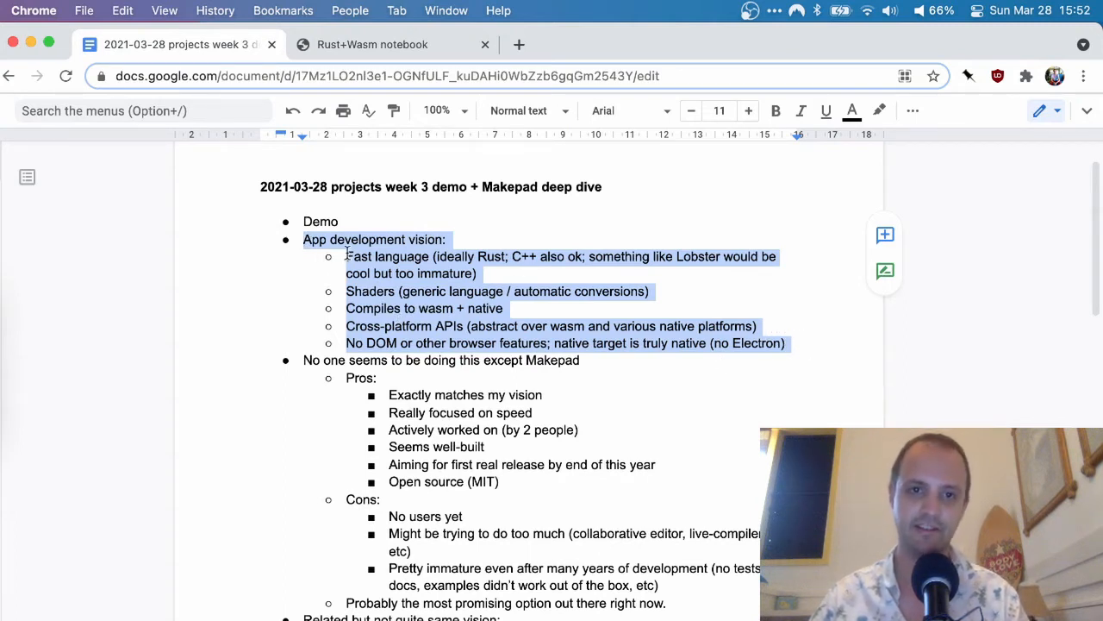
{"action": "left_click", "coordinate": [510, 256]}
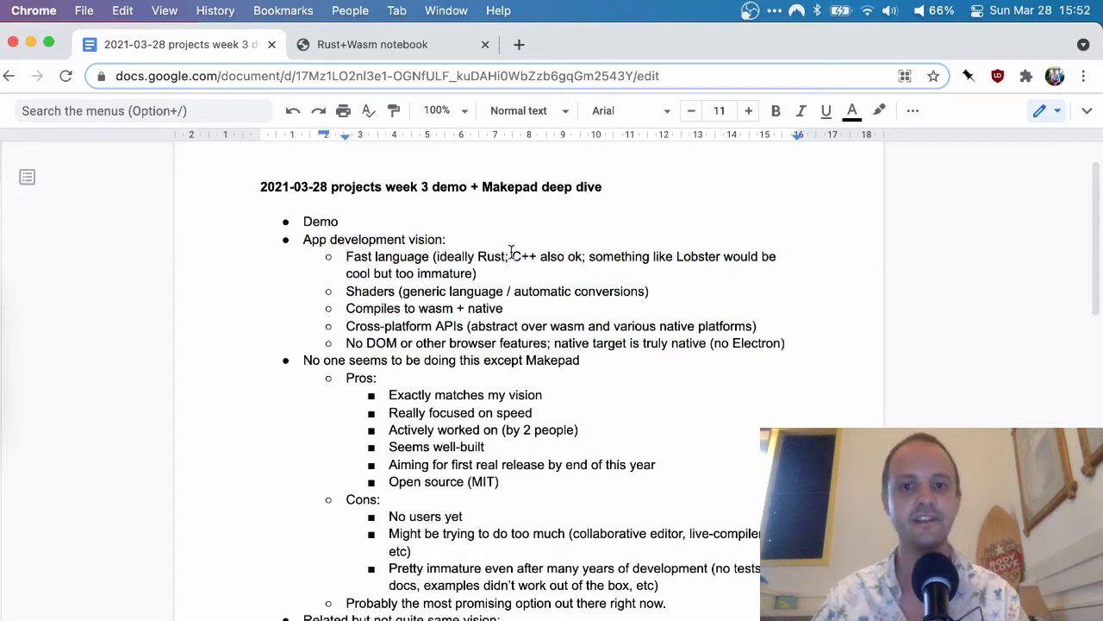
{"action": "double_click", "coordinate": [493, 255]}
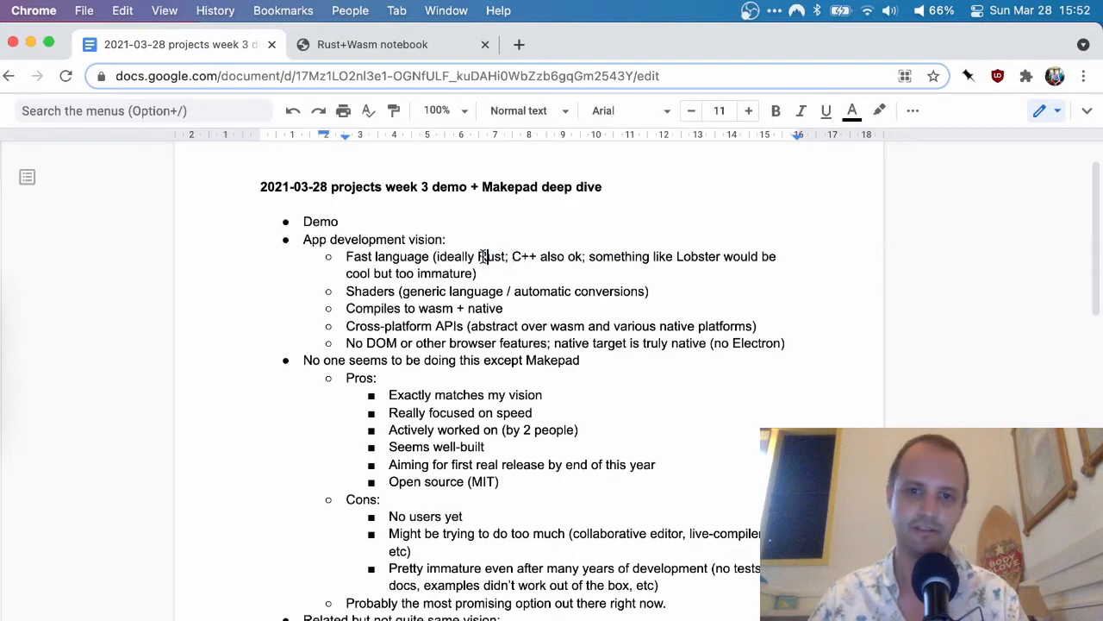
{"action": "double_click", "coordinate": [524, 255]}
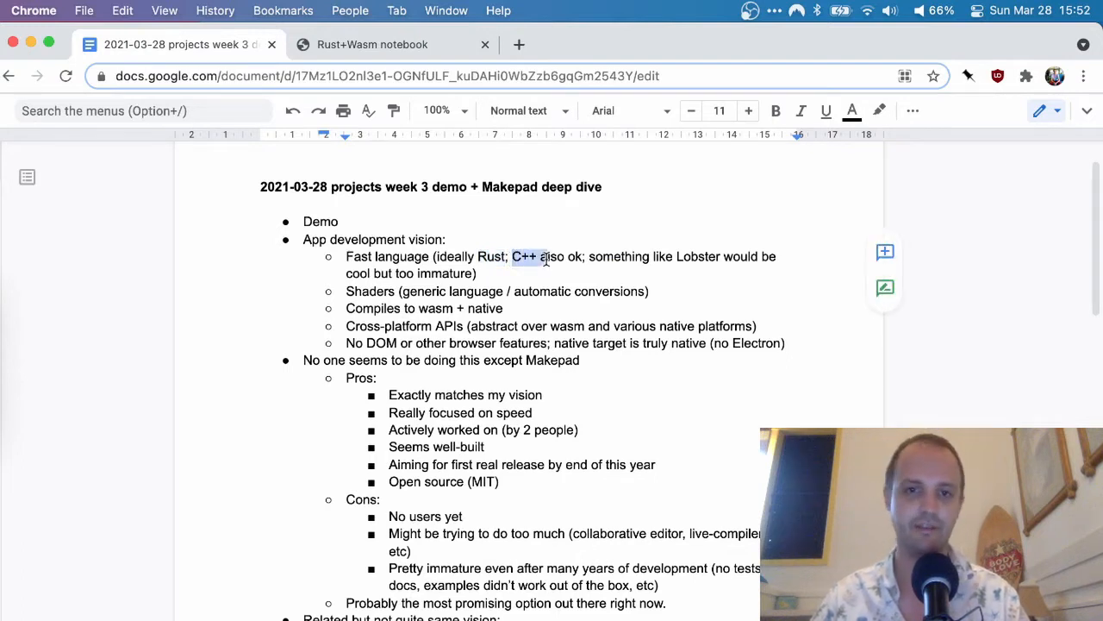
{"action": "double_click", "coordinate": [698, 255]}
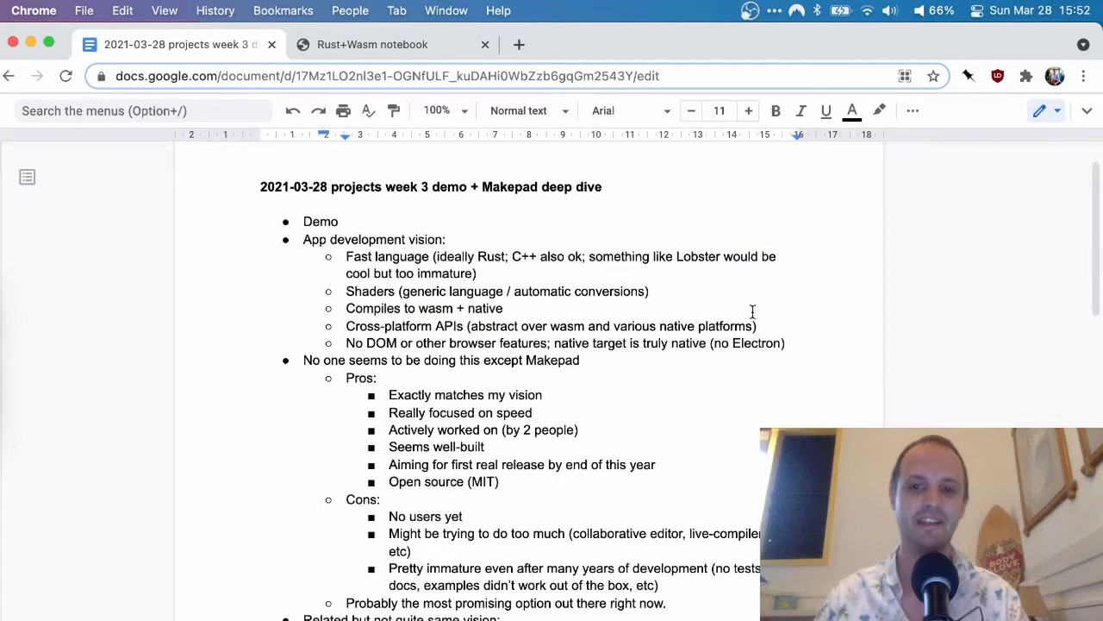
{"action": "mouse_move", "coordinate": [489, 245]}
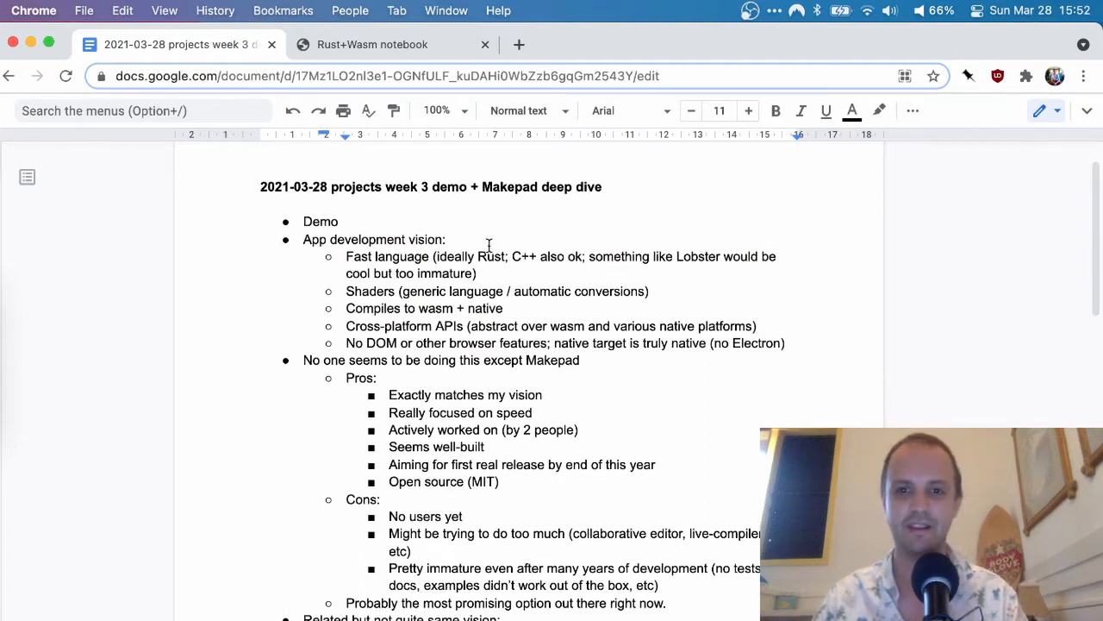
{"action": "mouse_move", "coordinate": [689, 250]}
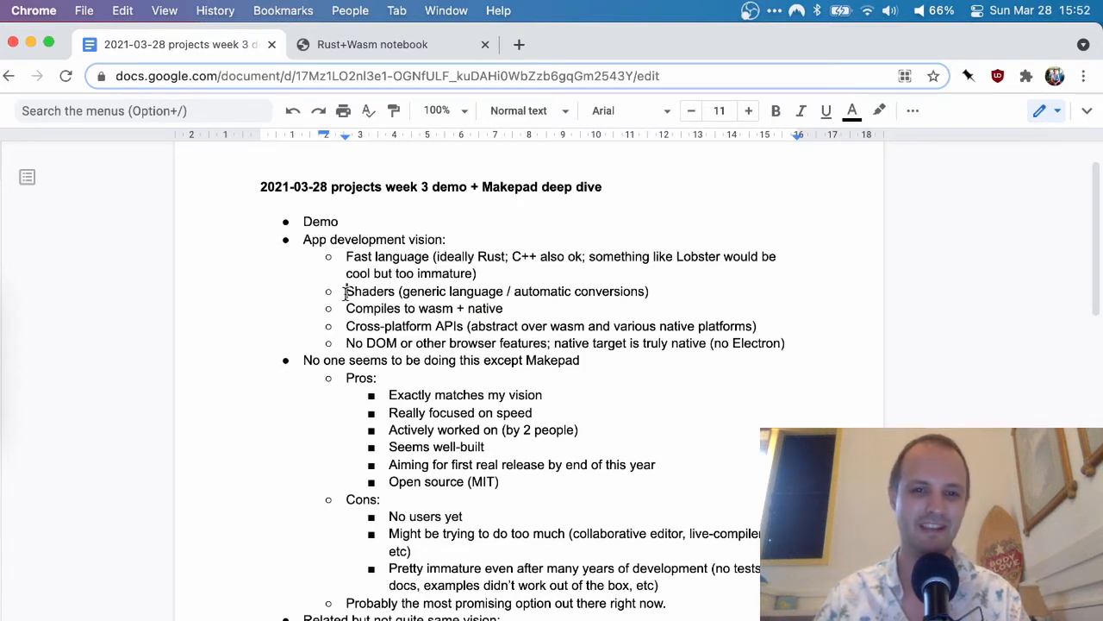
{"action": "scroll", "scroll_direction": "up", "scroll_amount": 3}
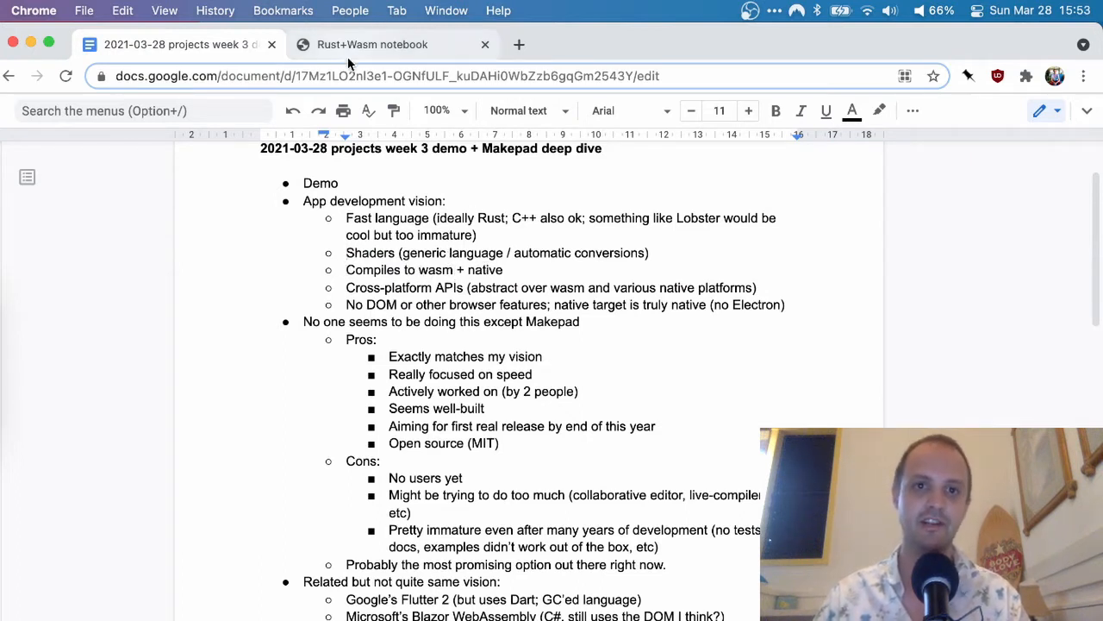
Bring the Rust+Wasm notebook with its build log and rendered output back on screen
{"action": "left_click", "coordinate": [372, 45]}
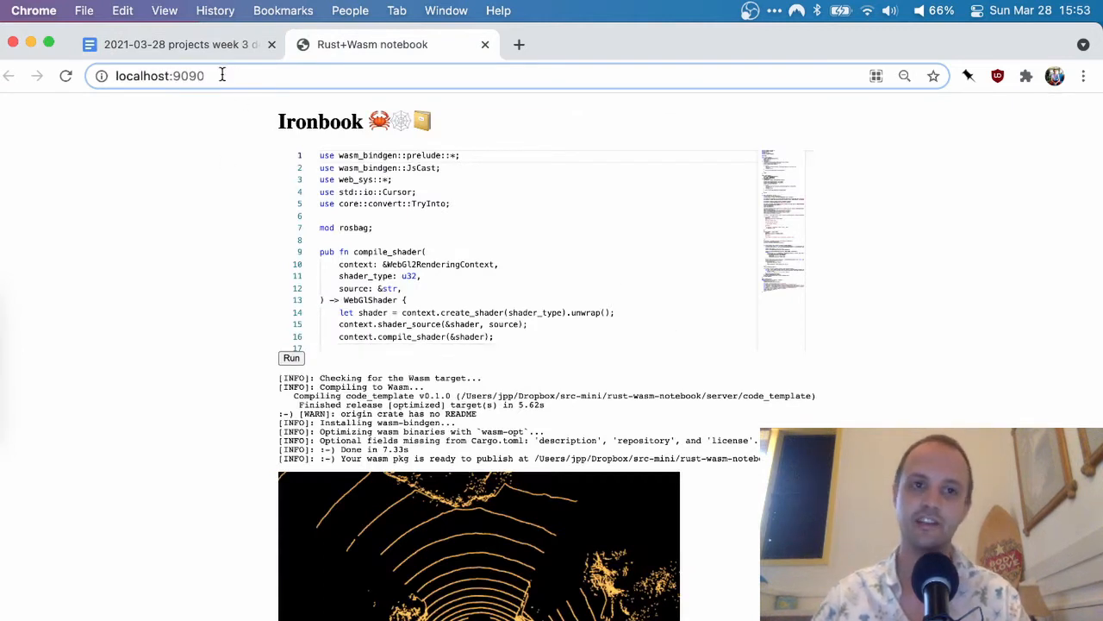
{"action": "mouse_move", "coordinate": [221, 155]}
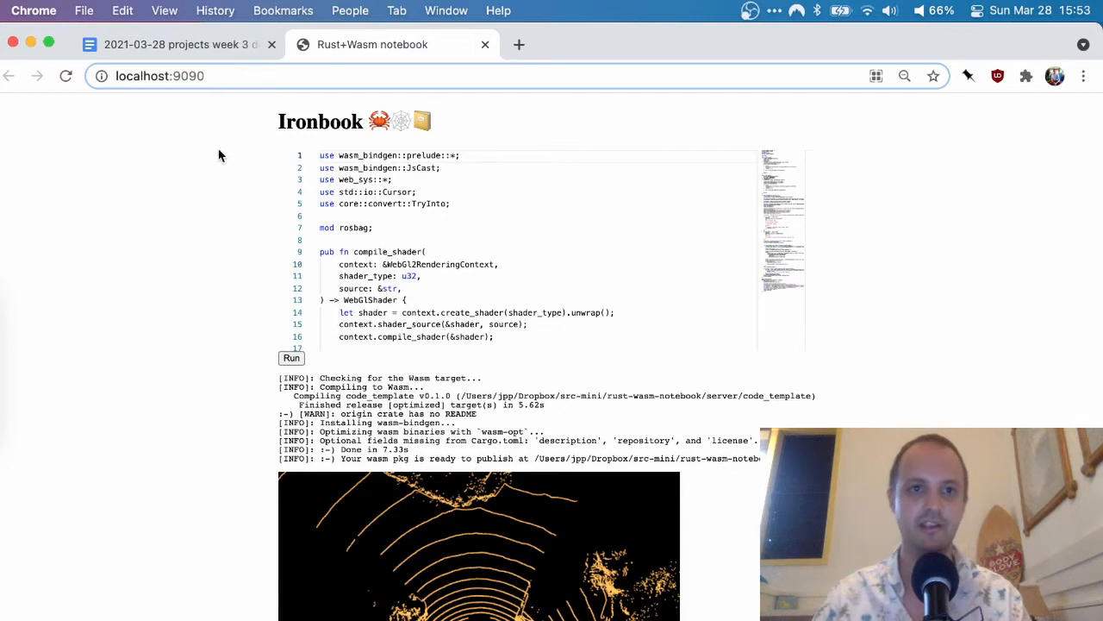
{"action": "mouse_move", "coordinate": [364, 118]}
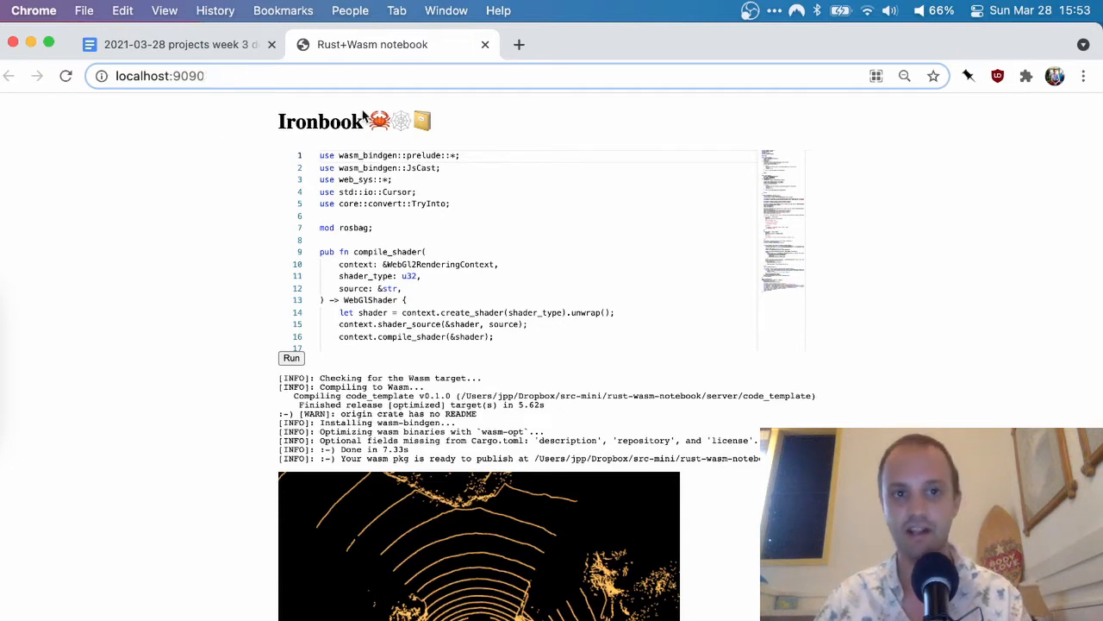
{"action": "mouse_move", "coordinate": [249, 143]}
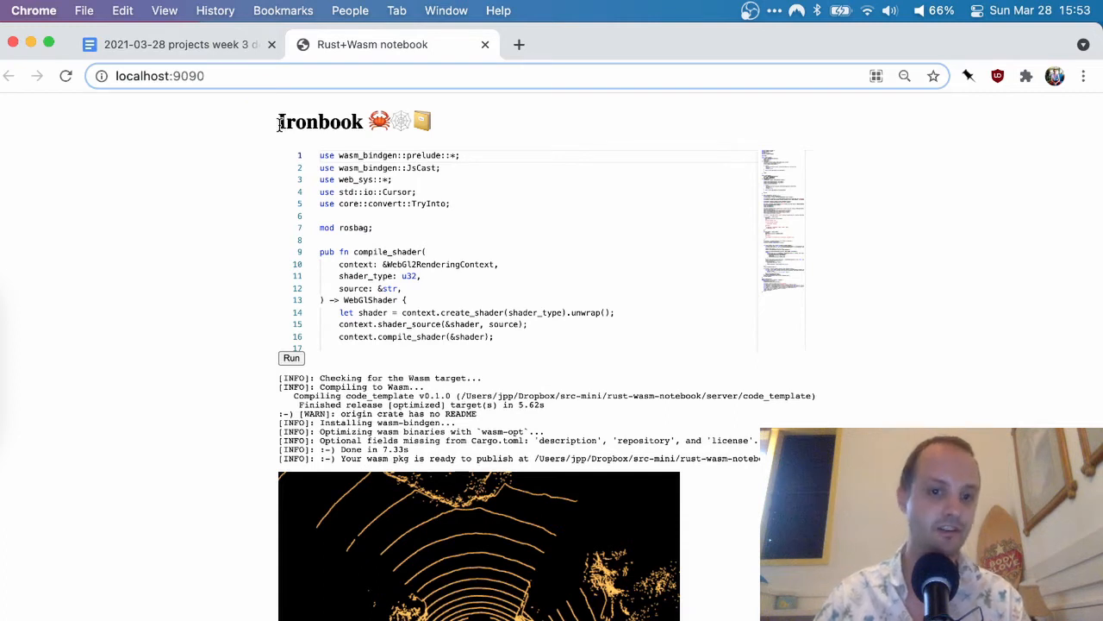
{"action": "mouse_move", "coordinate": [239, 193]}
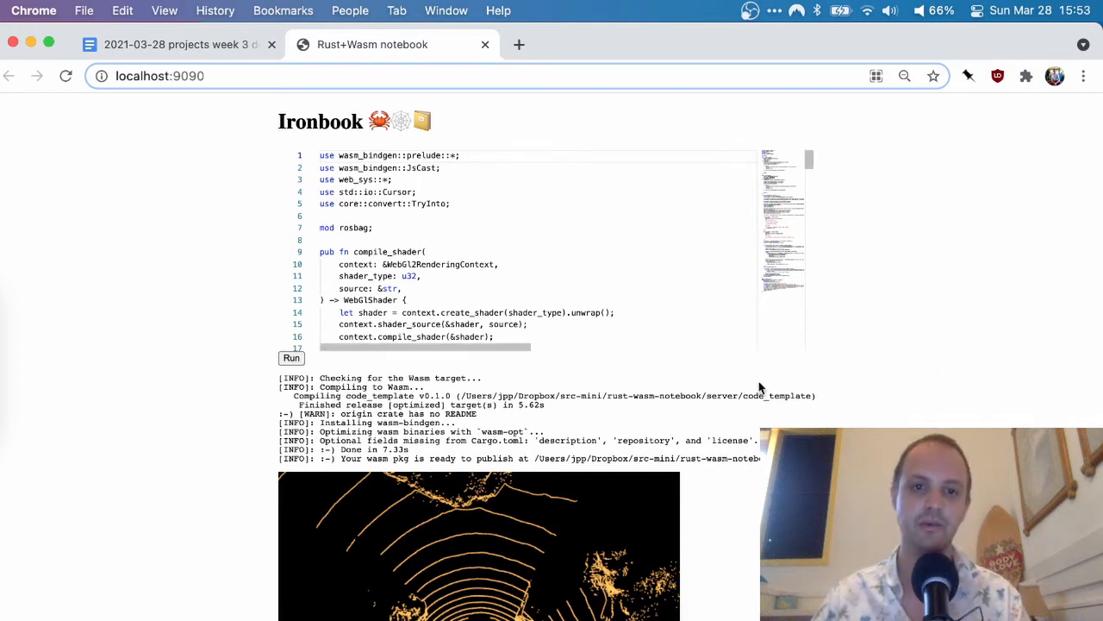
Return to the outline and highlight, then clear, a phrase in the vision list while discussing it
{"action": "left_click", "coordinate": [173, 44]}
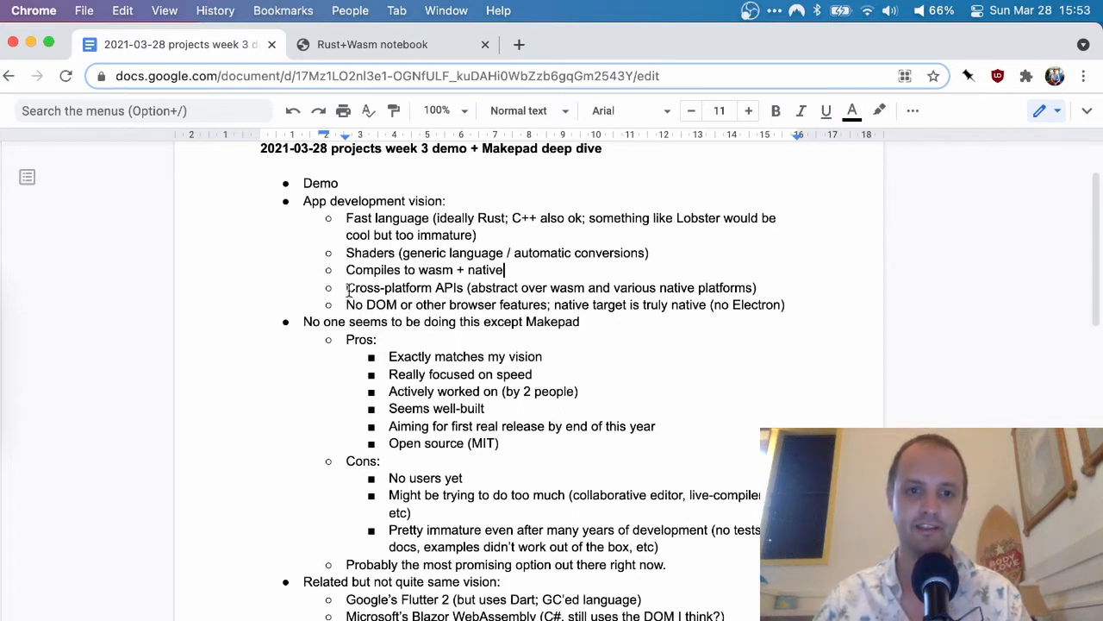
{"action": "double_click", "coordinate": [404, 286]}
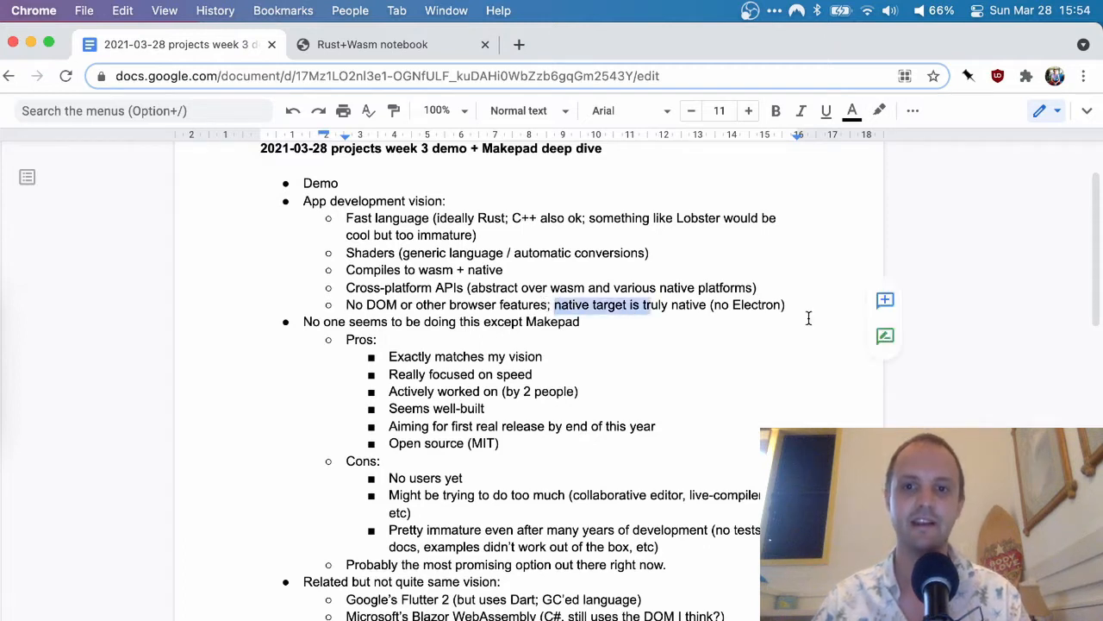
{"action": "left_click", "coordinate": [784, 304]}
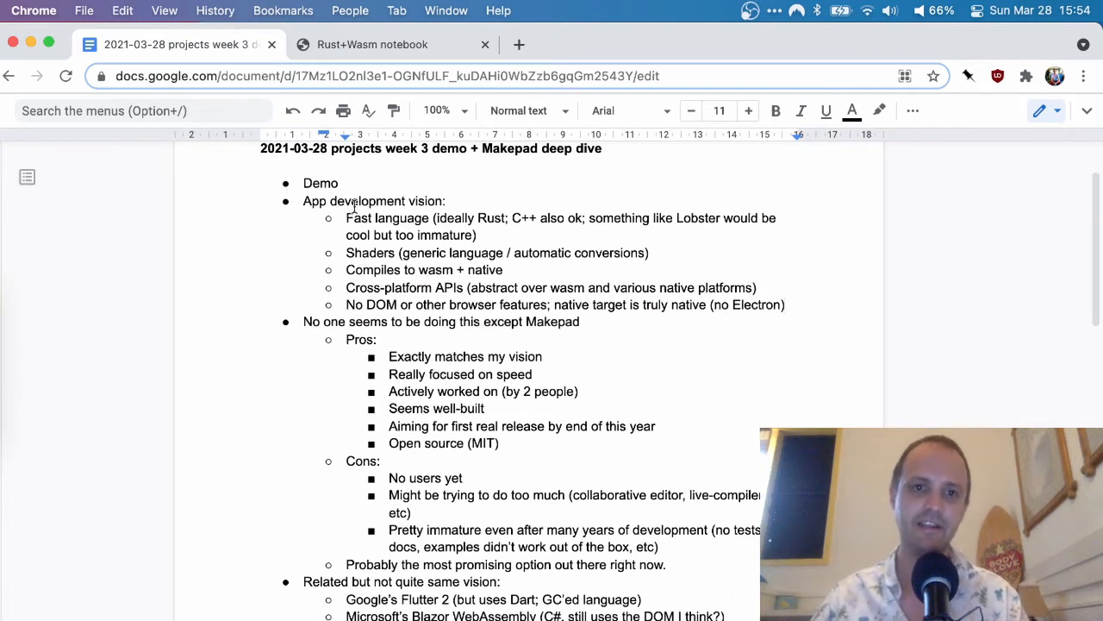
{"action": "left_click", "coordinate": [785, 304]}
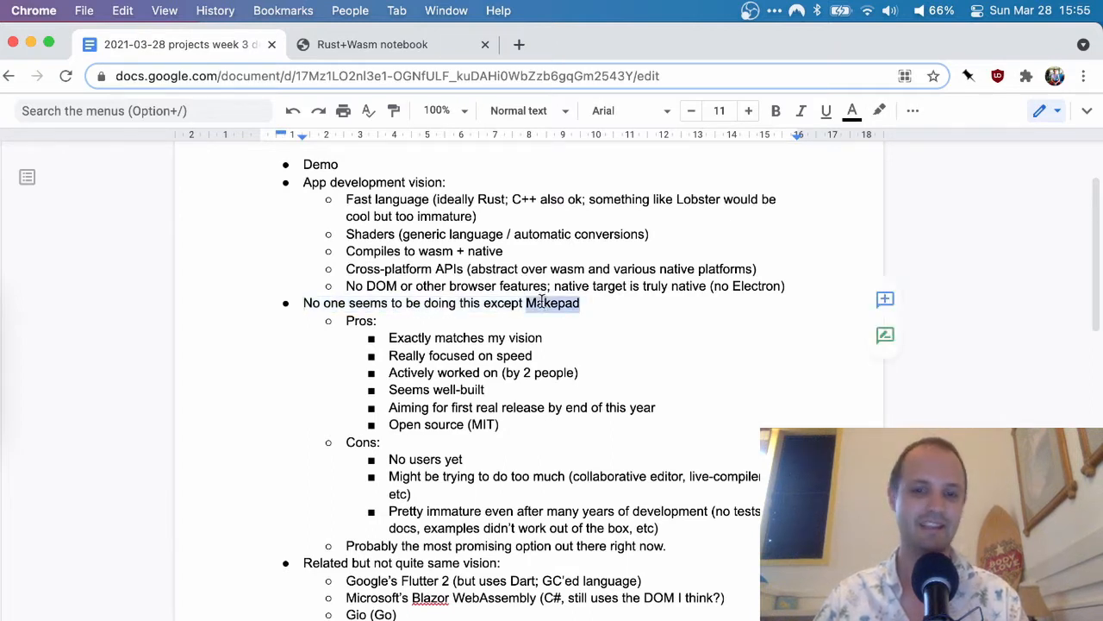
Move down to the Makepad Cons list and position the cursor after 'live-compiler,' to add VR
{"action": "left_click", "coordinate": [586, 304]}
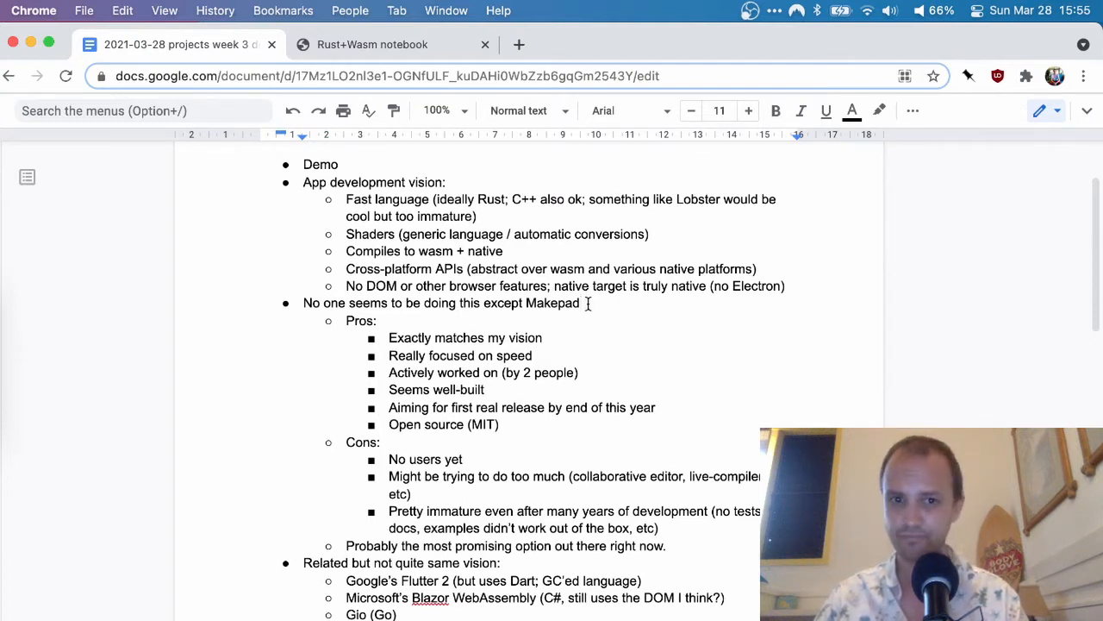
{"action": "scroll", "scroll_direction": "up", "scroll_amount": 3}
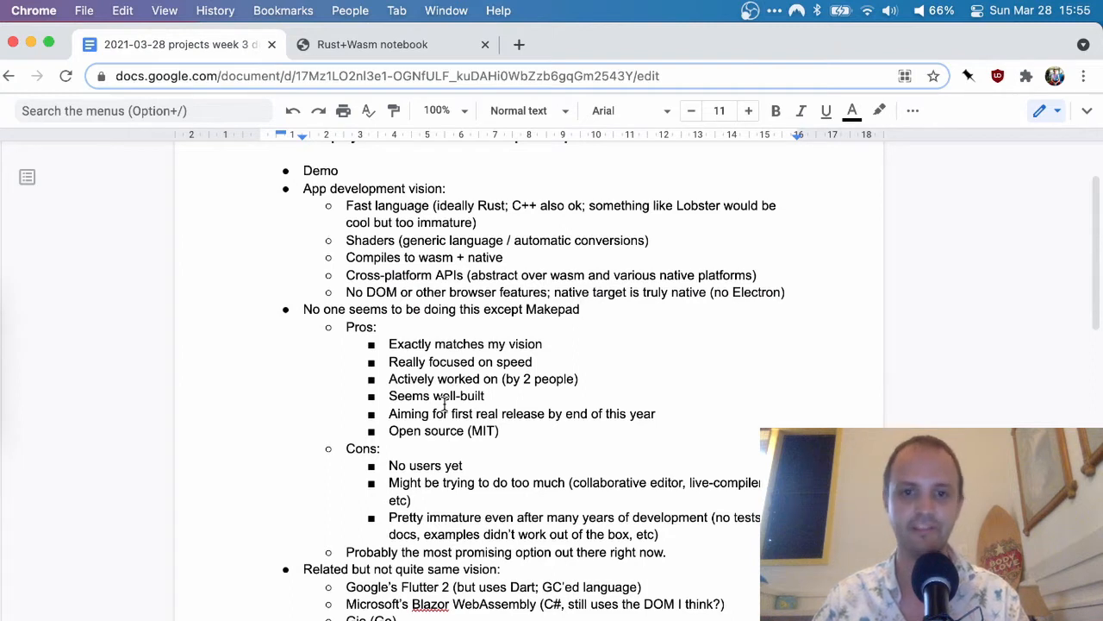
{"action": "scroll", "scroll_direction": "down", "scroll_amount": 3}
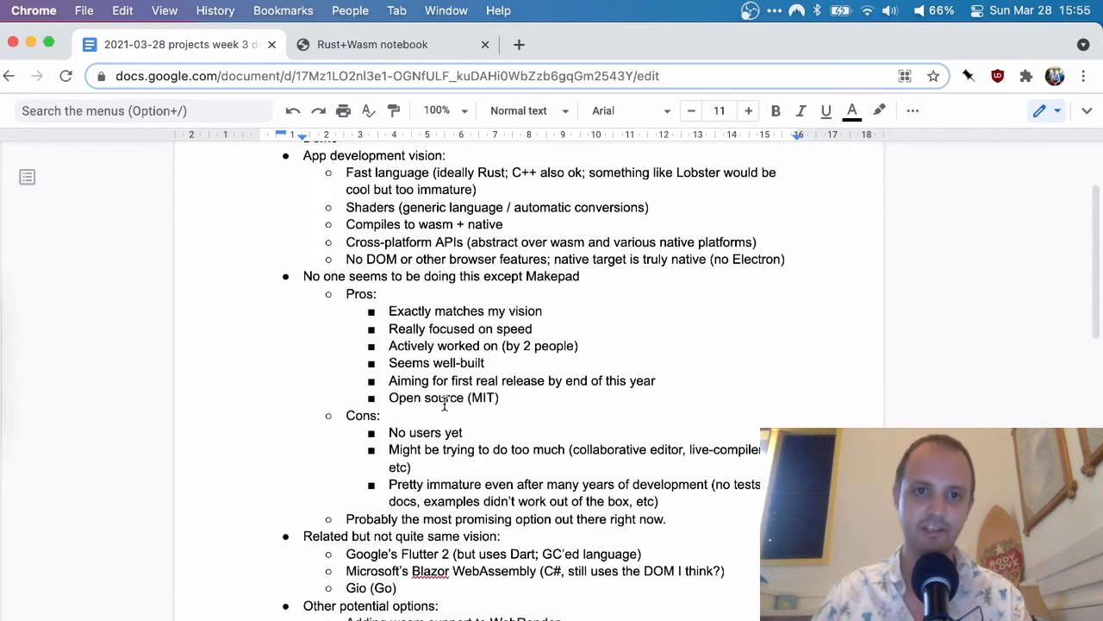
{"action": "scroll", "scroll_direction": "up", "scroll_amount": 3}
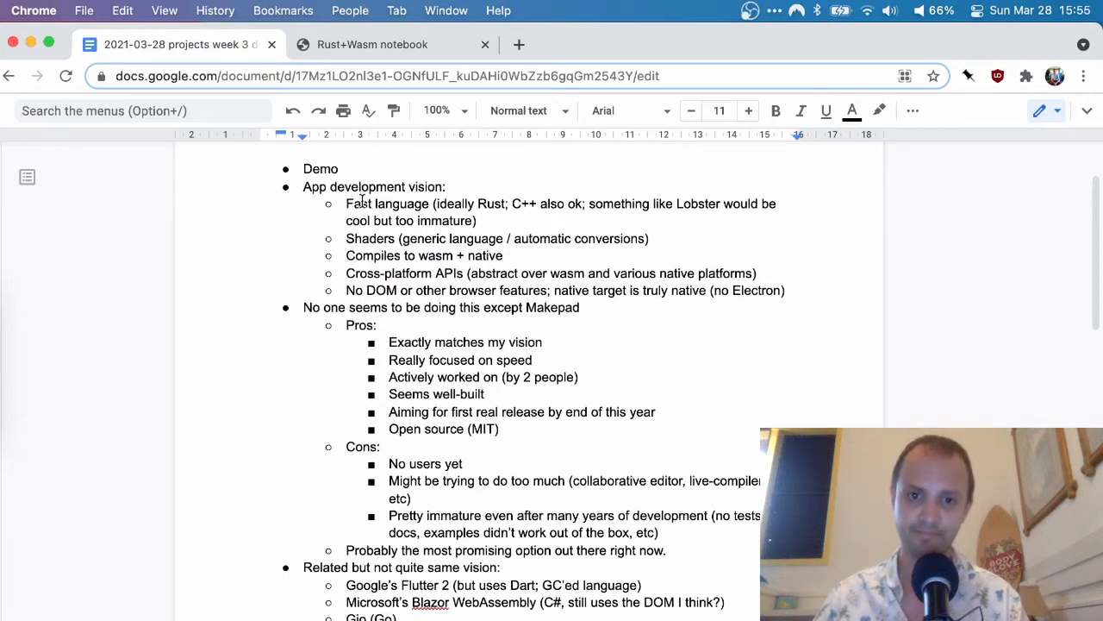
{"action": "scroll", "scroll_direction": "down", "scroll_amount": 3}
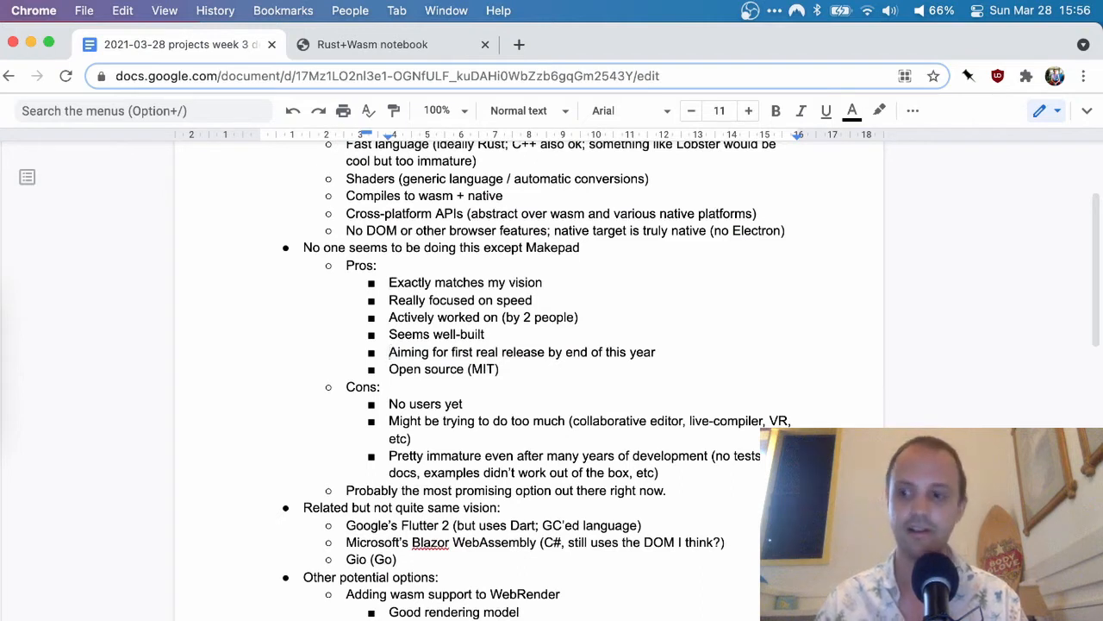
{"action": "left_click", "coordinate": [389, 352]}
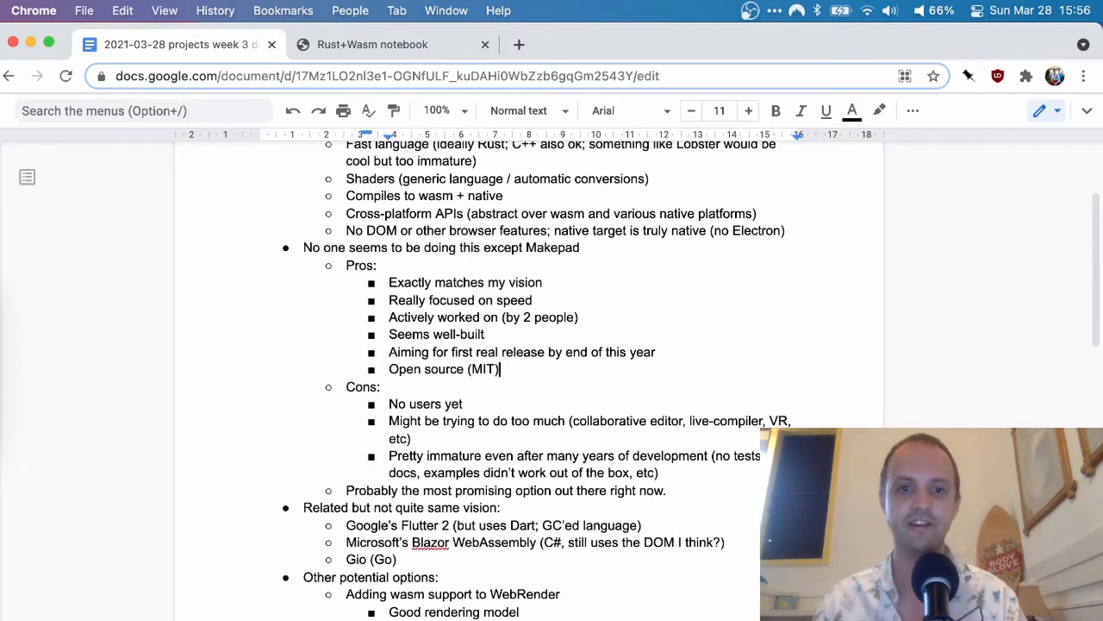
{"action": "double_click", "coordinate": [443, 369]}
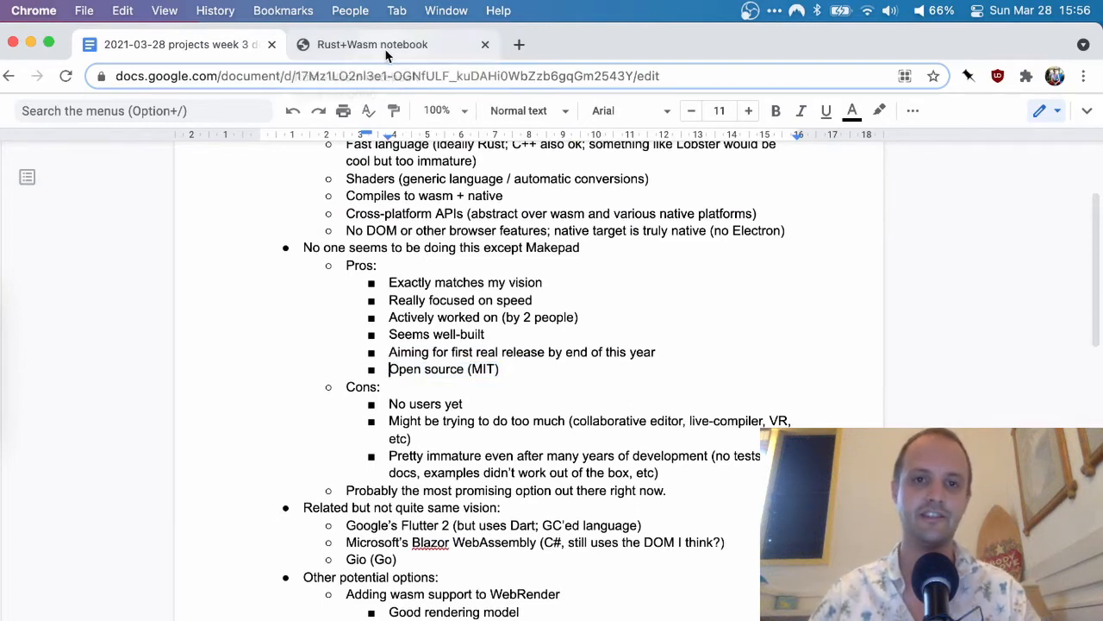
{"action": "left_click", "coordinate": [172, 45]}
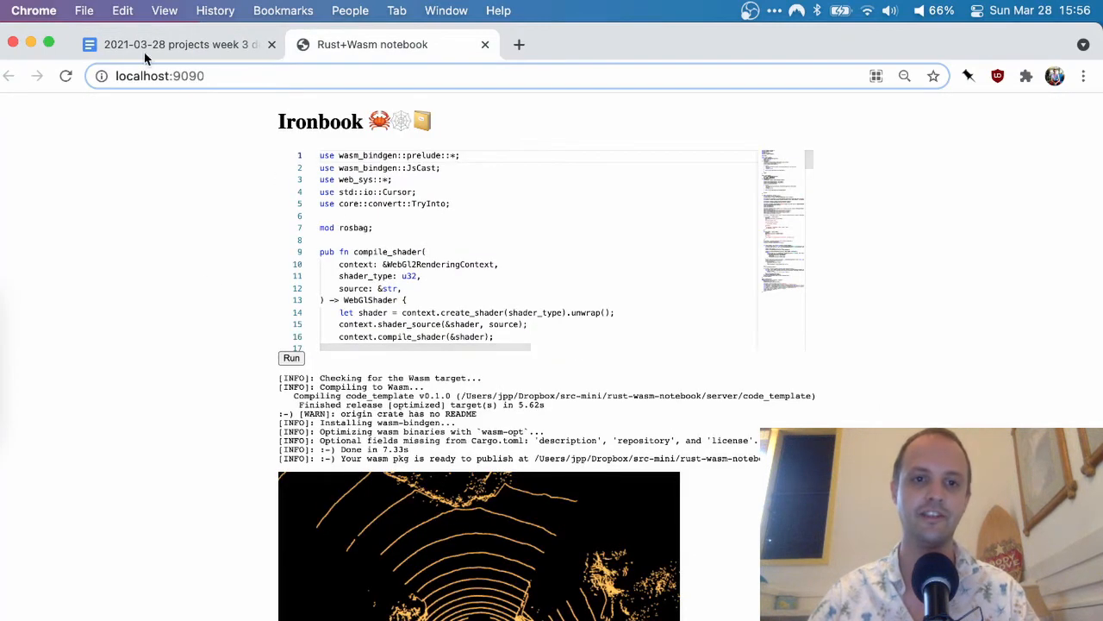
{"action": "left_click", "coordinate": [176, 44]}
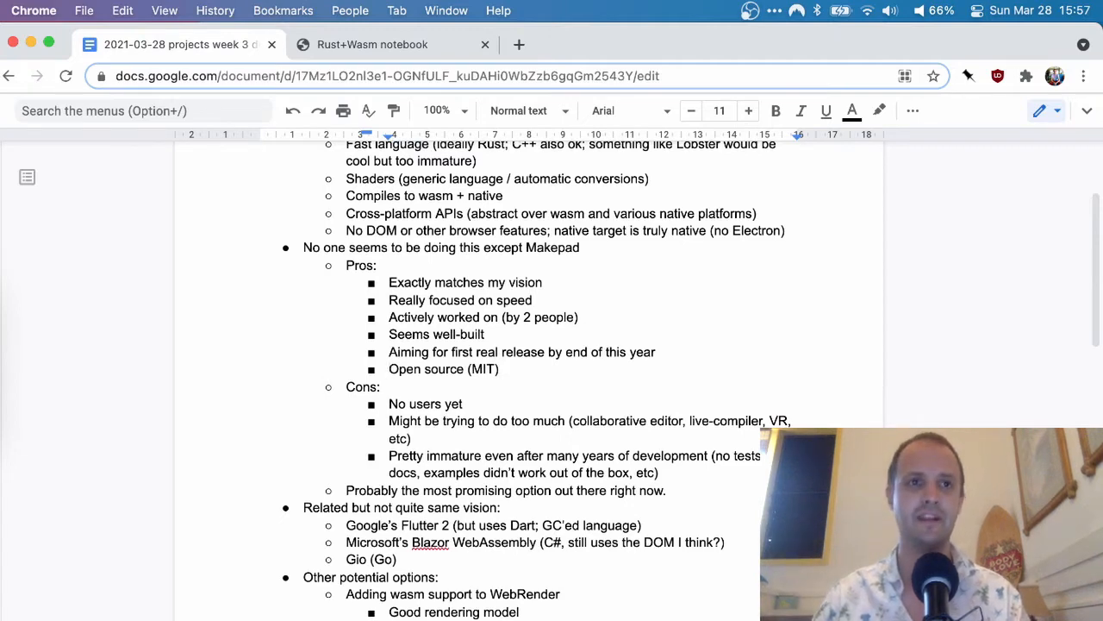
Place the cursor in the 'Pretty immature' Cons bullet between 'tests' and 'docs' to insert ', no'
{"action": "scroll", "scroll_direction": "down", "scroll_amount": 3}
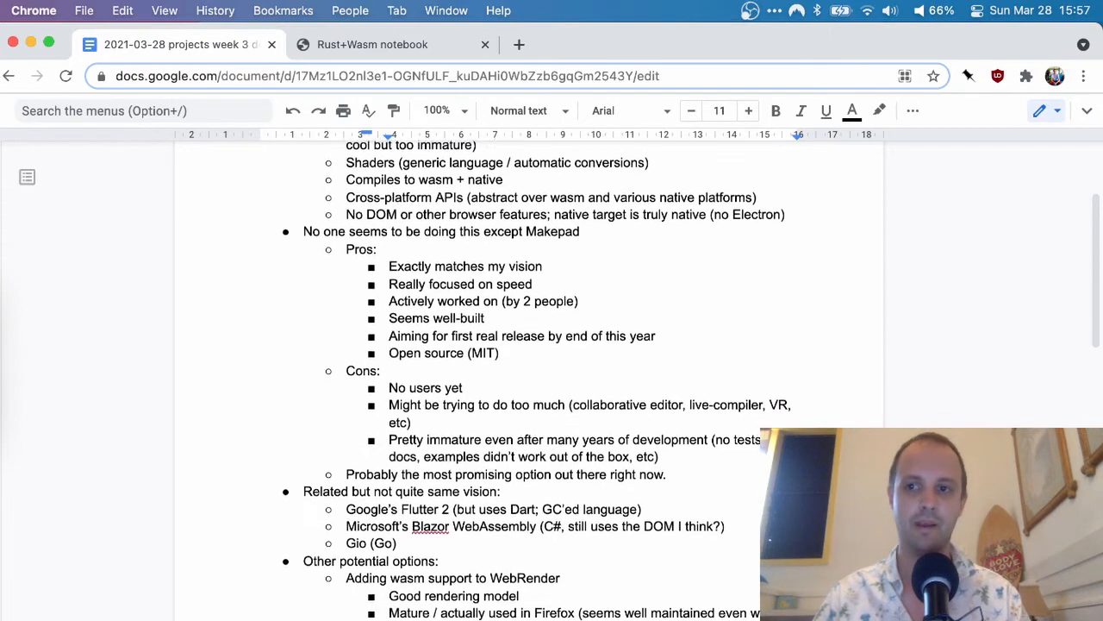
{"action": "scroll", "scroll_direction": "down", "scroll_amount": 3}
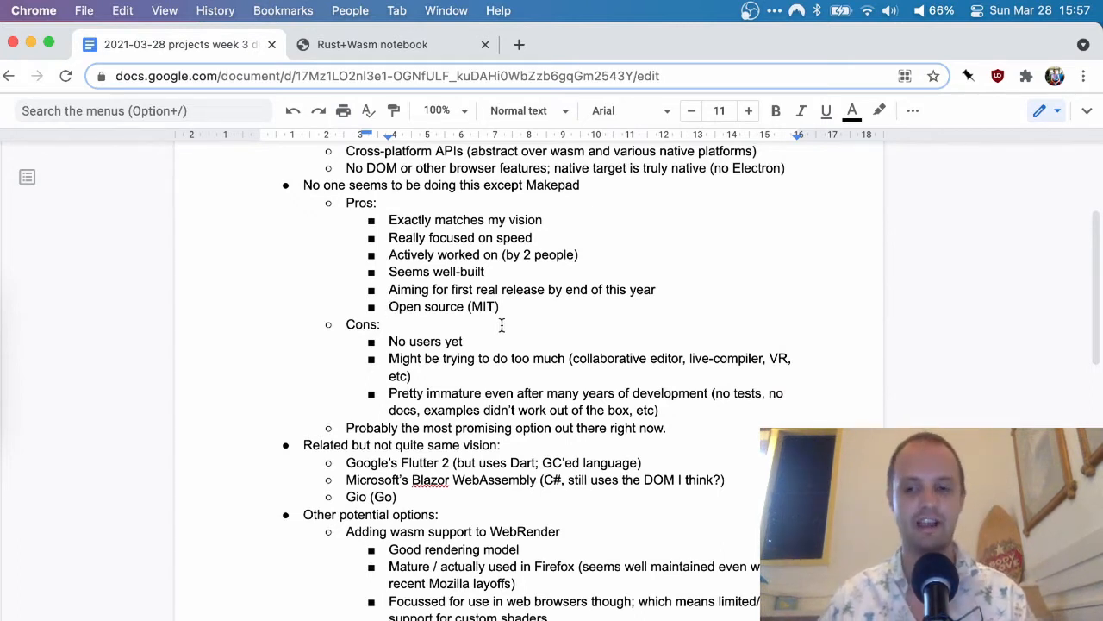
{"action": "left_click", "coordinate": [379, 324]}
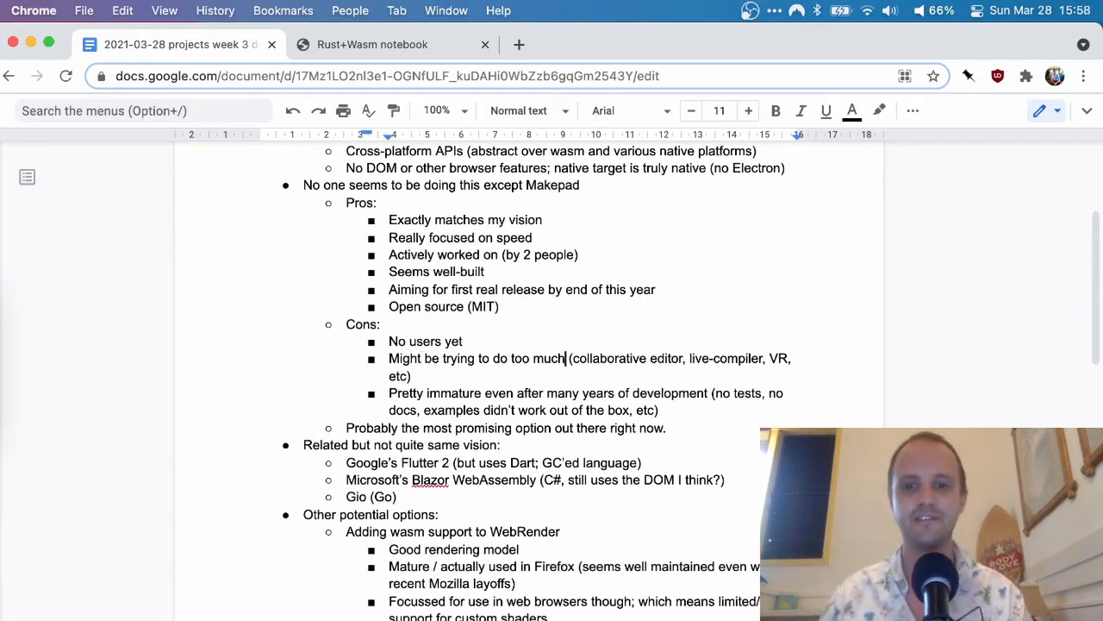
{"action": "double_click", "coordinate": [603, 357]}
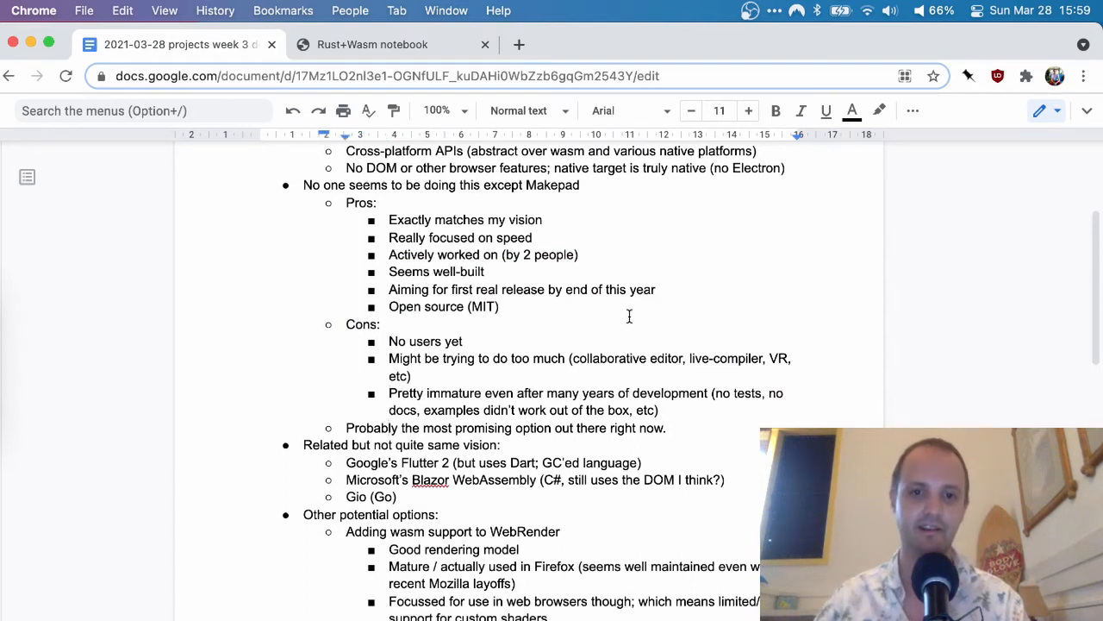
{"action": "mouse_move", "coordinate": [621, 321]}
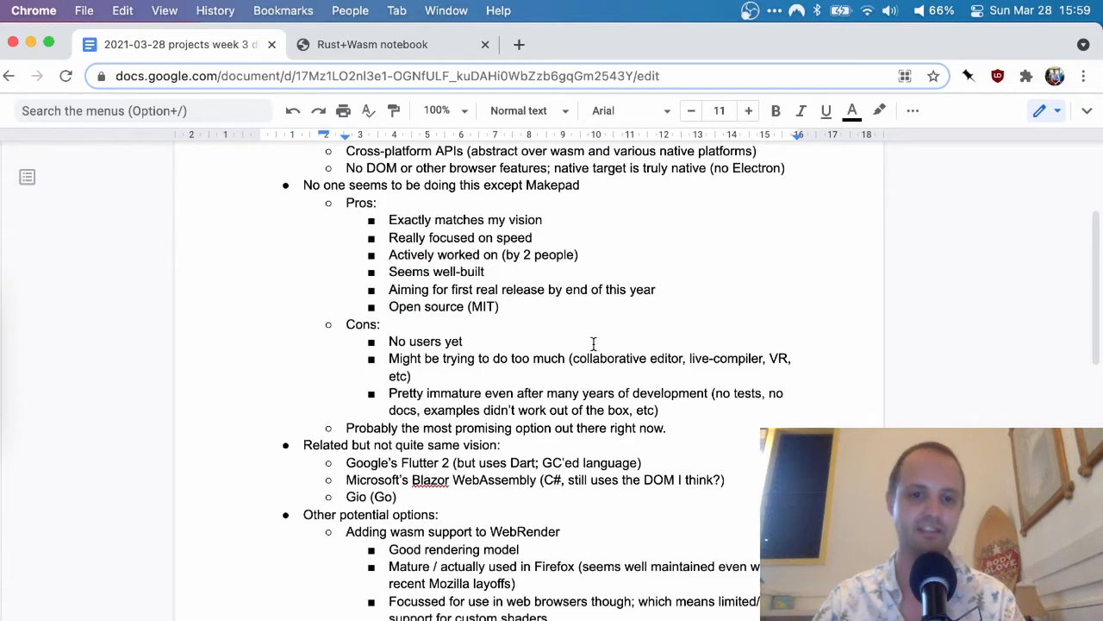
{"action": "scroll", "scroll_direction": "down", "scroll_amount": 3}
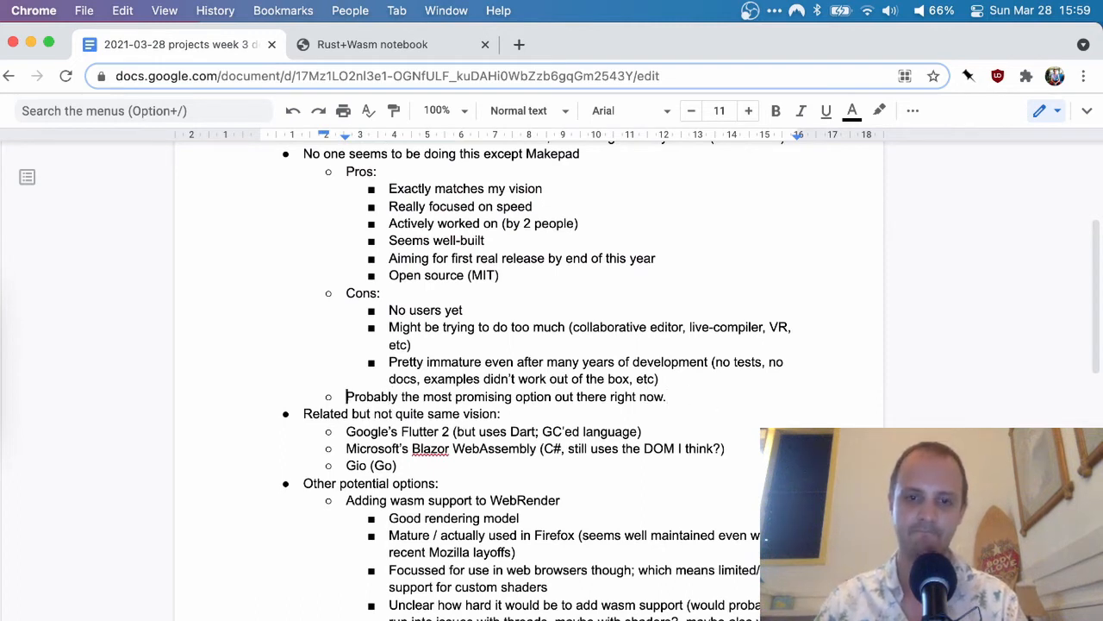
{"action": "left_click", "coordinate": [351, 414]}
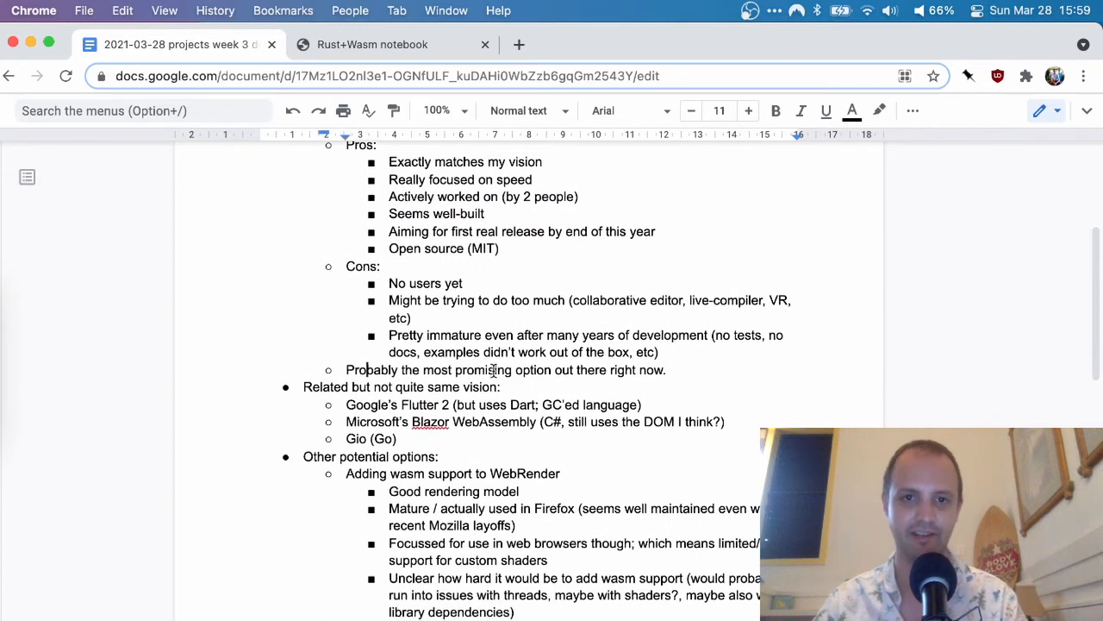
{"action": "scroll", "scroll_direction": "down", "scroll_amount": 3}
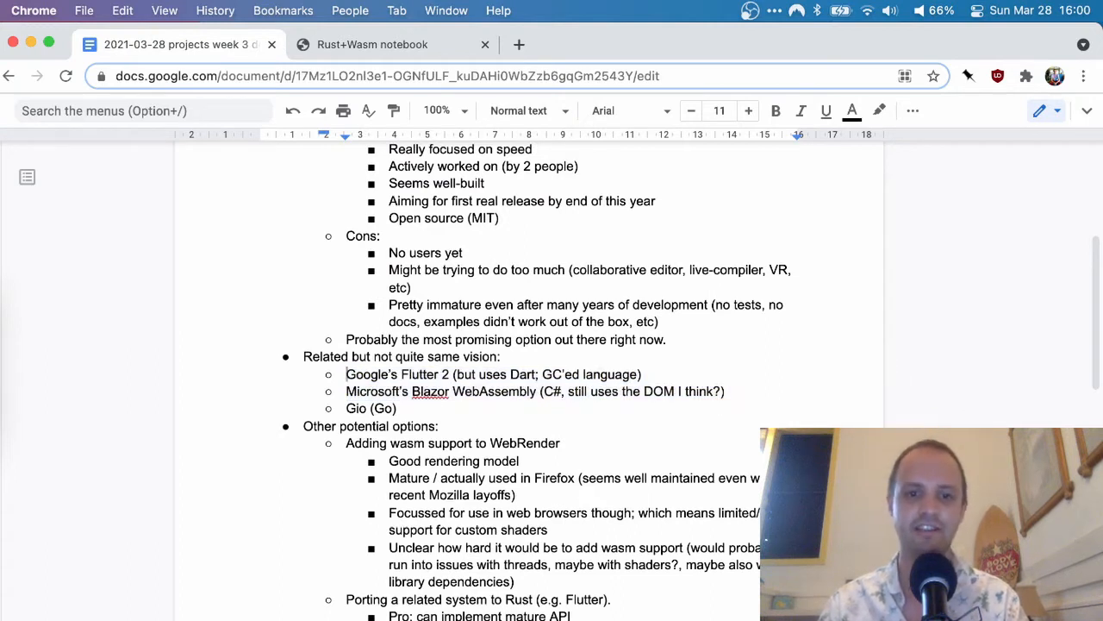
{"action": "double_click", "coordinate": [426, 374]}
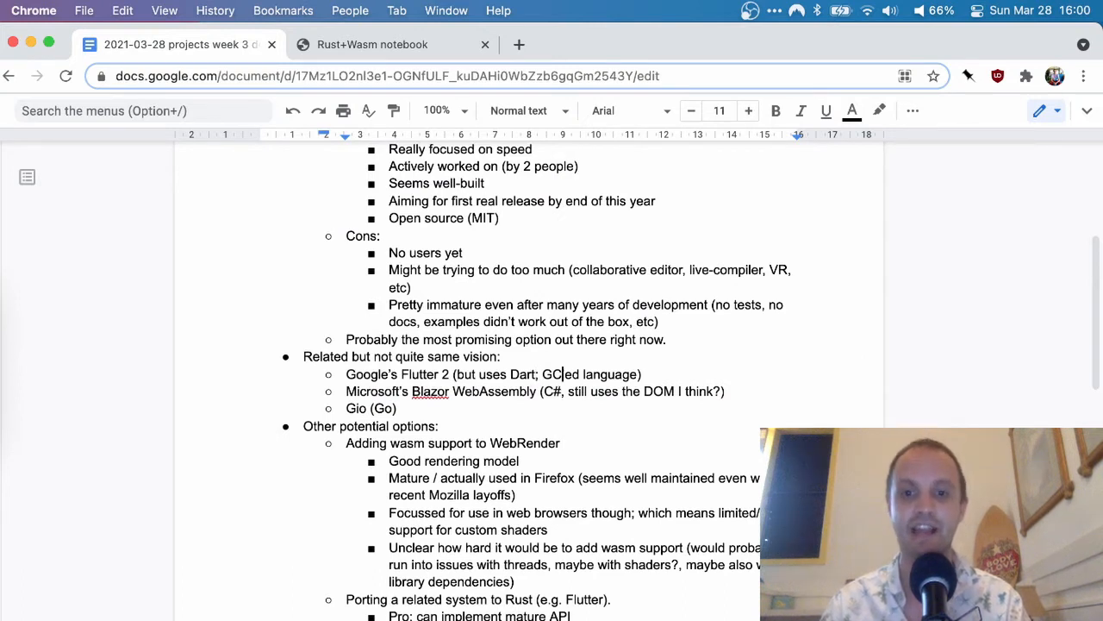
{"action": "scroll", "scroll_direction": "up", "scroll_amount": 3}
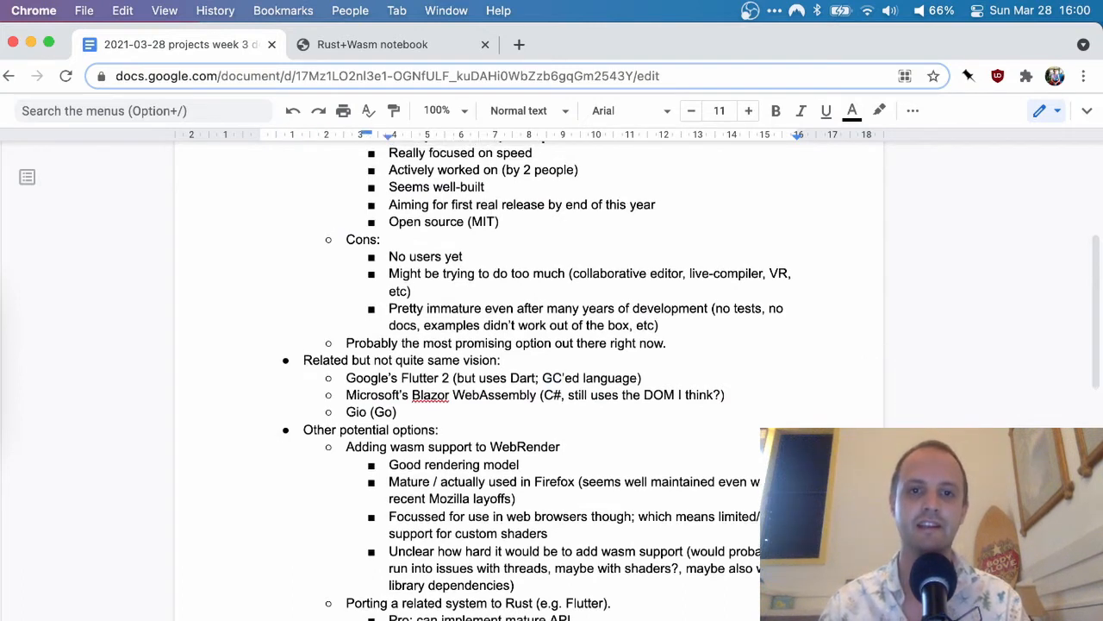
{"action": "scroll", "scroll_direction": "up", "scroll_amount": 3}
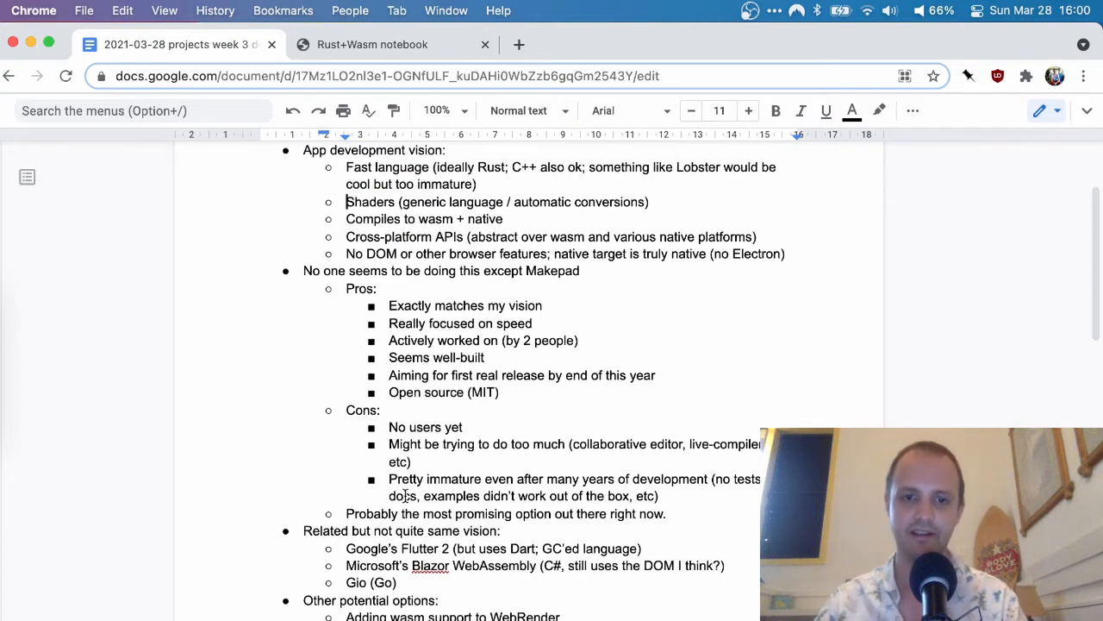
{"action": "scroll", "scroll_direction": "down", "scroll_amount": 3}
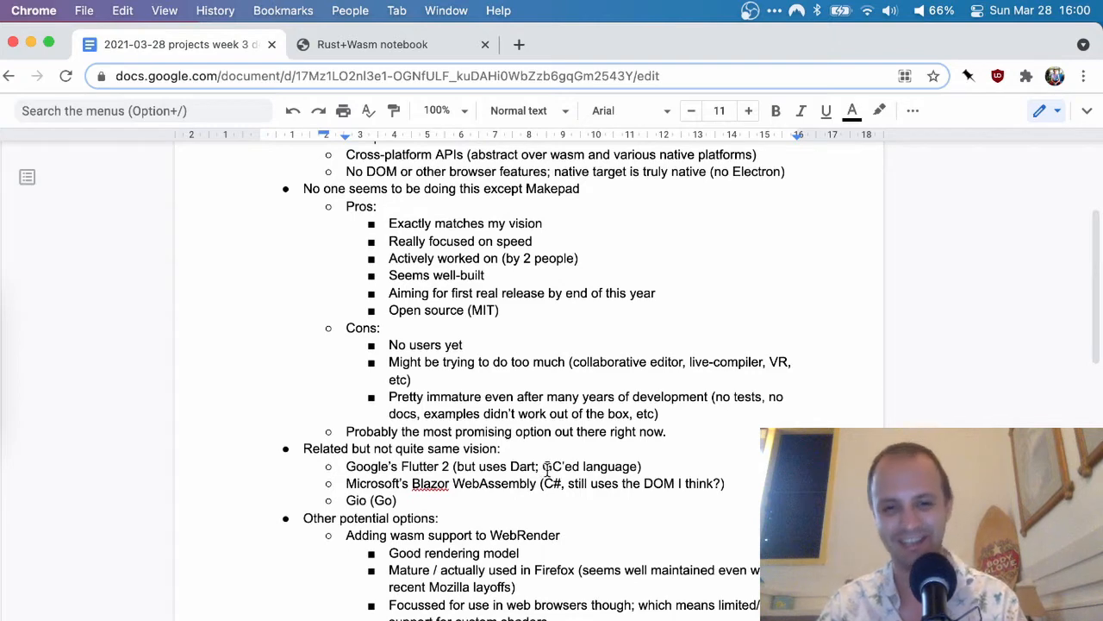
{"action": "scroll", "scroll_direction": "down", "scroll_amount": 3}
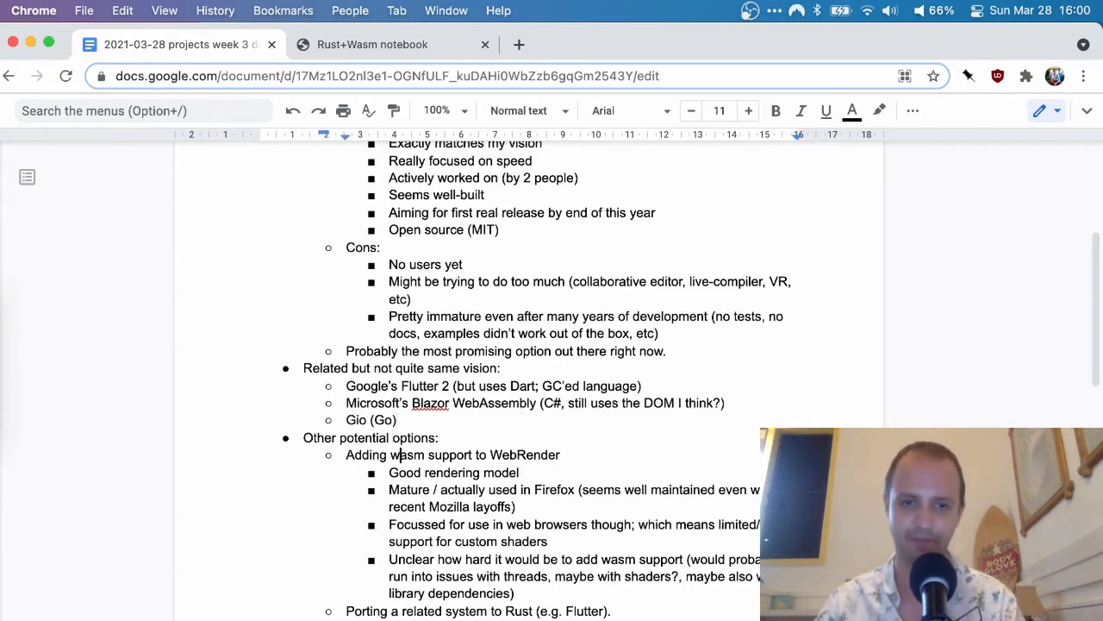
{"action": "scroll", "scroll_direction": "down", "scroll_amount": 3}
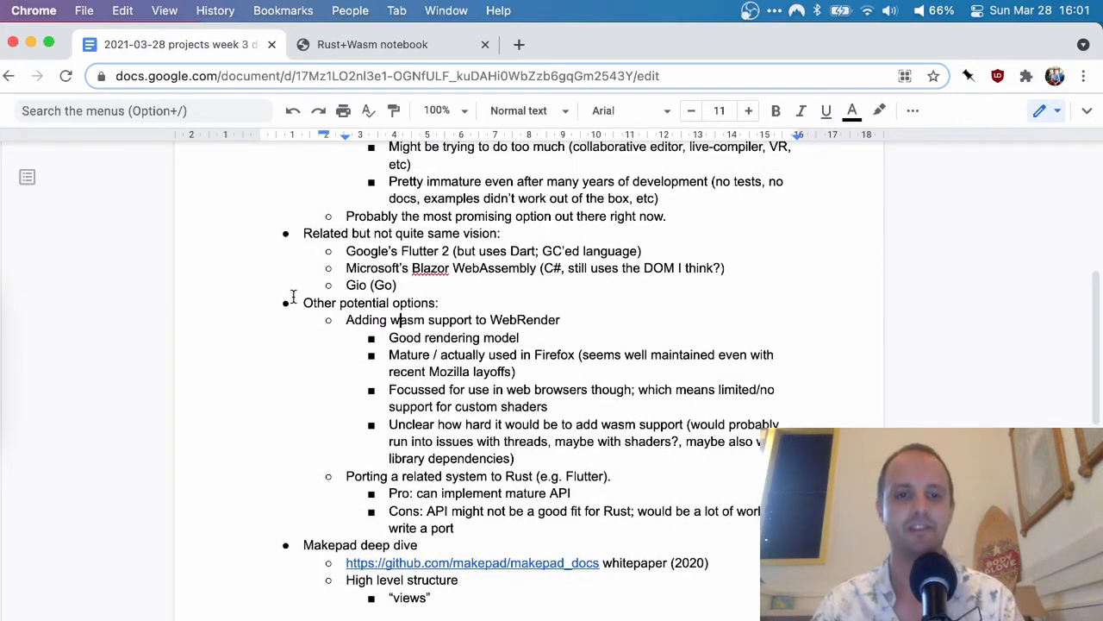
{"action": "scroll", "scroll_direction": "up", "scroll_amount": 3}
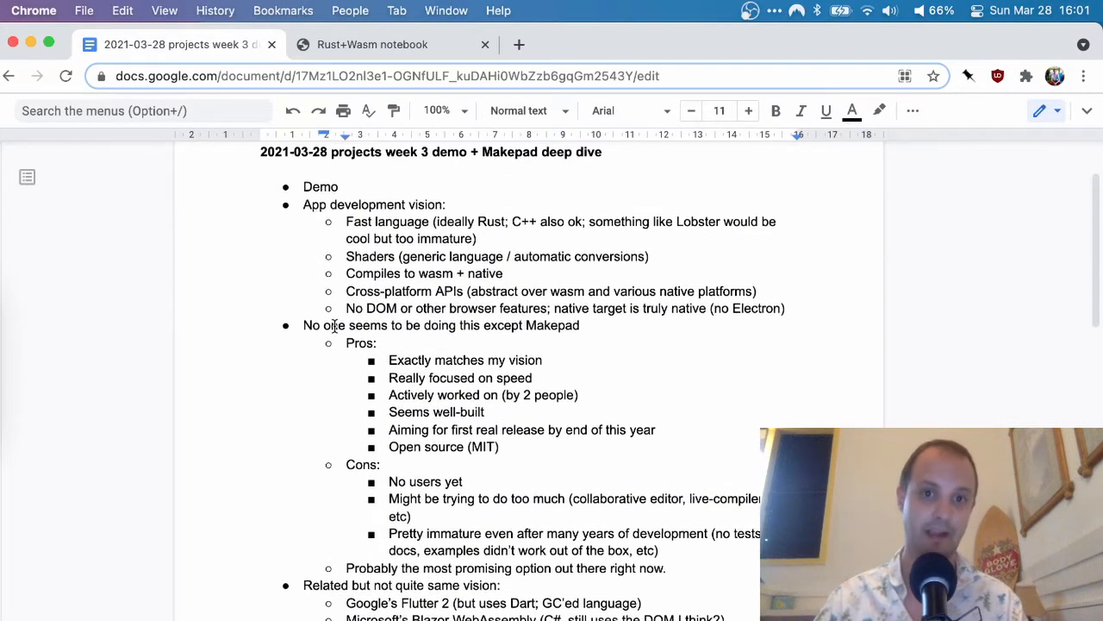
{"action": "scroll", "scroll_direction": "down", "scroll_amount": 3}
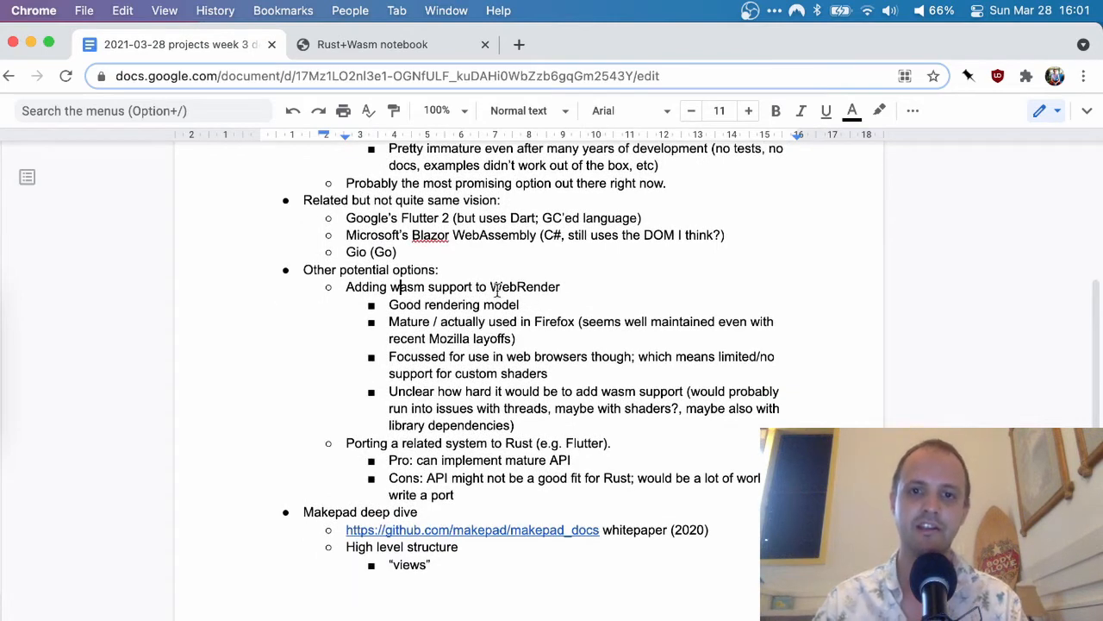
{"action": "double_click", "coordinate": [525, 286]}
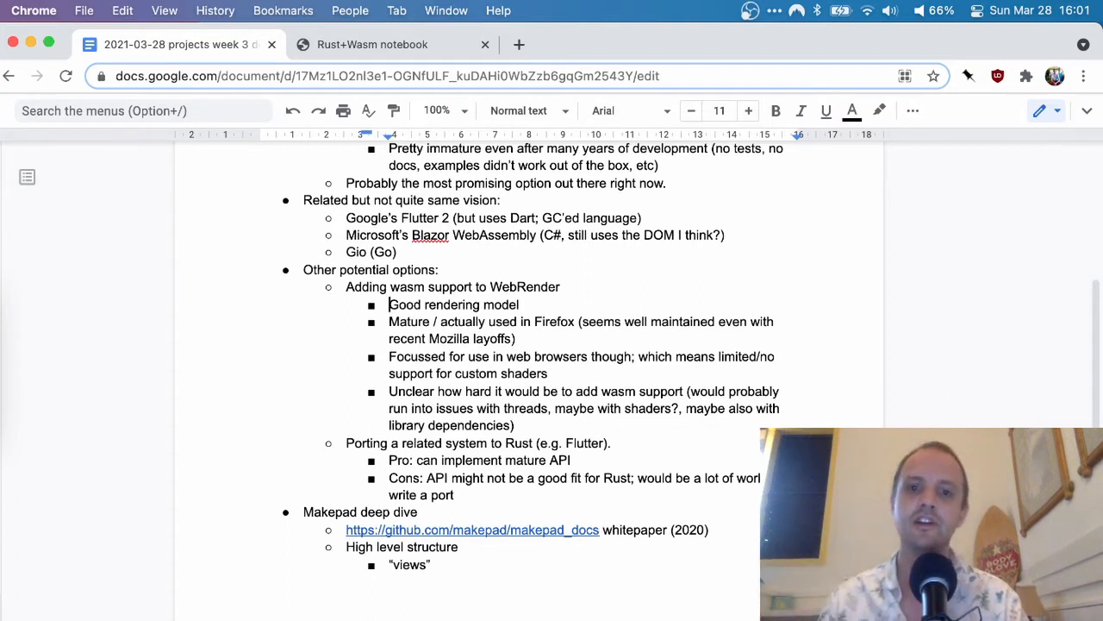
{"action": "left_click", "coordinate": [561, 286]}
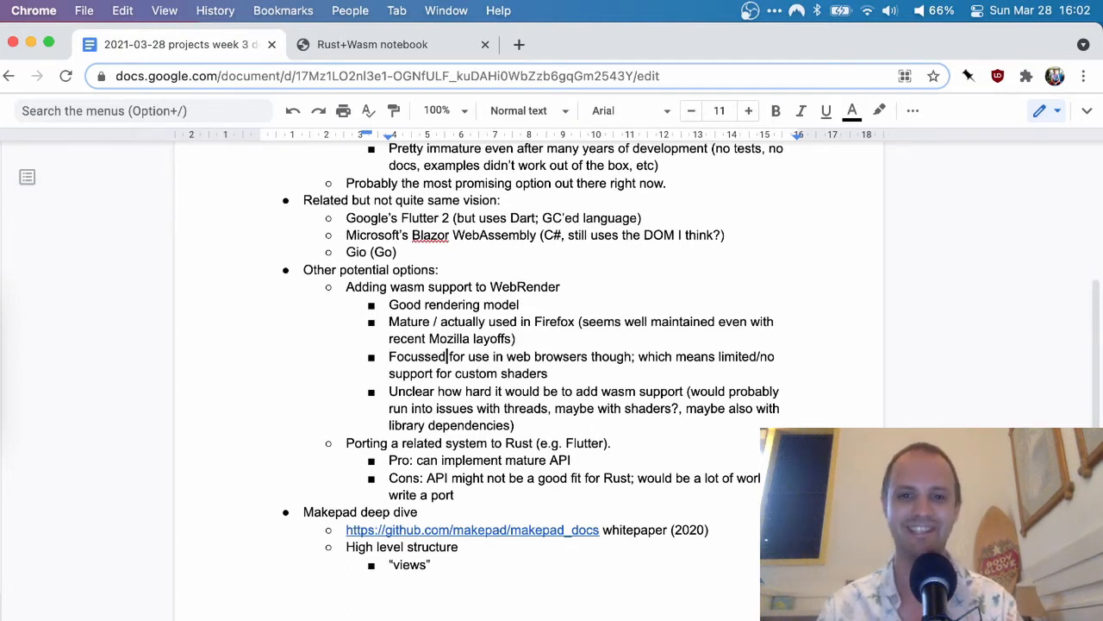
{"action": "double_click", "coordinate": [500, 373]}
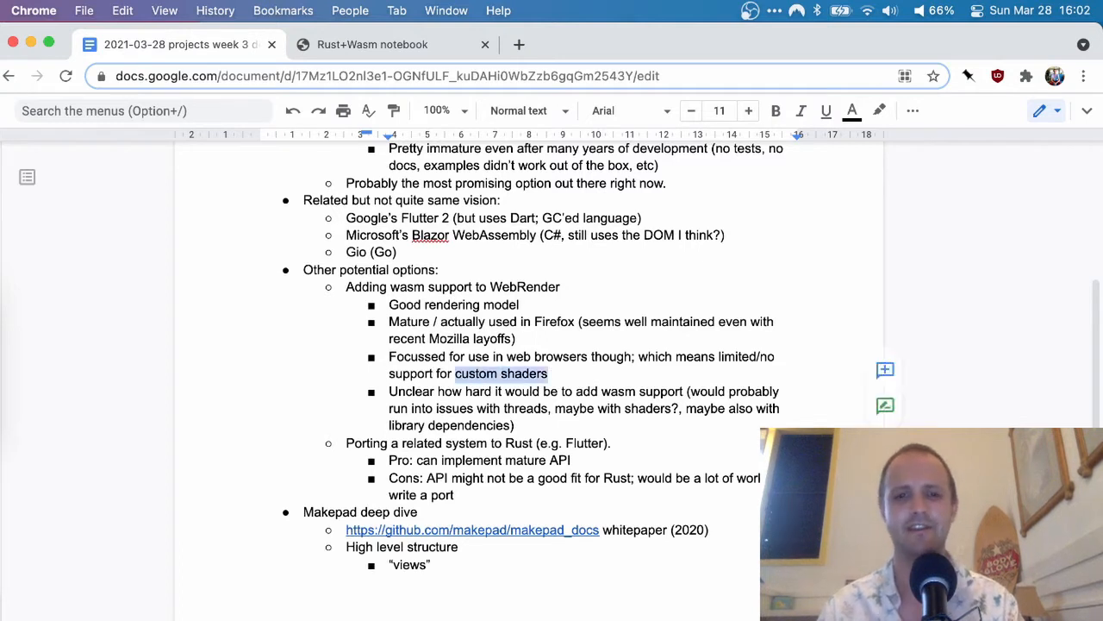
{"action": "left_click", "coordinate": [743, 355]}
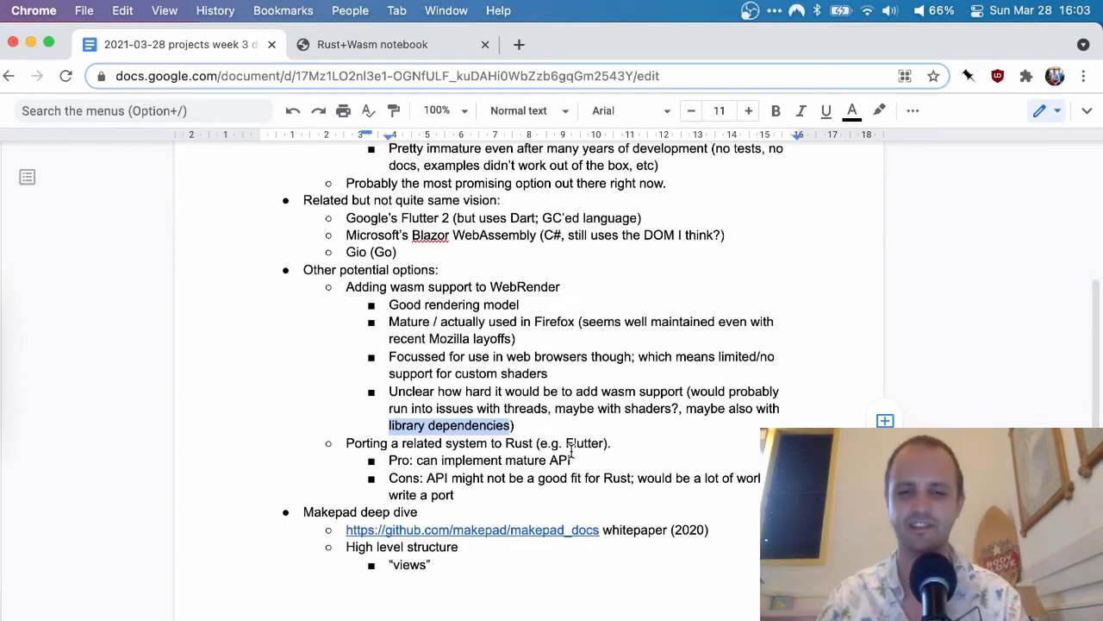
{"action": "left_click", "coordinate": [514, 424]}
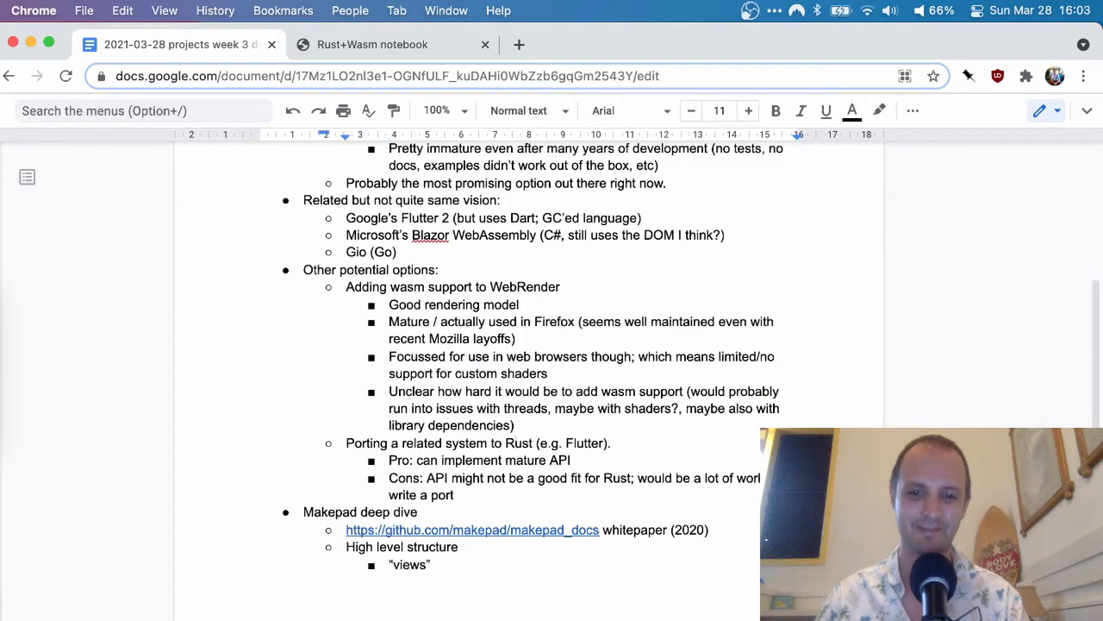
{"action": "left_click", "coordinate": [440, 269]}
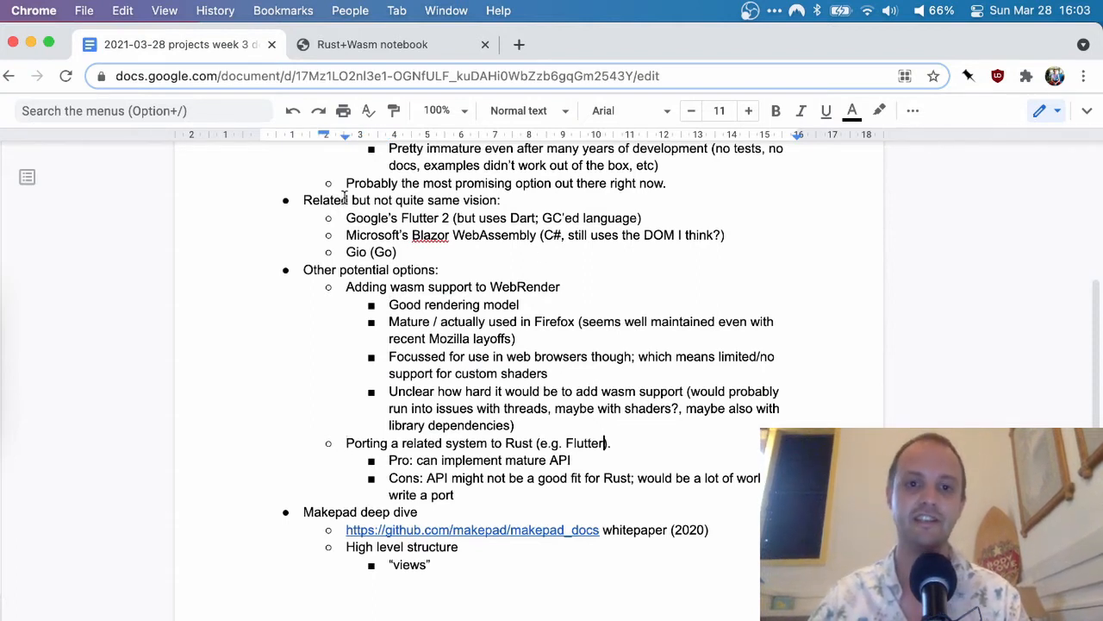
{"action": "double_click", "coordinate": [397, 217]}
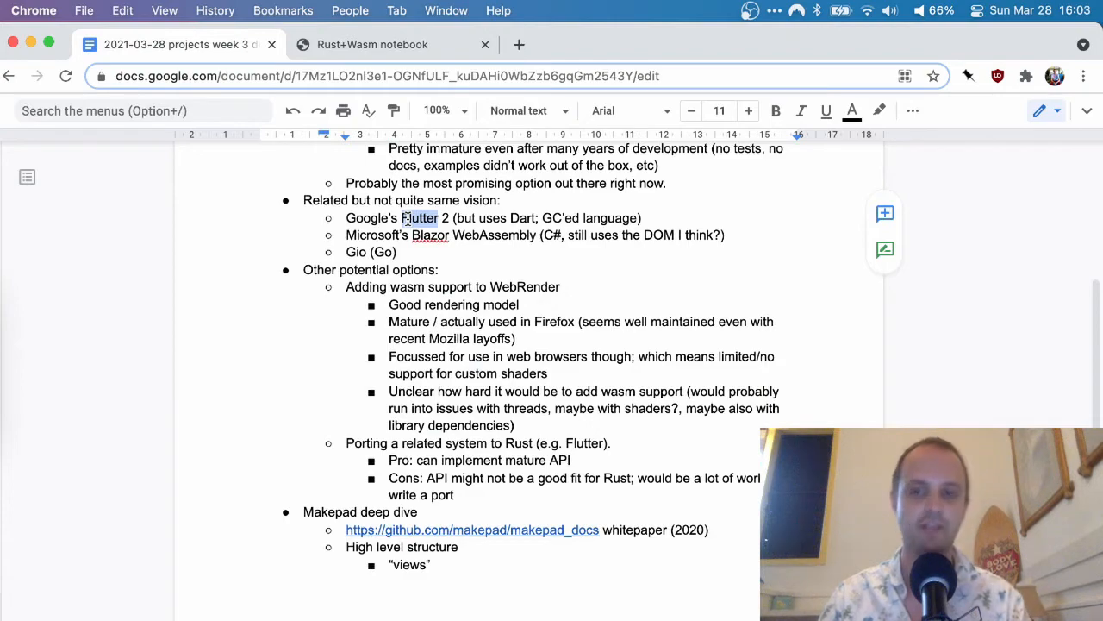
{"action": "scroll", "scroll_direction": "up", "scroll_amount": 3}
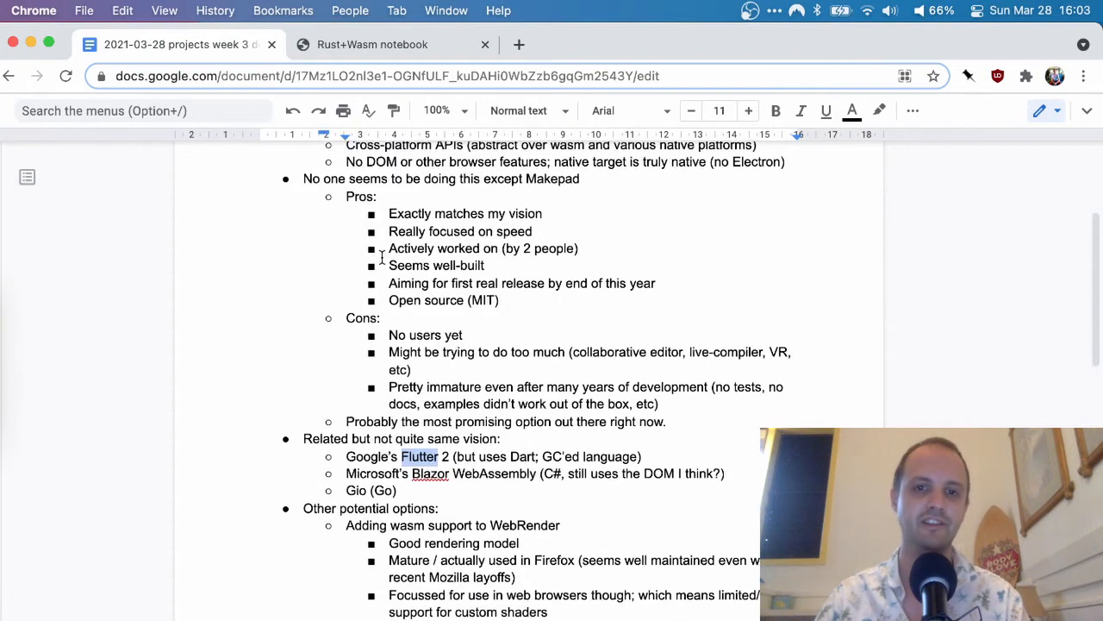
{"action": "scroll", "scroll_direction": "up", "scroll_amount": 3}
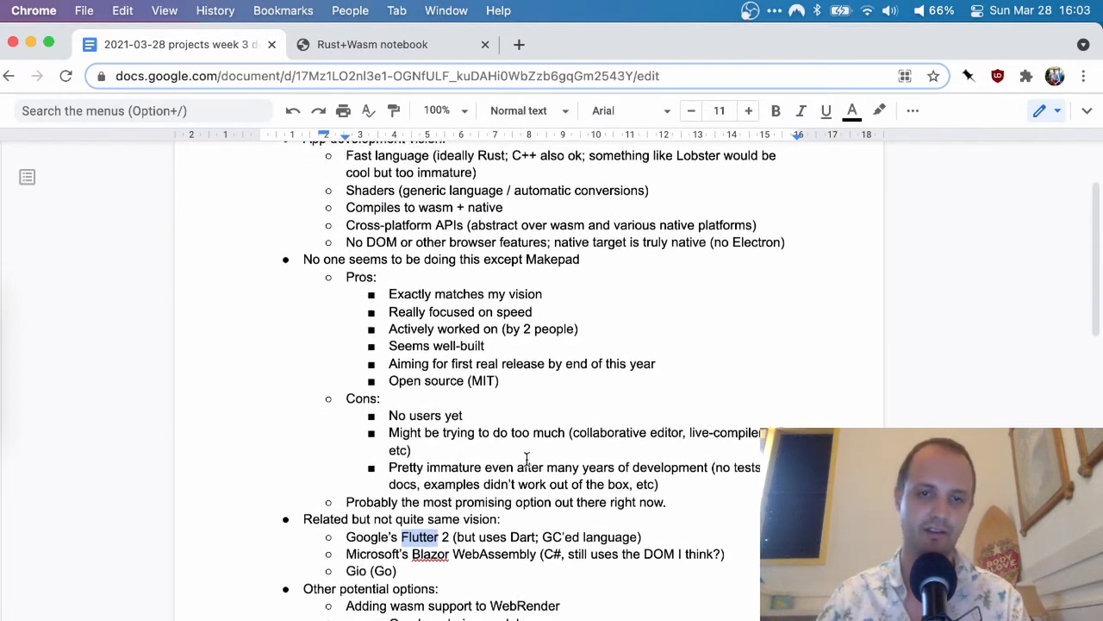
{"action": "scroll", "scroll_direction": "down", "scroll_amount": 3}
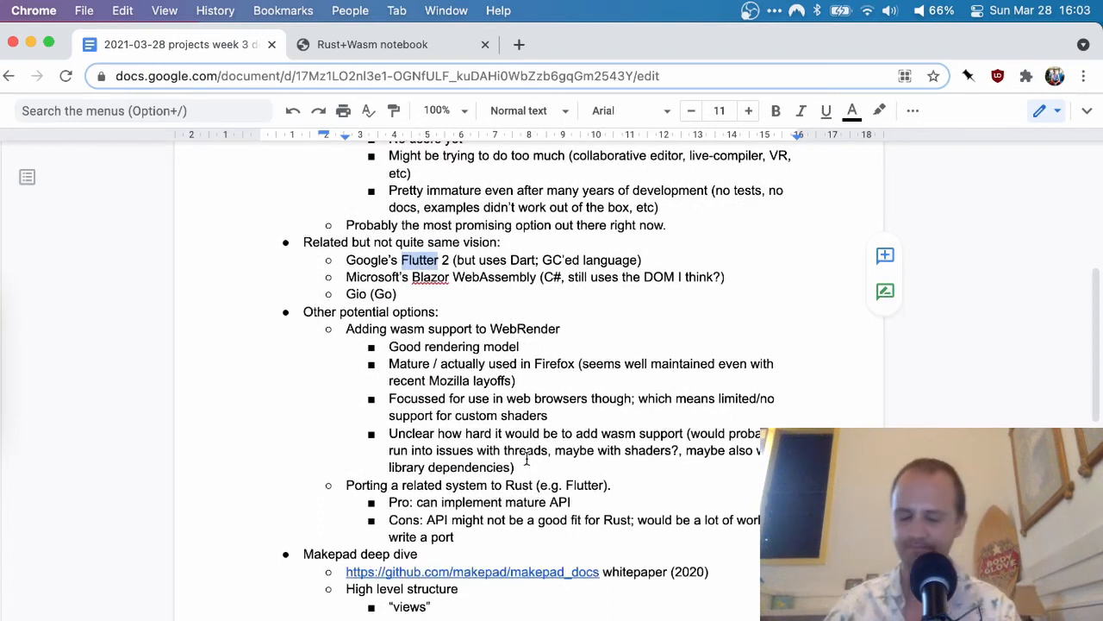
{"action": "scroll", "scroll_direction": "down", "scroll_amount": 3}
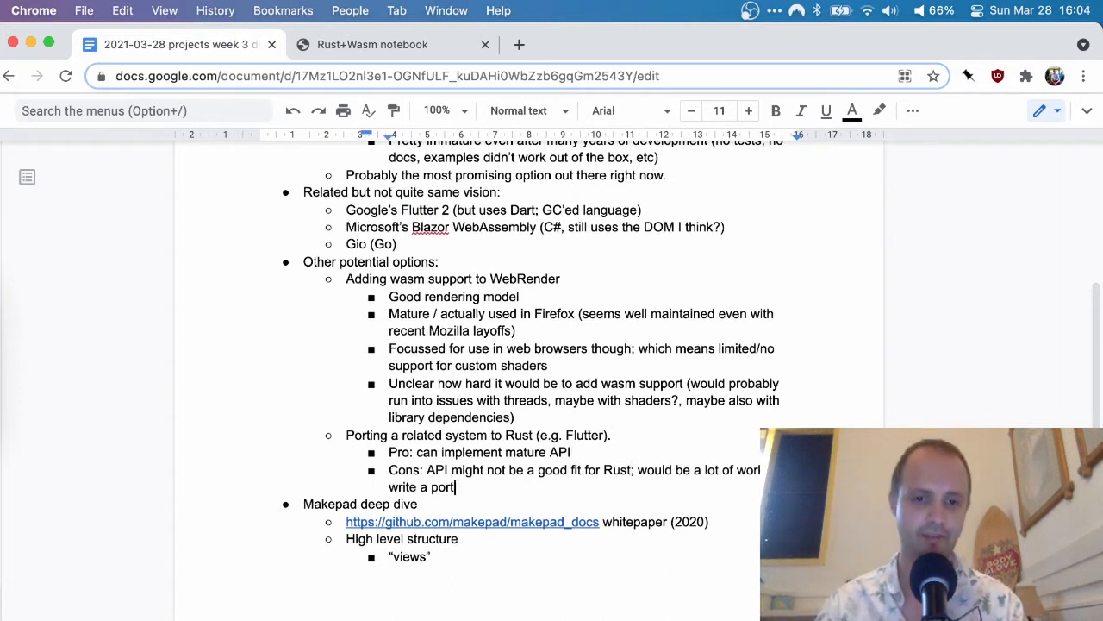
{"action": "scroll", "scroll_direction": "down", "scroll_amount": 3}
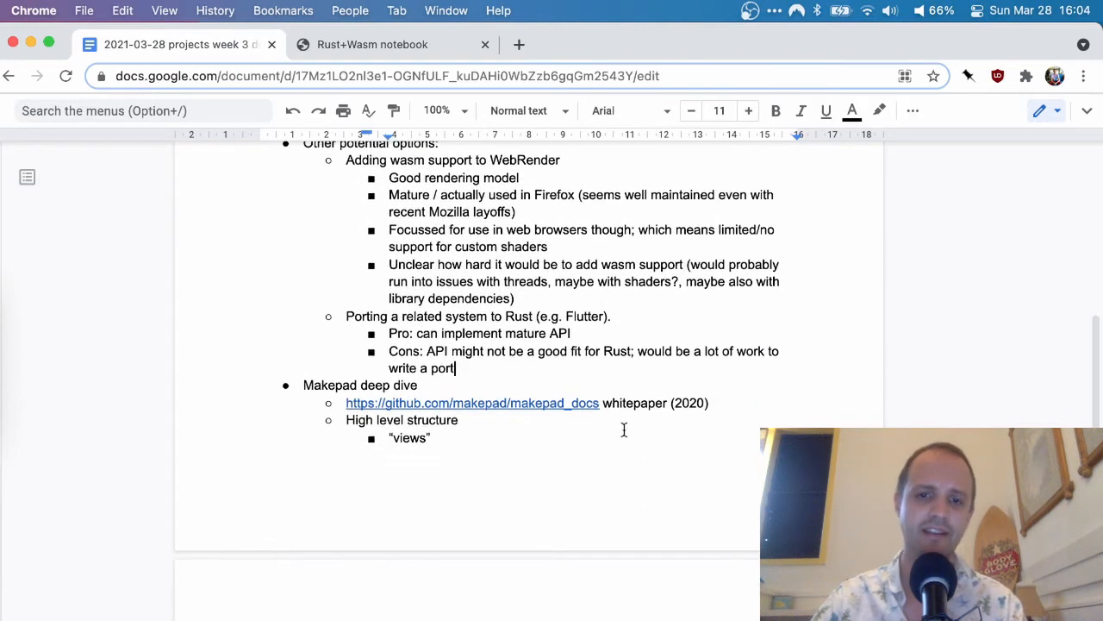
{"action": "scroll", "scroll_direction": "down", "scroll_amount": 3}
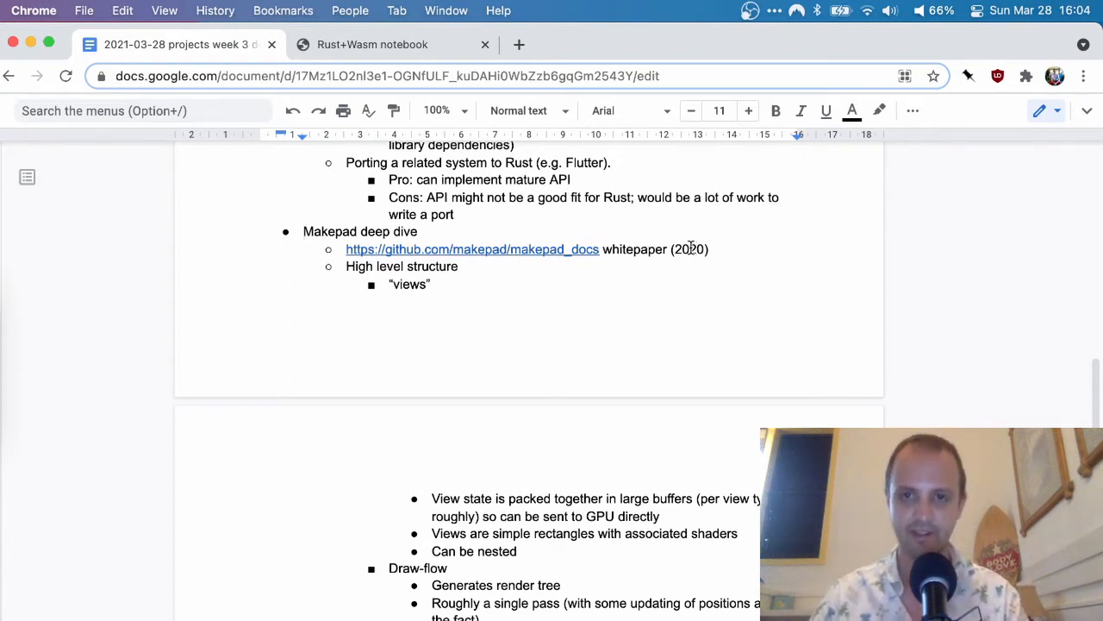
{"action": "mouse_move", "coordinate": [686, 248]}
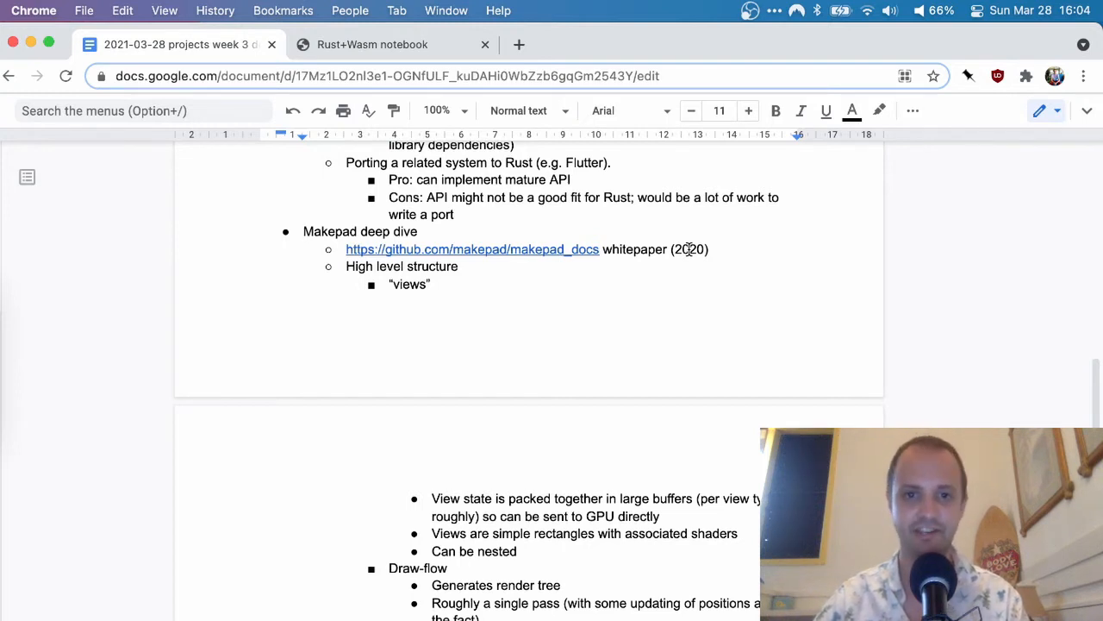
{"action": "scroll", "scroll_direction": "down", "scroll_amount": 3}
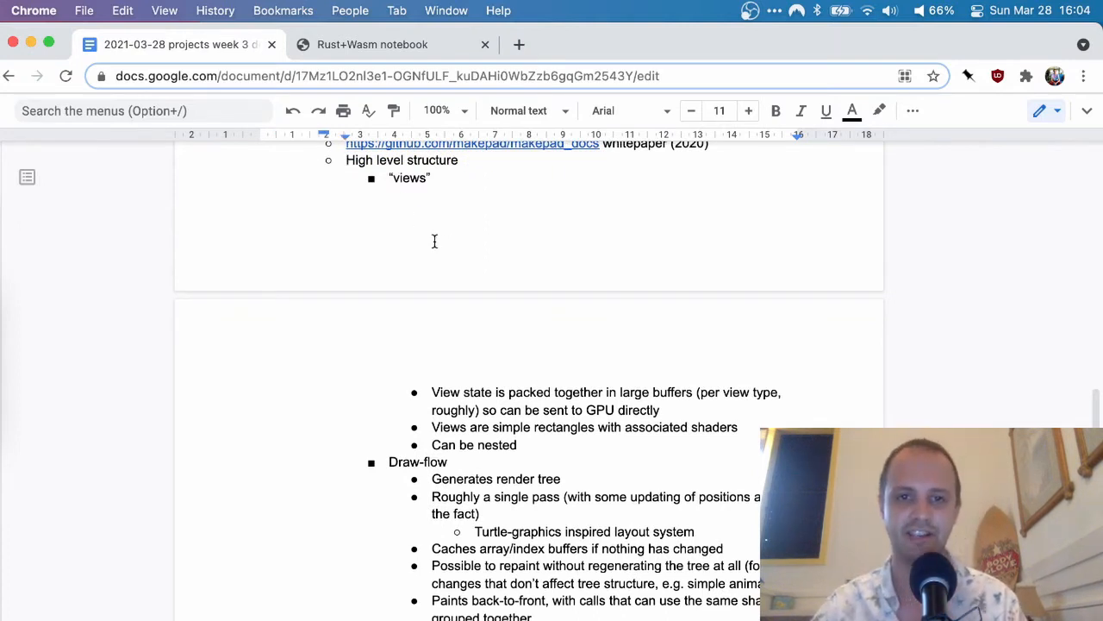
{"action": "left_click", "coordinate": [391, 177]}
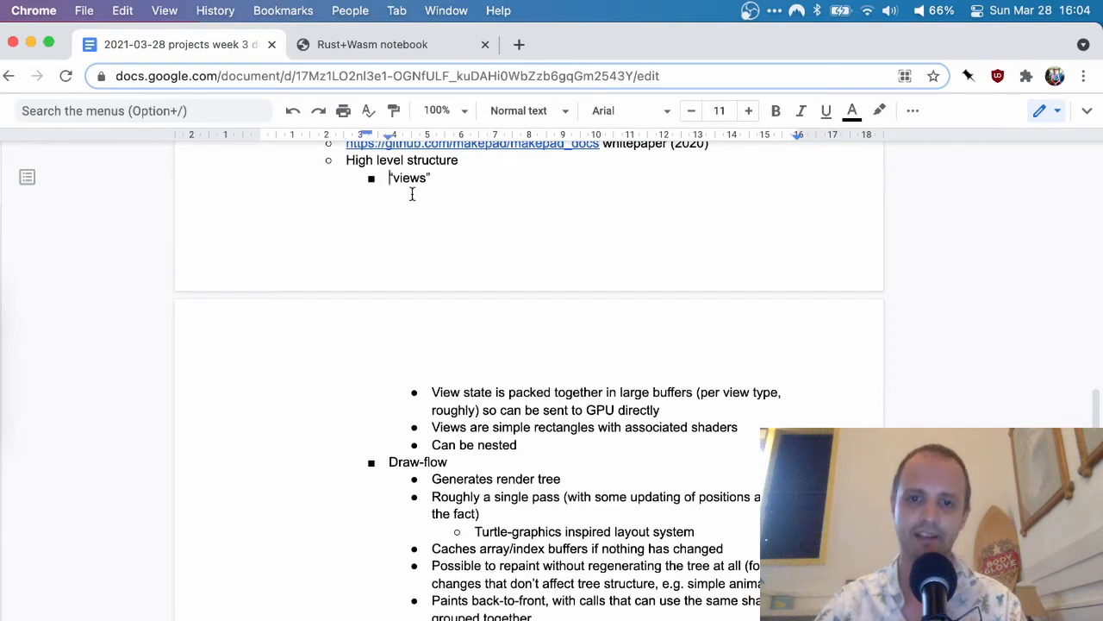
{"action": "scroll", "scroll_direction": "down", "scroll_amount": 3}
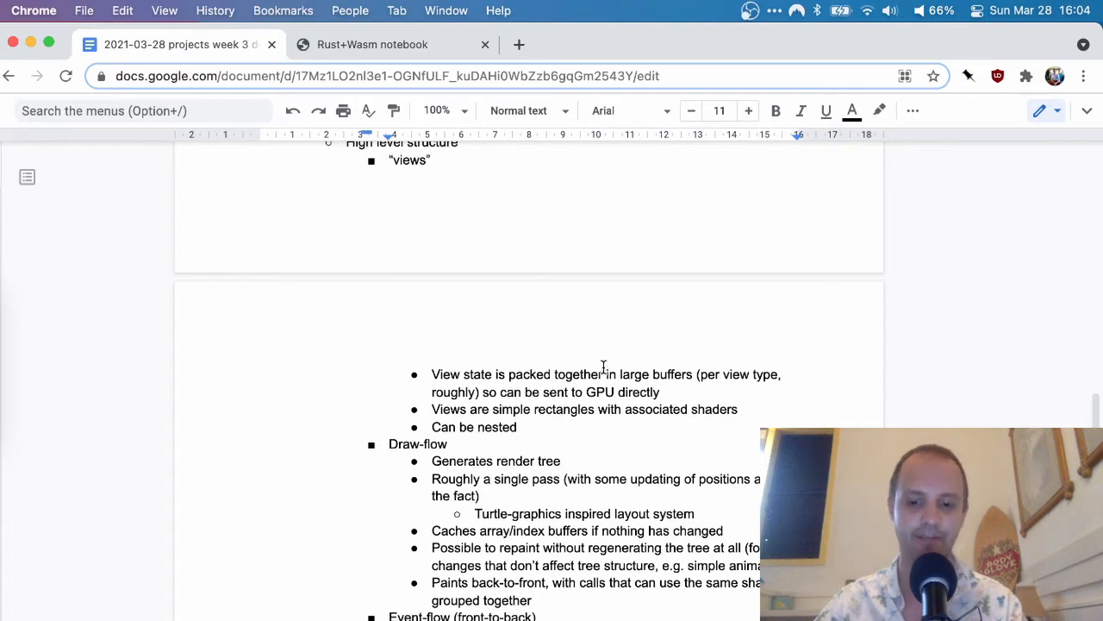
{"action": "mouse_move", "coordinate": [733, 362]}
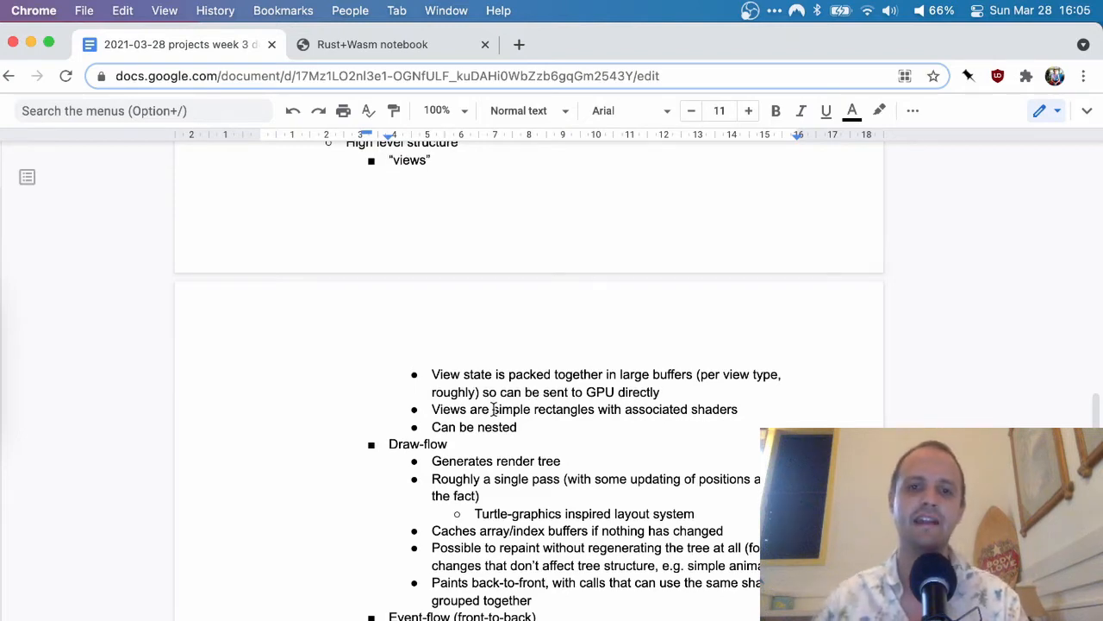
{"action": "scroll", "scroll_direction": "down", "scroll_amount": 3}
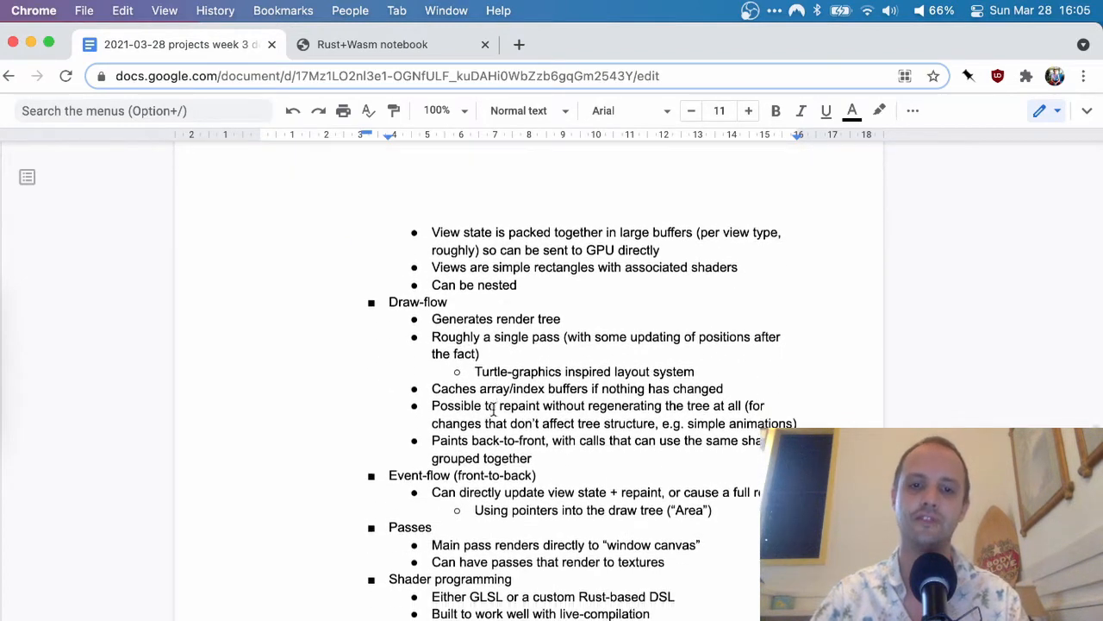
{"action": "scroll", "scroll_direction": "up", "scroll_amount": 3}
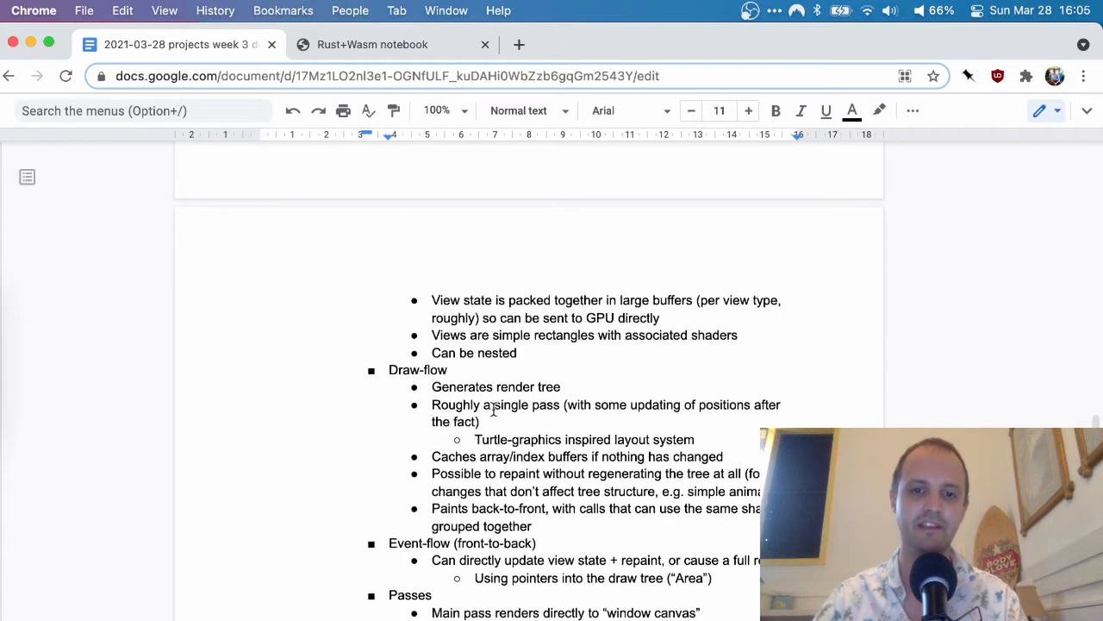
{"action": "scroll", "scroll_direction": "down", "scroll_amount": 3}
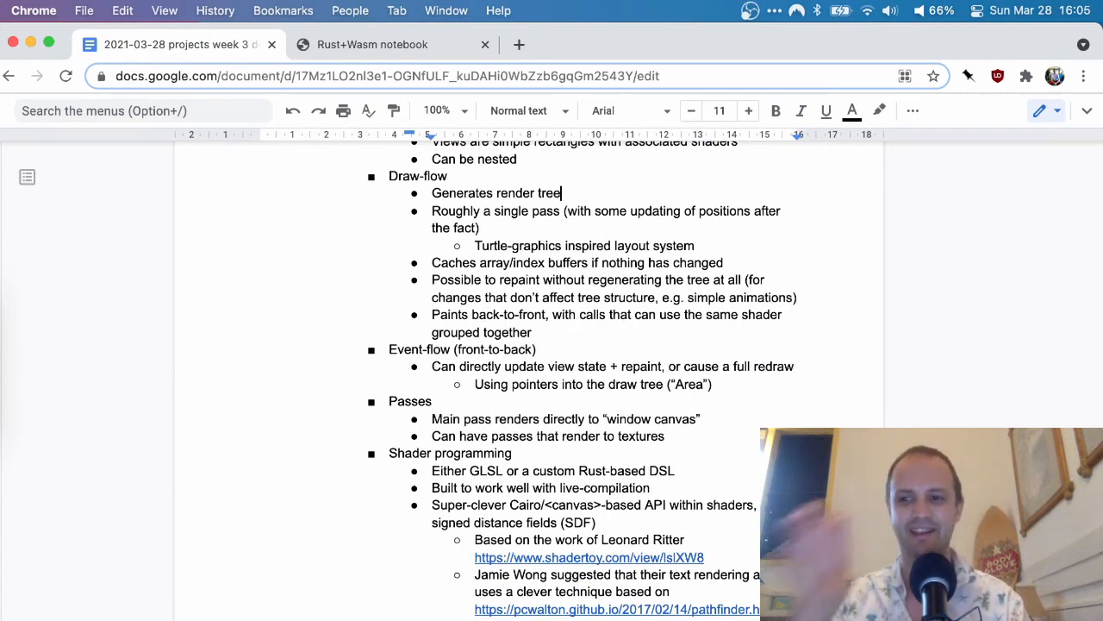
{"action": "scroll", "scroll_direction": "up", "scroll_amount": 3}
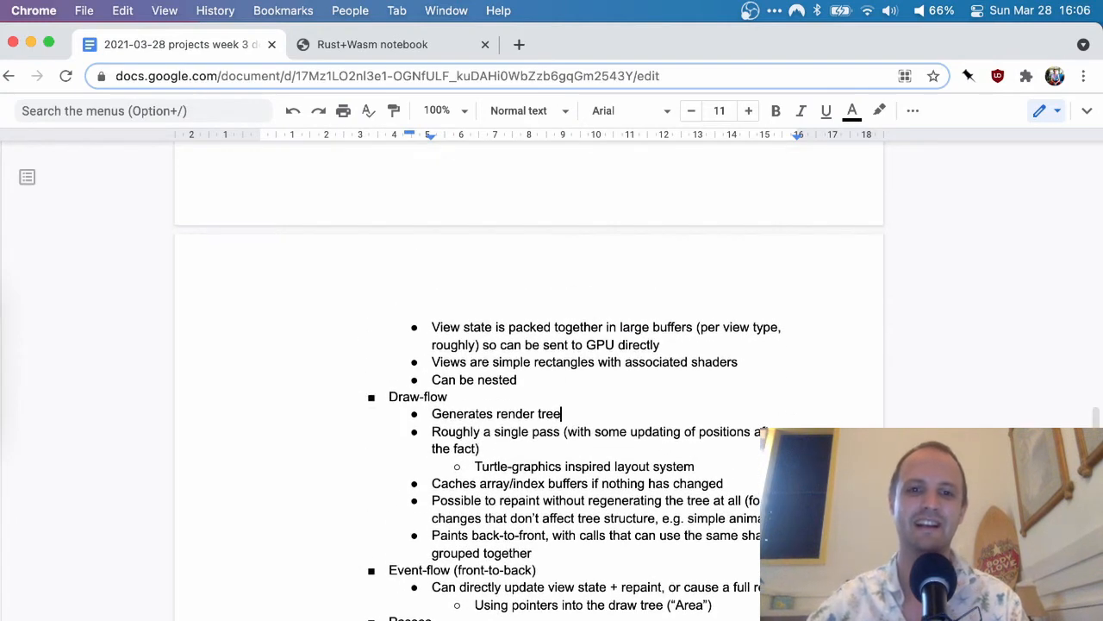
{"action": "scroll", "scroll_direction": "up", "scroll_amount": 3}
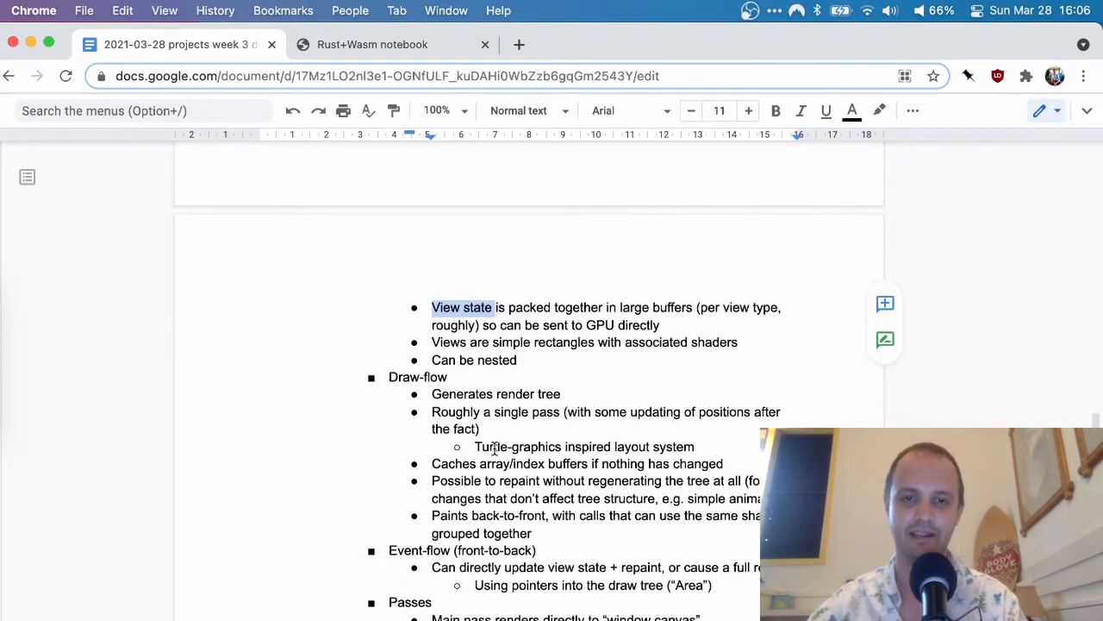
{"action": "scroll", "scroll_direction": "down", "scroll_amount": 3}
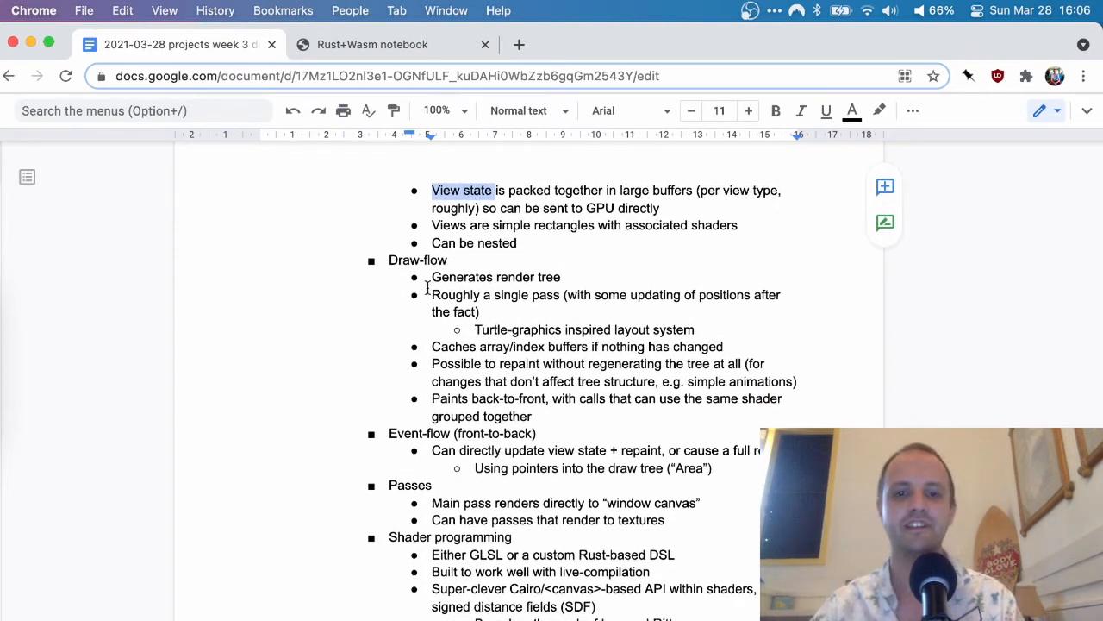
{"action": "double_click", "coordinate": [496, 295]}
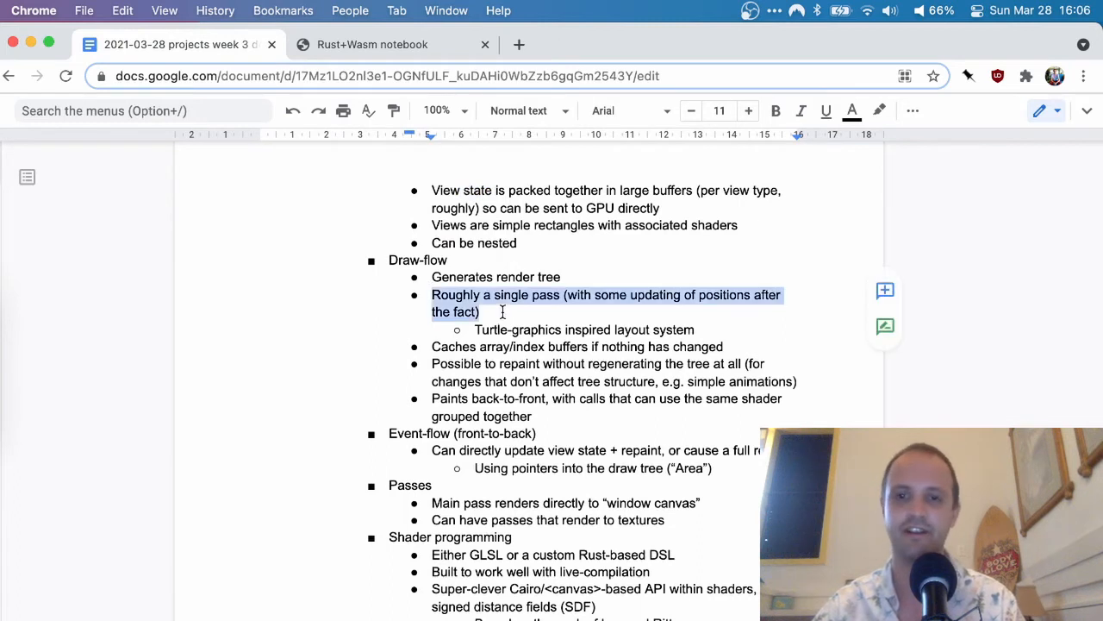
{"action": "left_click", "coordinate": [480, 310]}
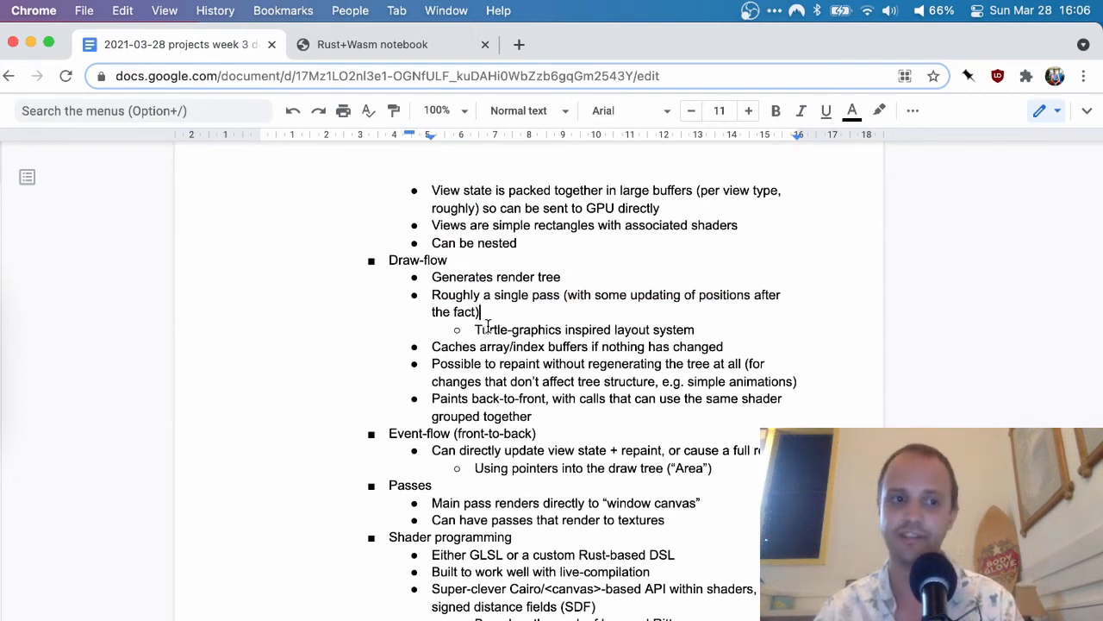
{"action": "mouse_move", "coordinate": [690, 328]}
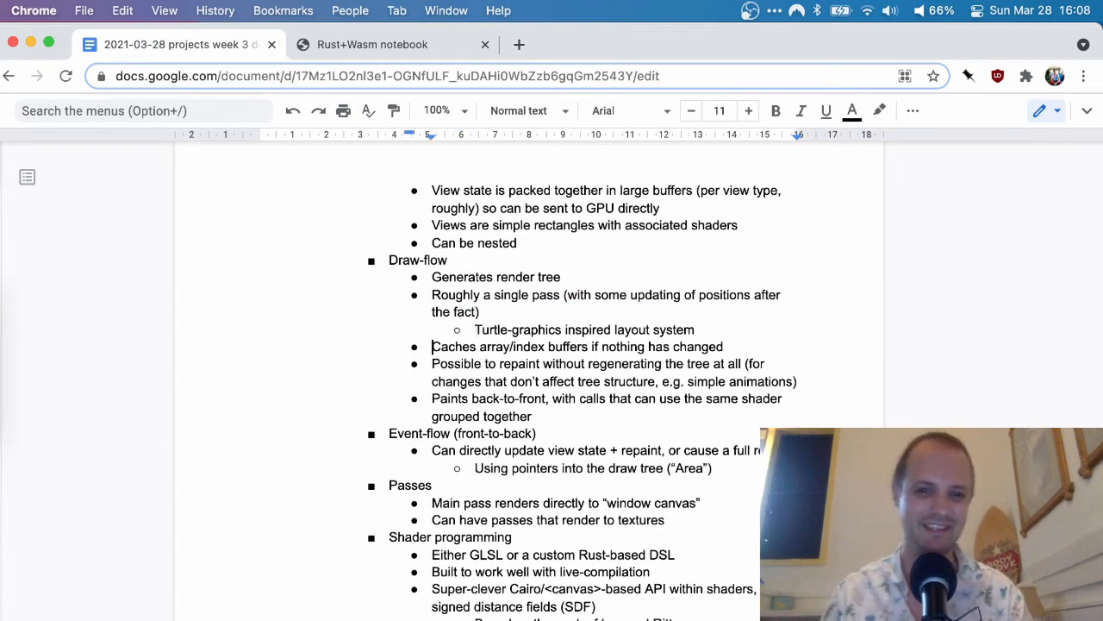
{"action": "scroll", "scroll_direction": "down", "scroll_amount": 3}
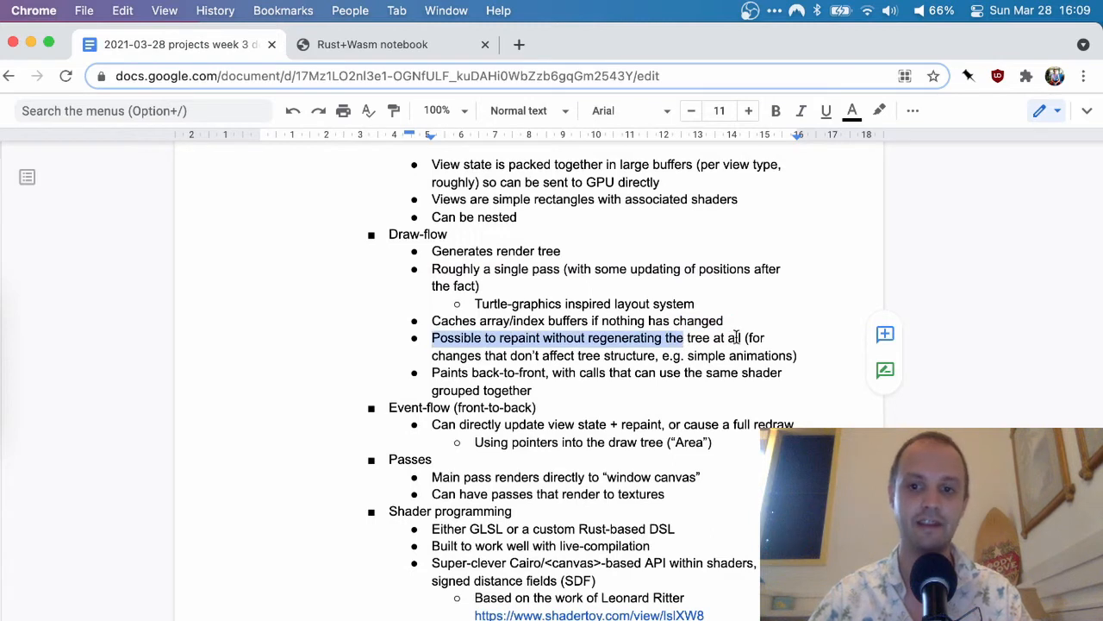
{"action": "left_click", "coordinate": [741, 336]}
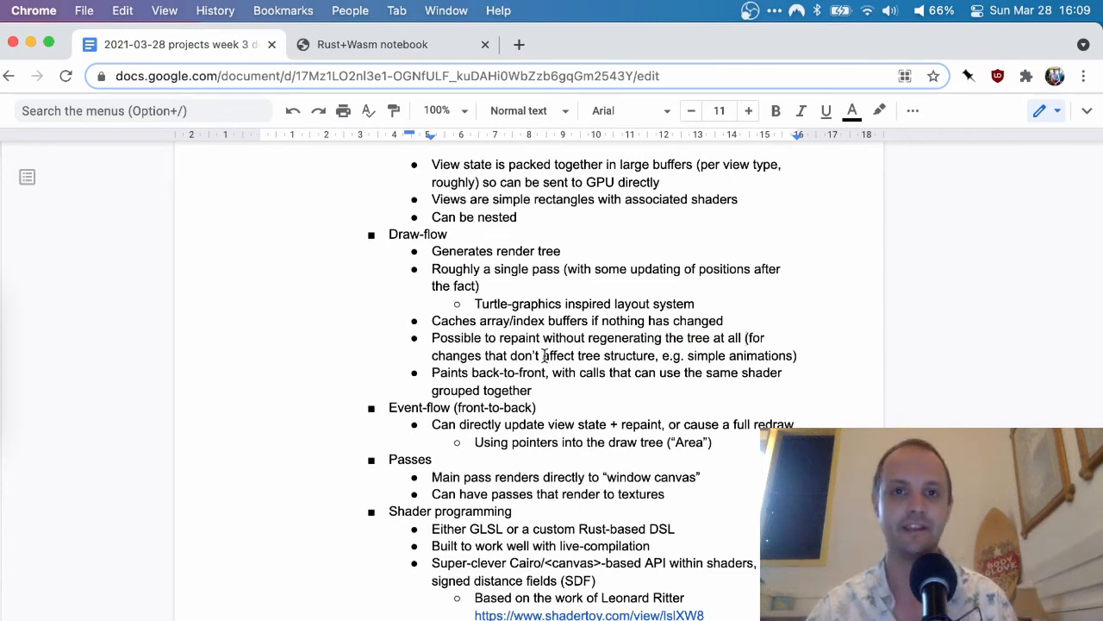
{"action": "scroll", "scroll_direction": "up", "scroll_amount": 3}
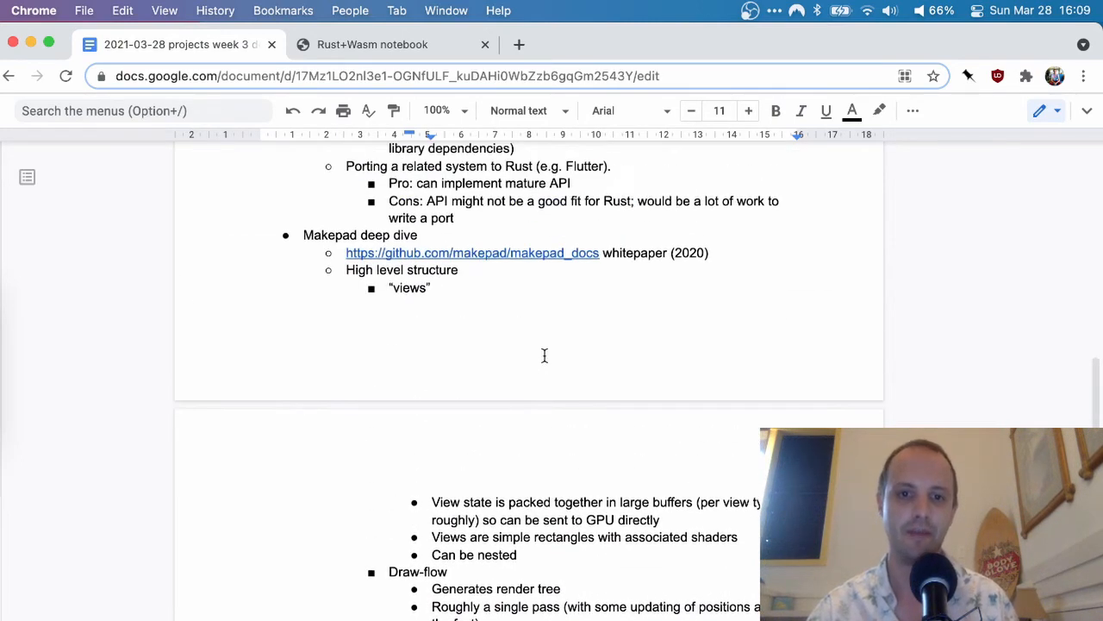
{"action": "scroll", "scroll_direction": "down", "scroll_amount": 3}
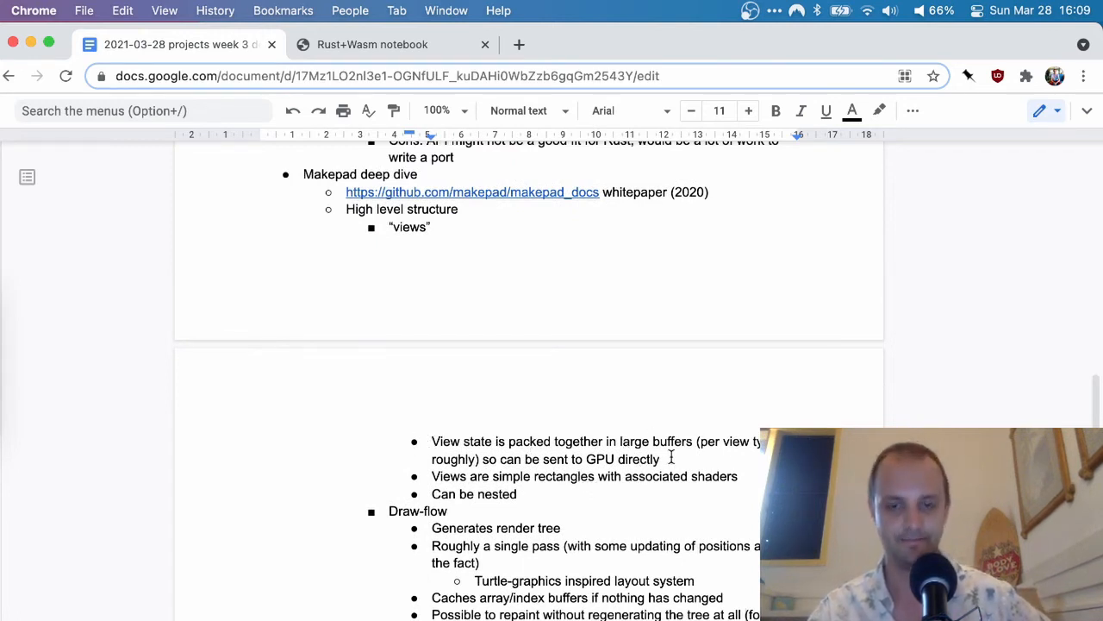
{"action": "scroll", "scroll_direction": "down", "scroll_amount": 3}
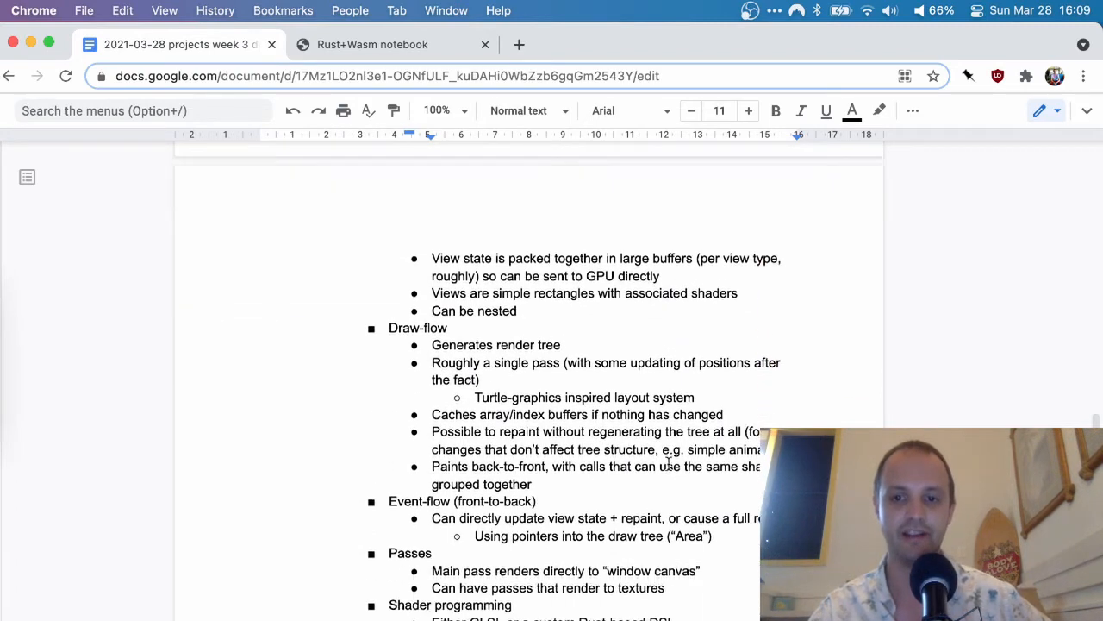
{"action": "scroll", "scroll_direction": "down", "scroll_amount": 3}
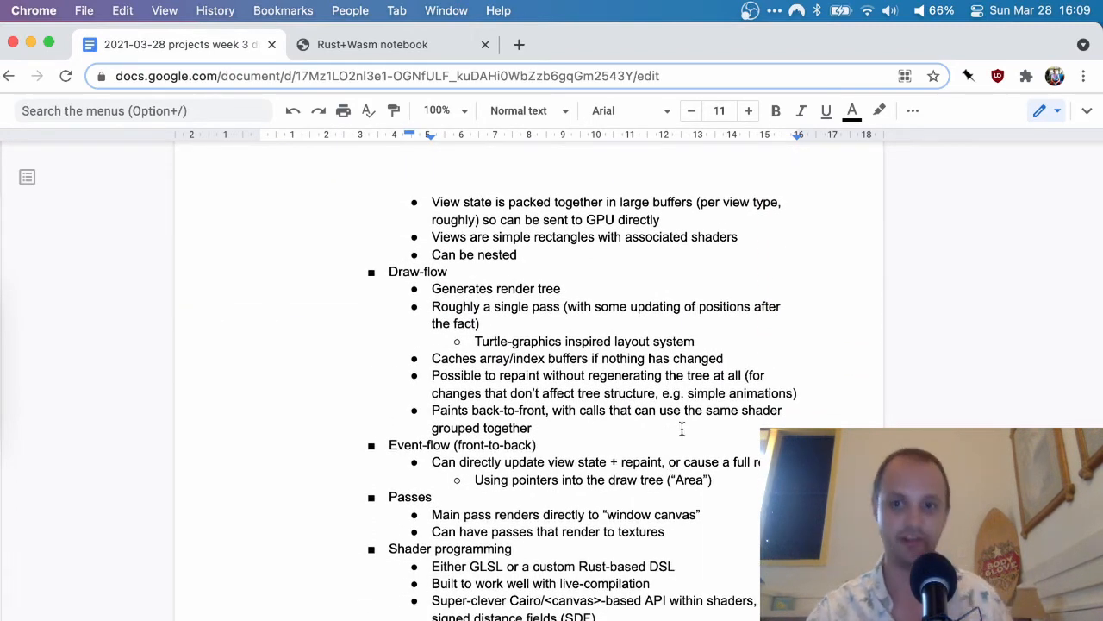
{"action": "double_click", "coordinate": [737, 393]}
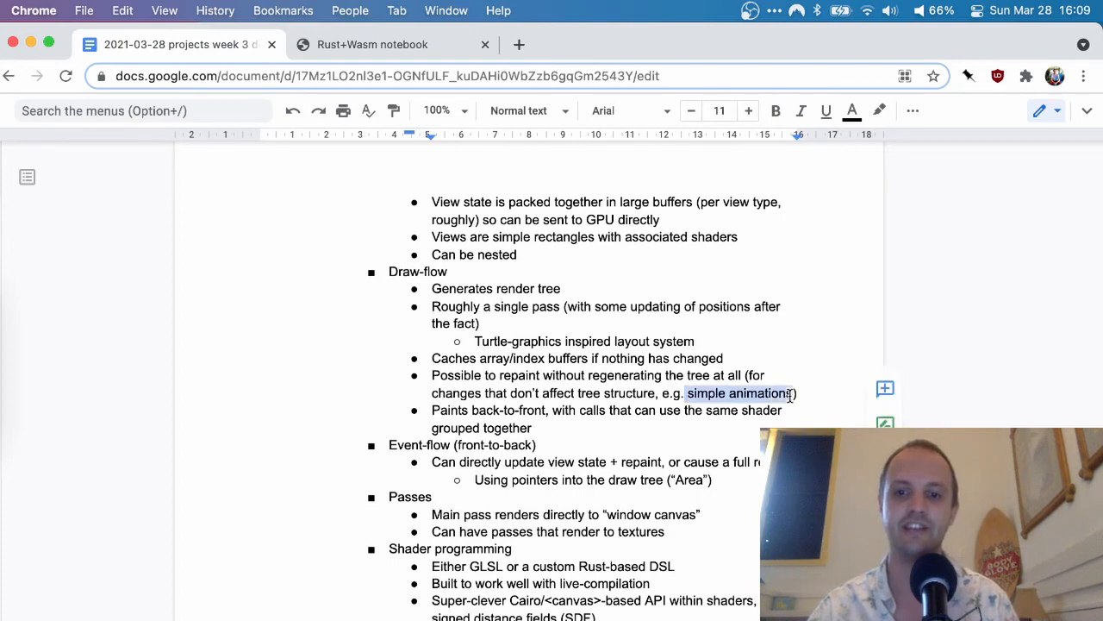
{"action": "scroll", "scroll_direction": "up", "scroll_amount": 3}
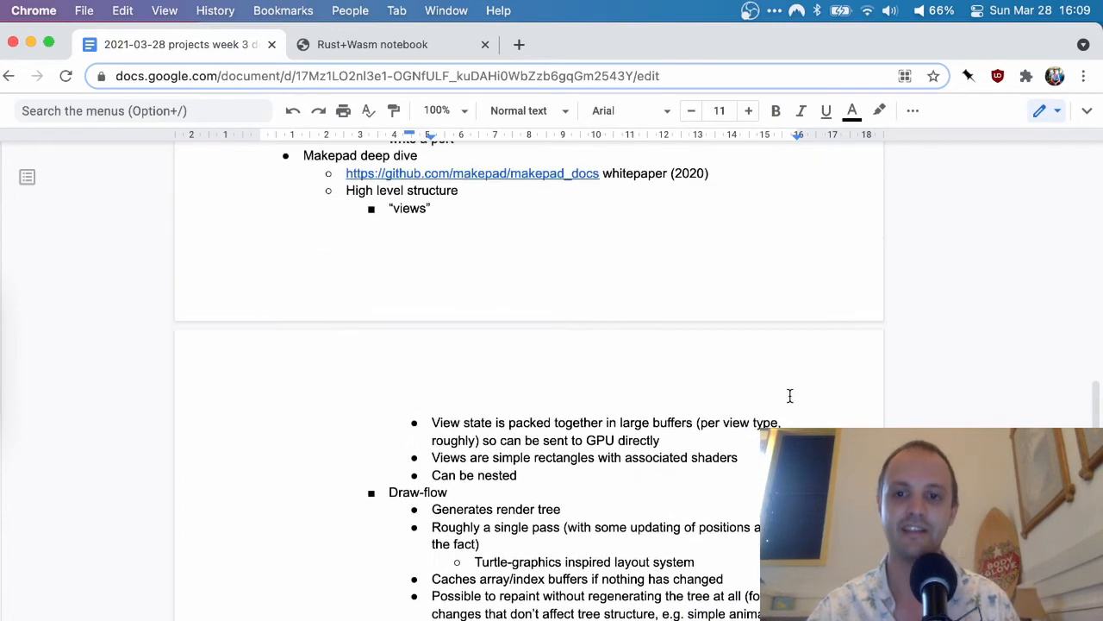
{"action": "scroll", "scroll_direction": "down", "scroll_amount": 3}
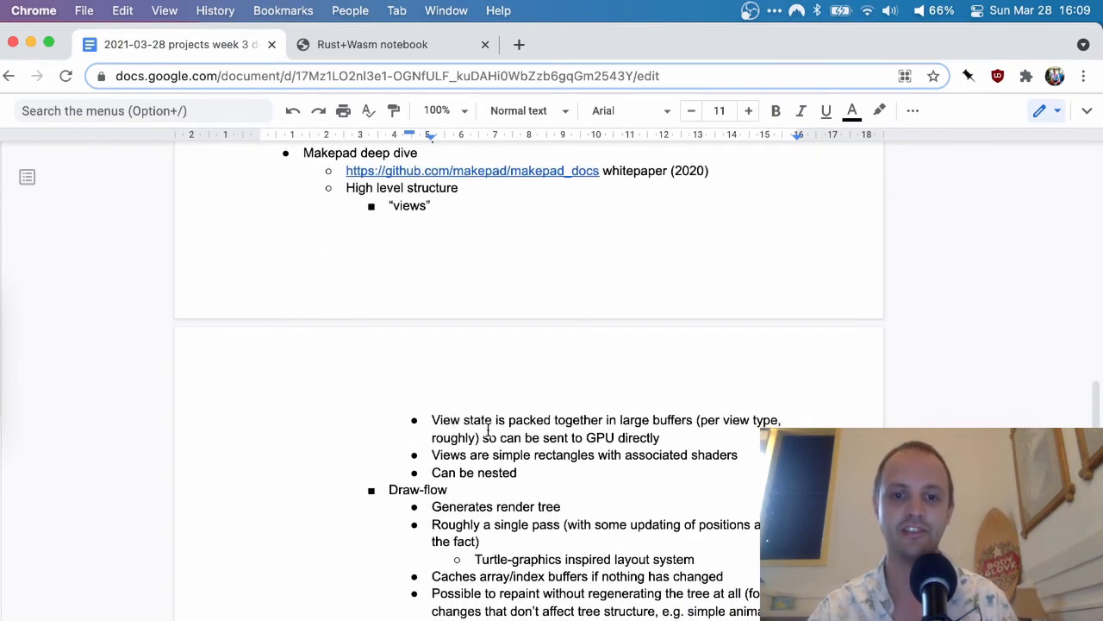
{"action": "scroll", "scroll_direction": "down", "scroll_amount": 3}
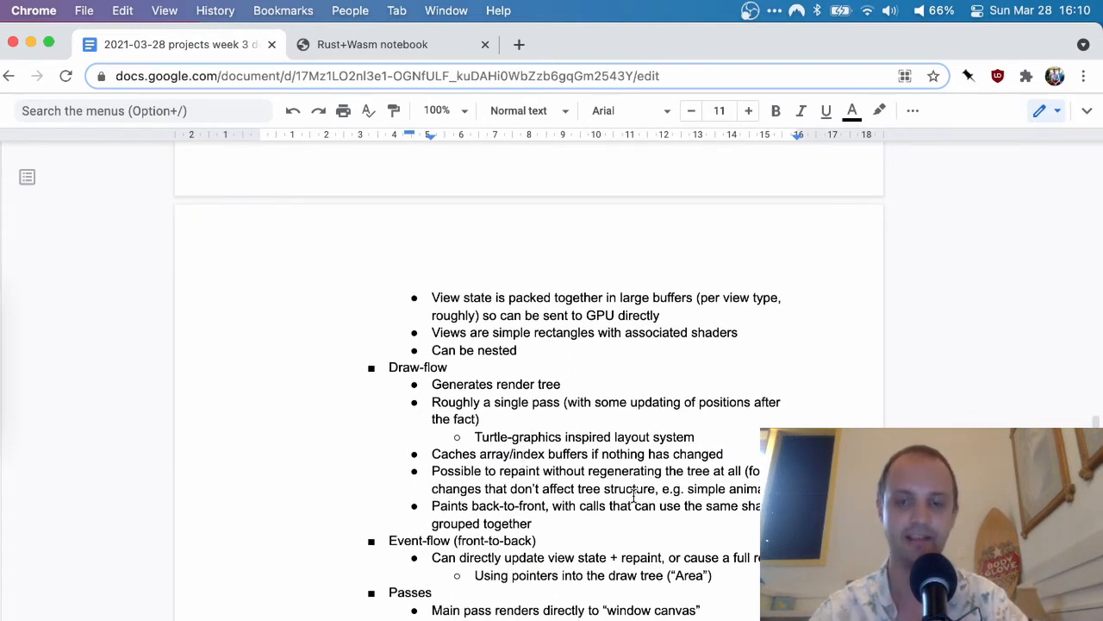
{"action": "scroll", "scroll_direction": "down", "scroll_amount": 3}
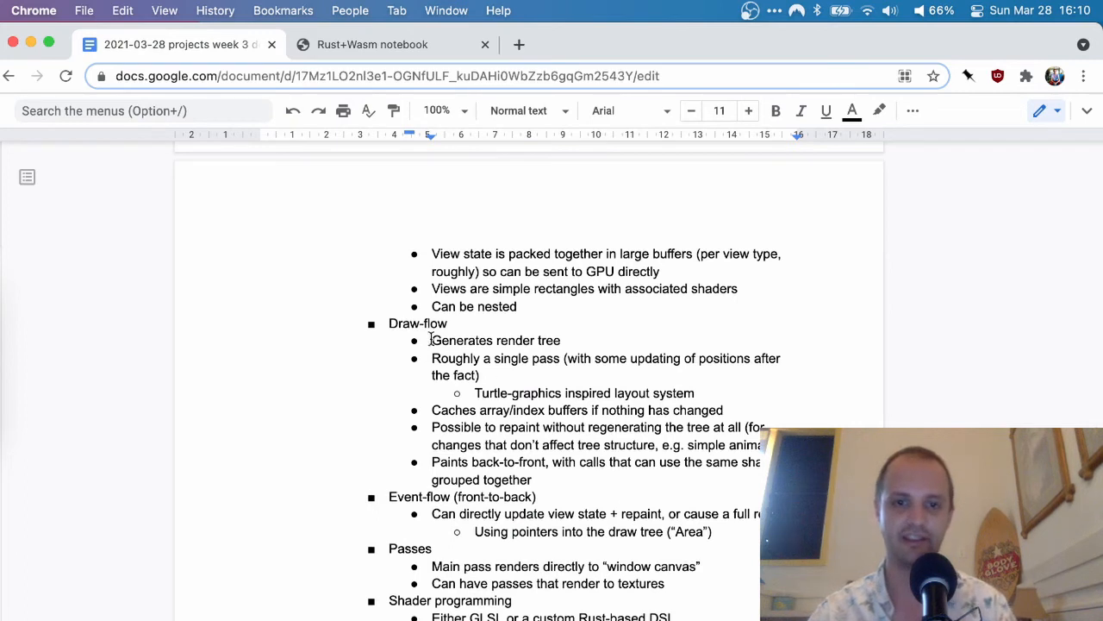
{"action": "mouse_move", "coordinate": [583, 348]}
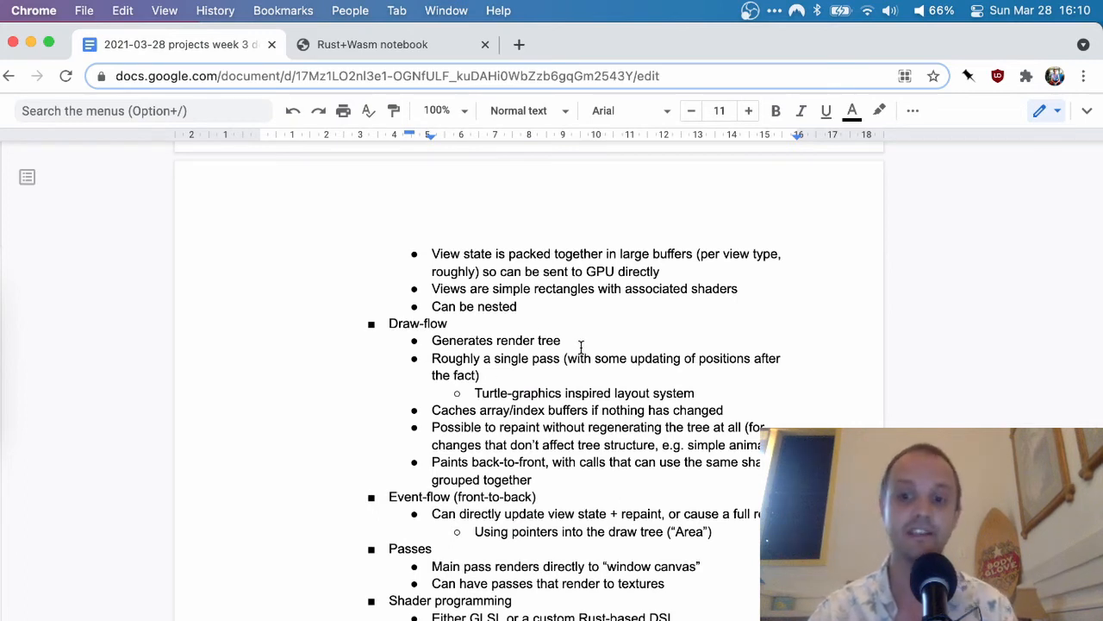
{"action": "scroll", "scroll_direction": "down", "scroll_amount": 3}
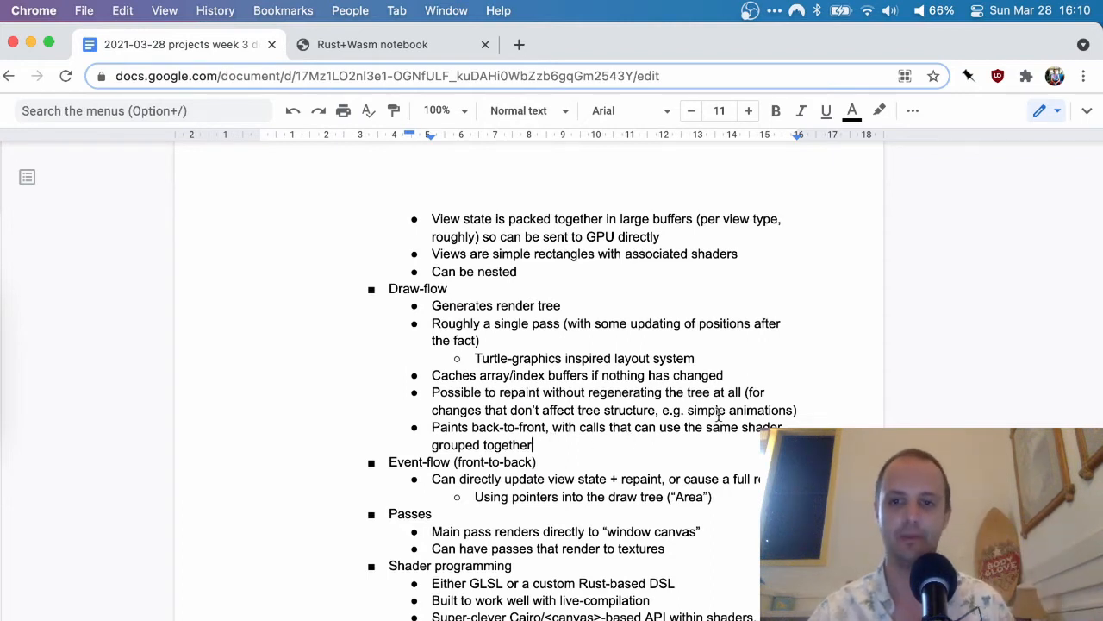
{"action": "mouse_move", "coordinate": [738, 435]}
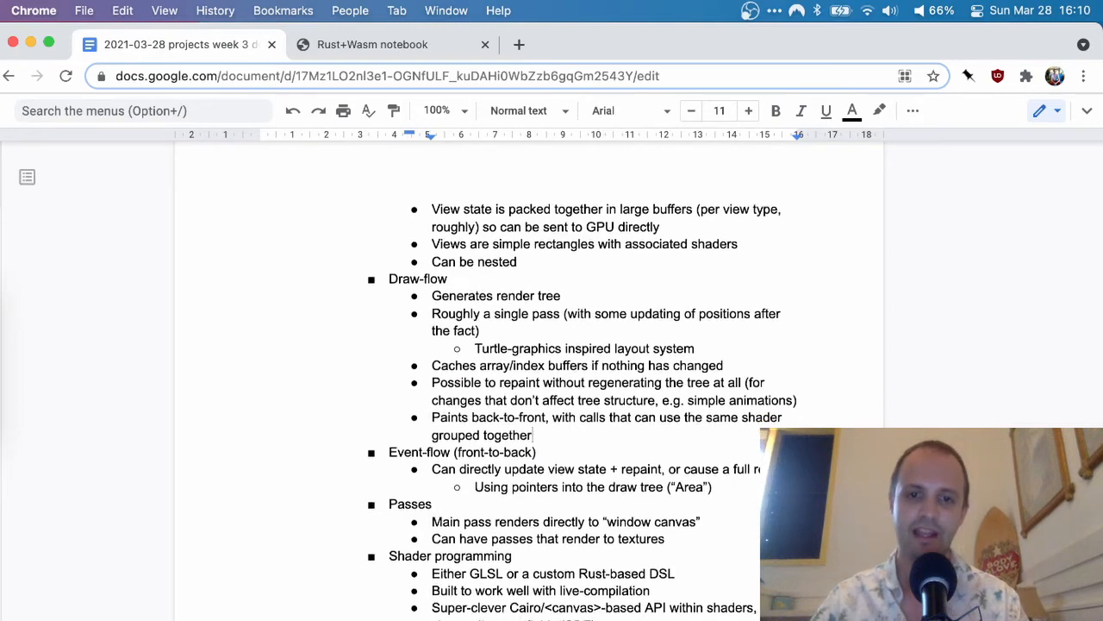
{"action": "scroll", "scroll_direction": "down", "scroll_amount": 3}
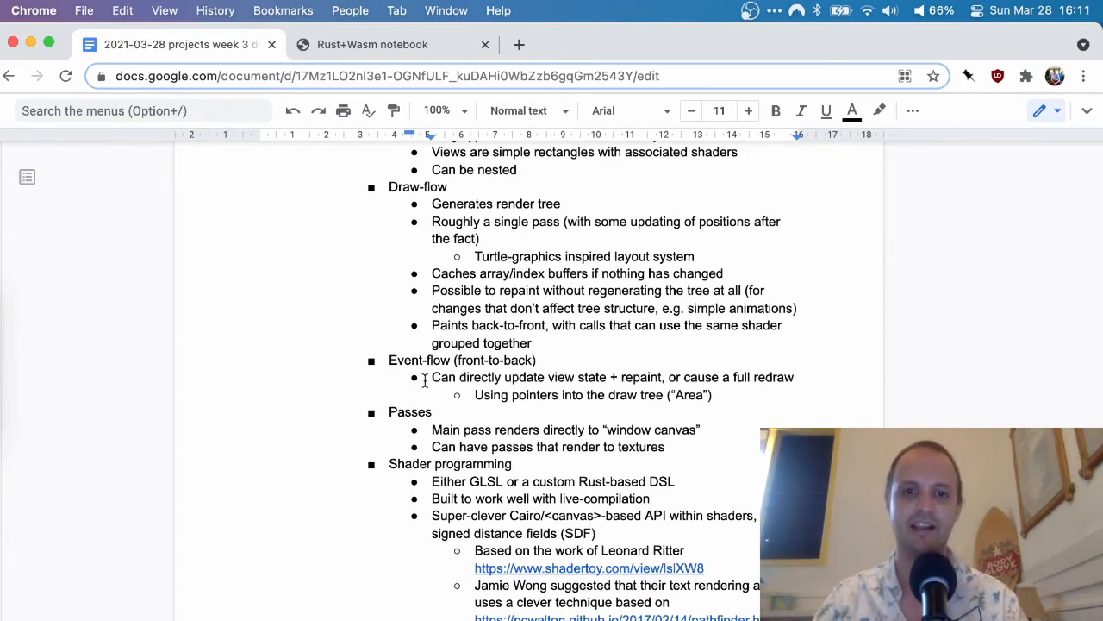
{"action": "mouse_move", "coordinate": [689, 348]}
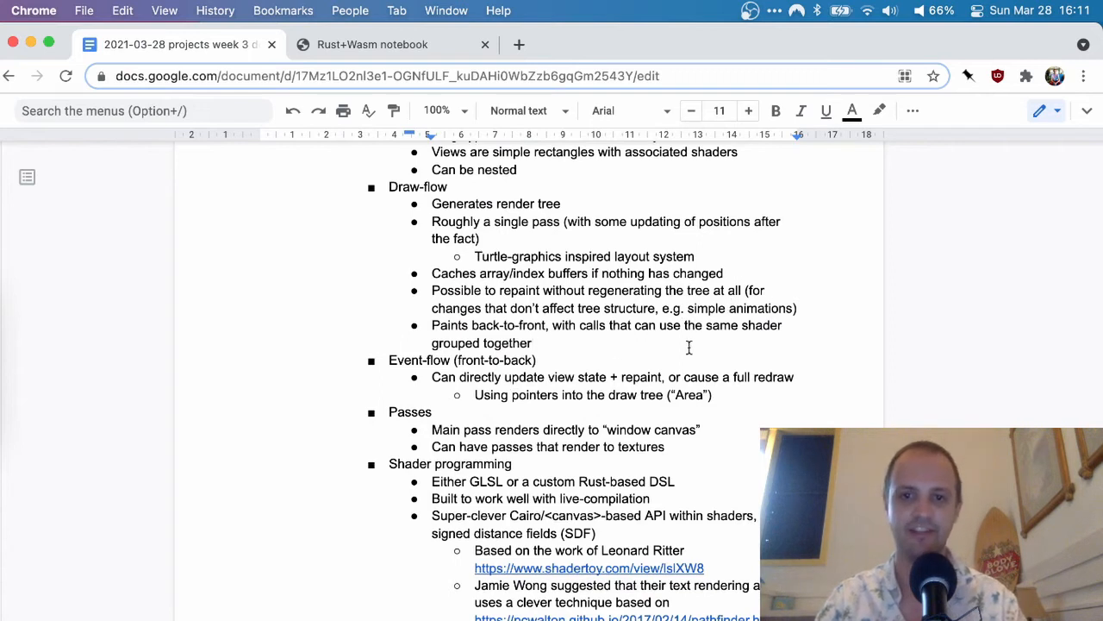
{"action": "mouse_move", "coordinate": [604, 382]}
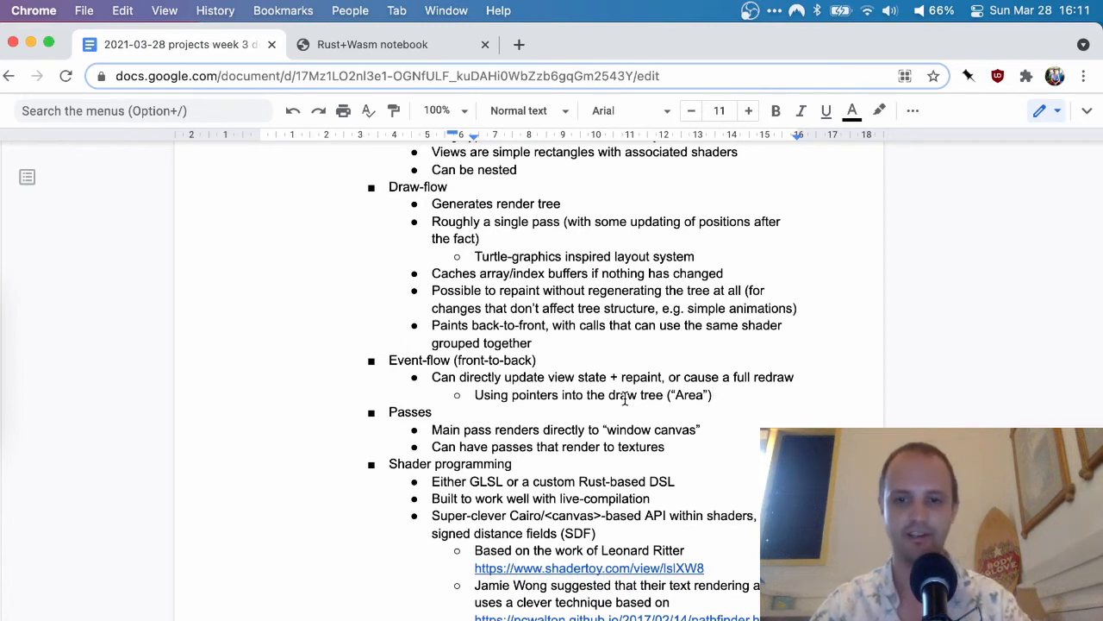
{"action": "scroll", "scroll_direction": "down", "scroll_amount": 3}
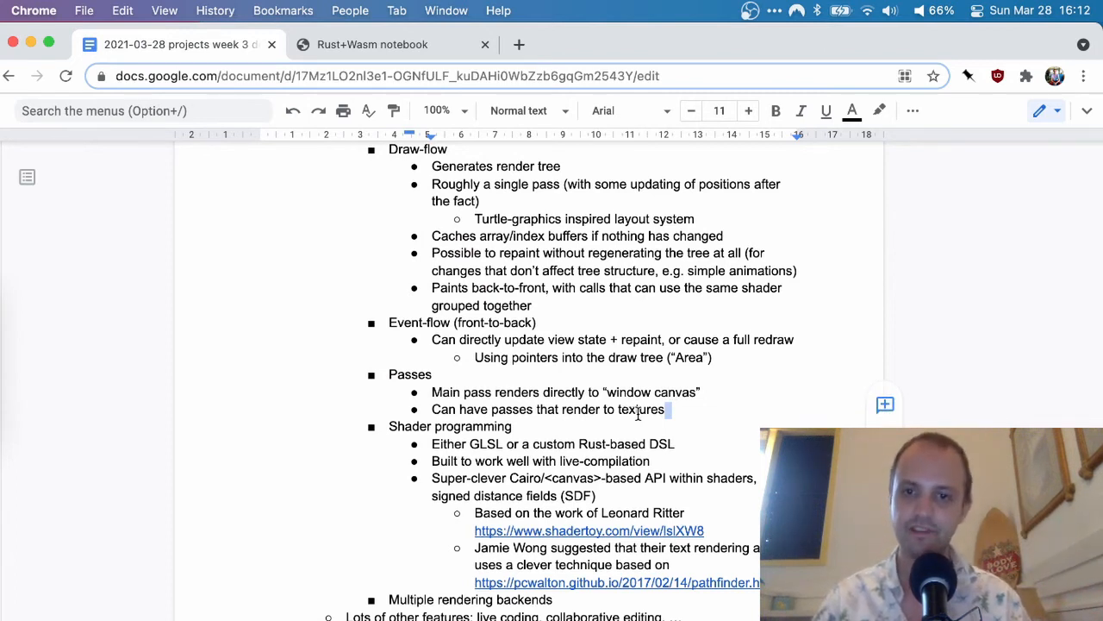
Reach the Shader programming section, highlight GLSL, then view shader_std.rs in Sublime Text
{"action": "scroll", "scroll_direction": "down", "scroll_amount": 3}
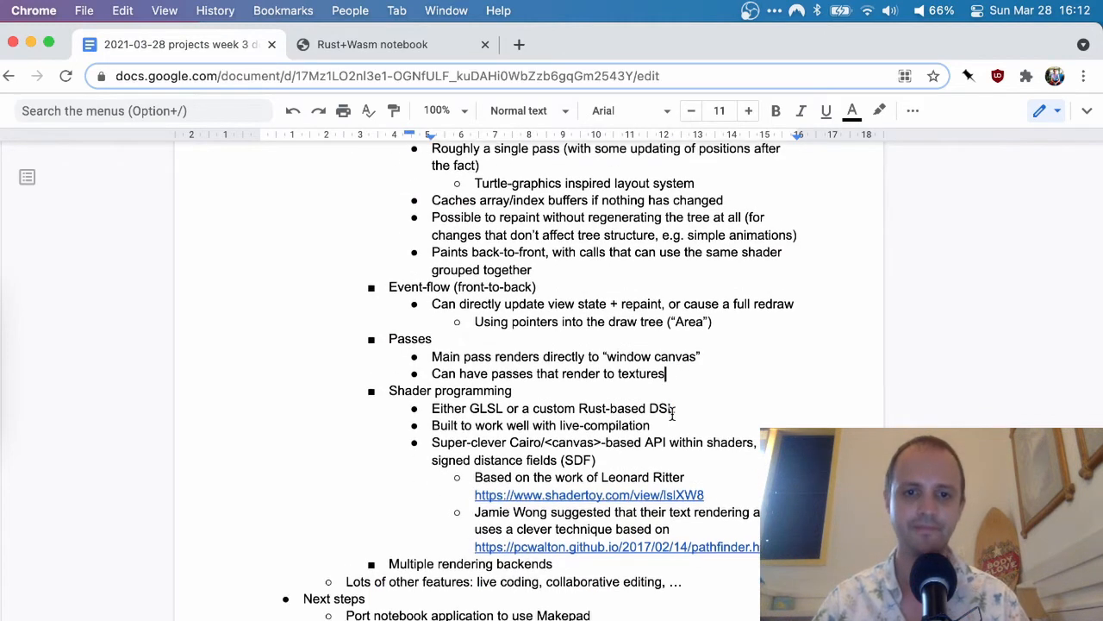
{"action": "scroll", "scroll_direction": "down", "scroll_amount": 3}
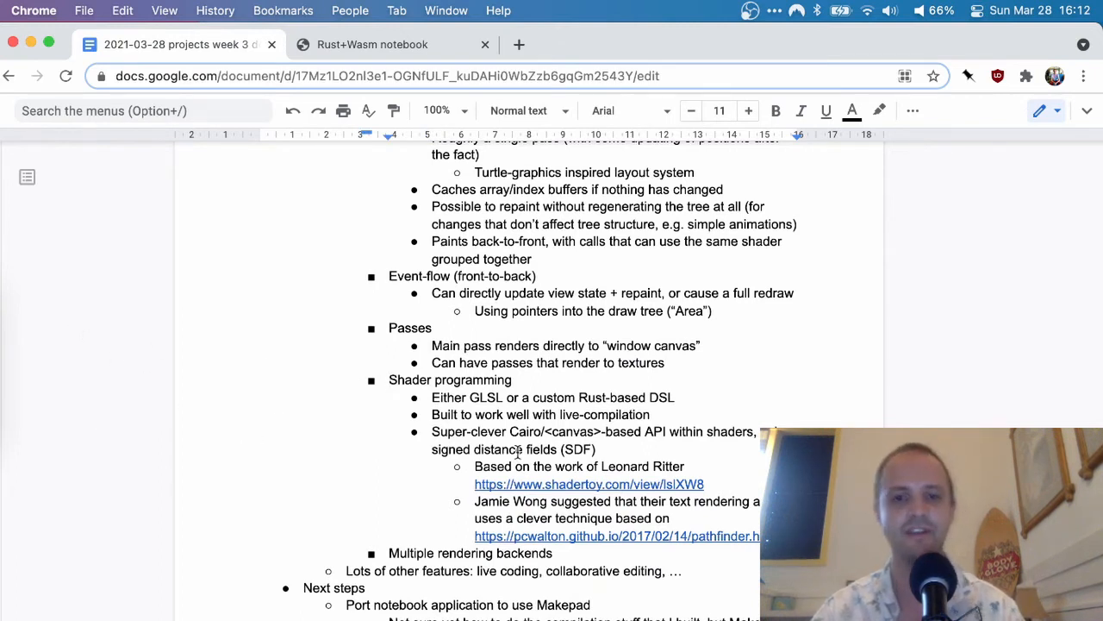
{"action": "scroll", "scroll_direction": "down", "scroll_amount": 3}
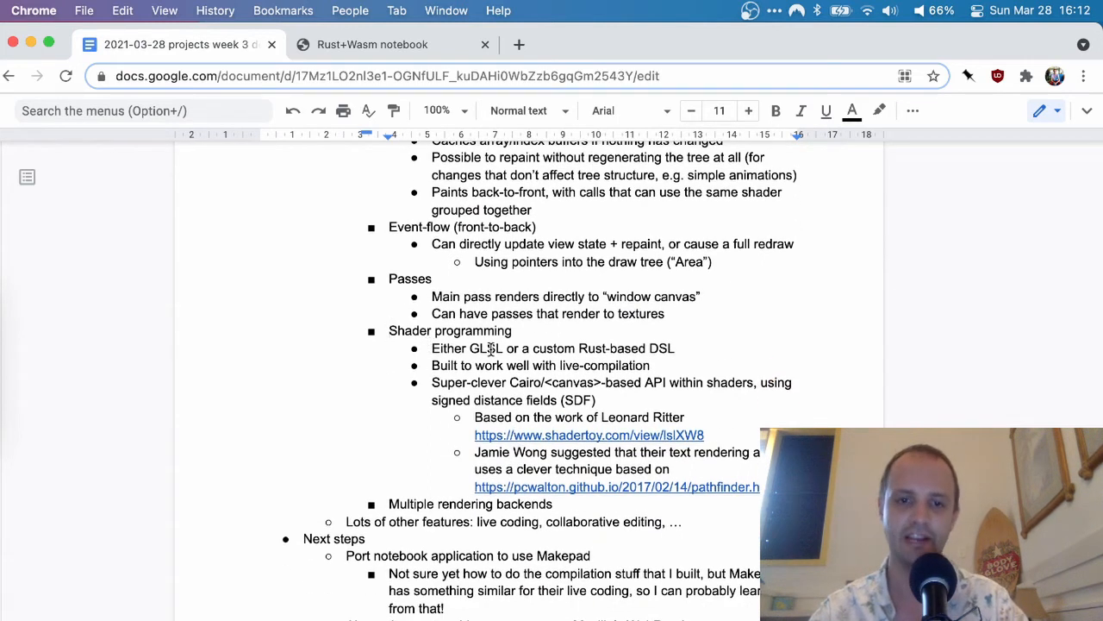
{"action": "double_click", "coordinate": [486, 349]}
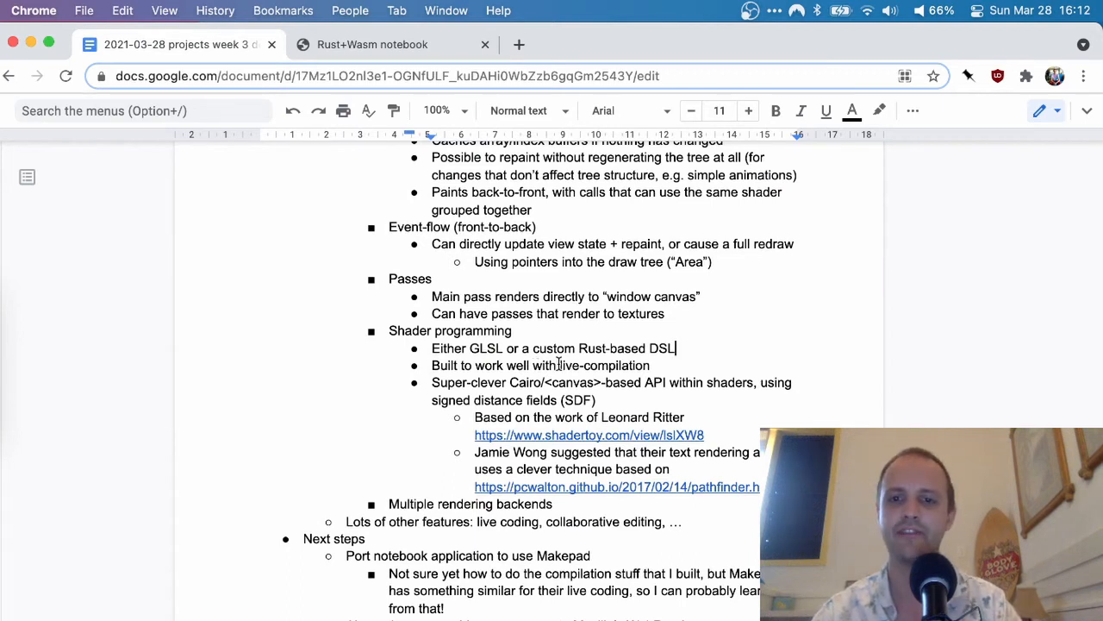
{"action": "mouse_move", "coordinate": [694, 362]}
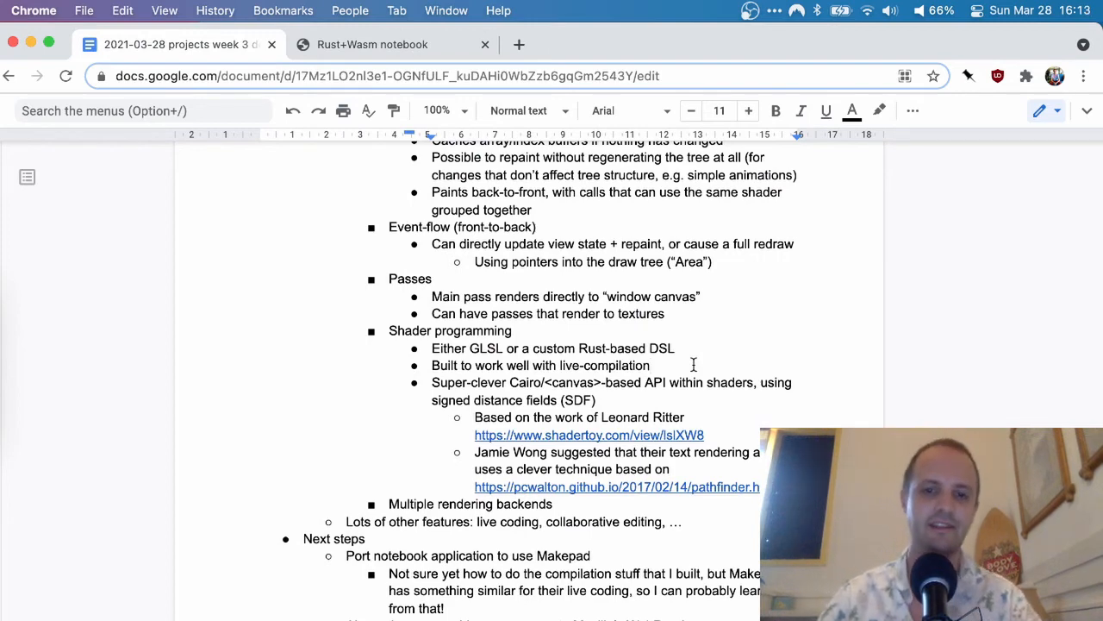
{"action": "scroll", "scroll_direction": "down", "scroll_amount": 3}
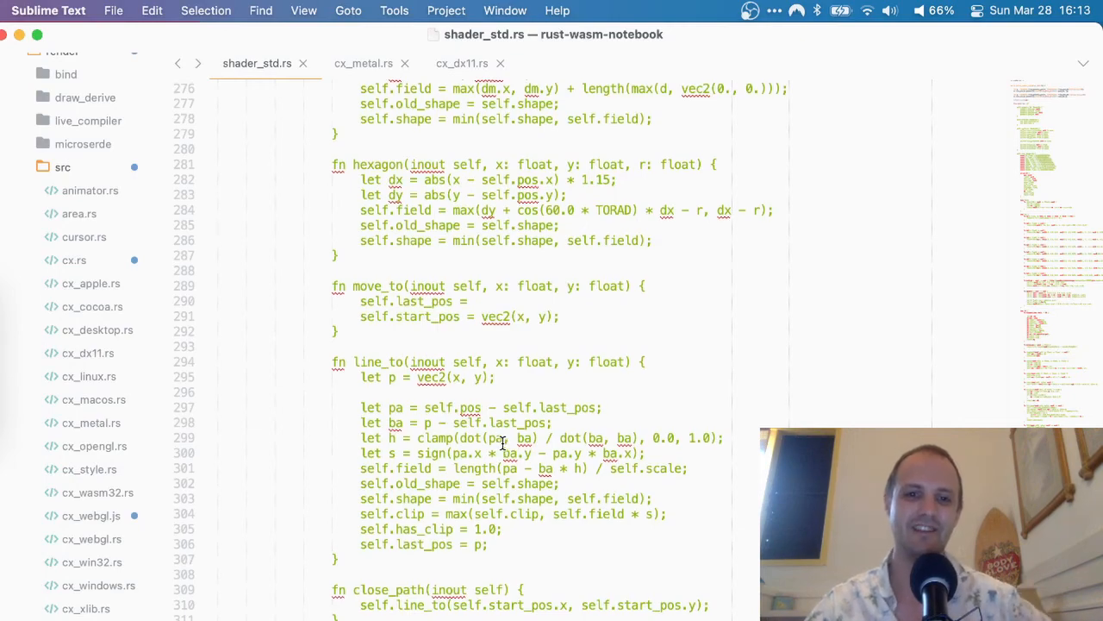
{"action": "scroll", "scroll_direction": "up", "scroll_amount": 3}
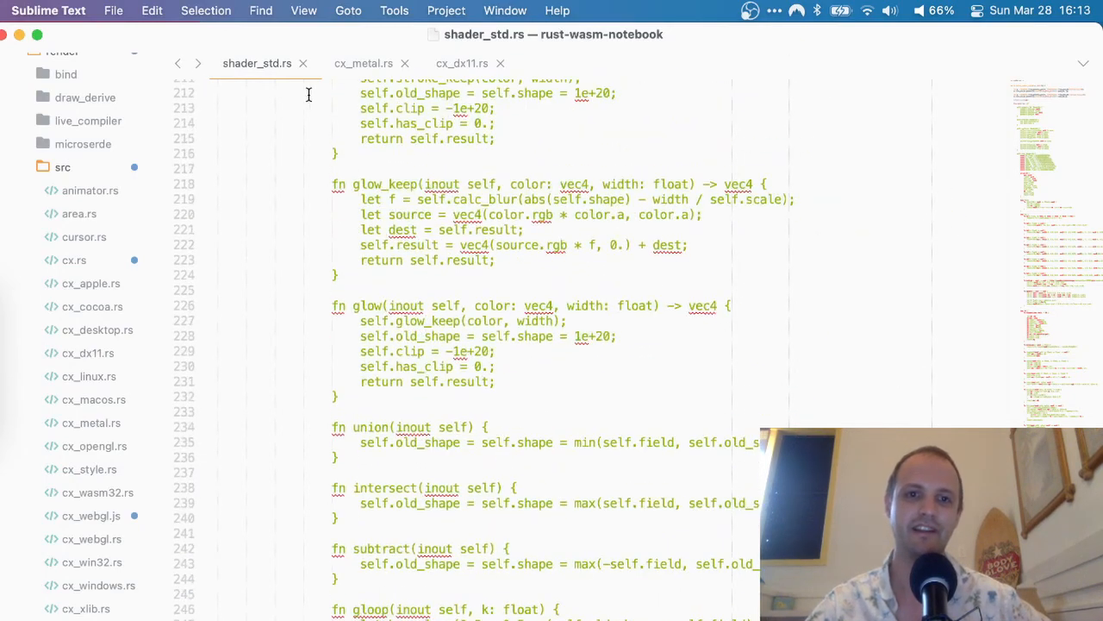
{"action": "scroll", "scroll_direction": "down", "scroll_amount": 3}
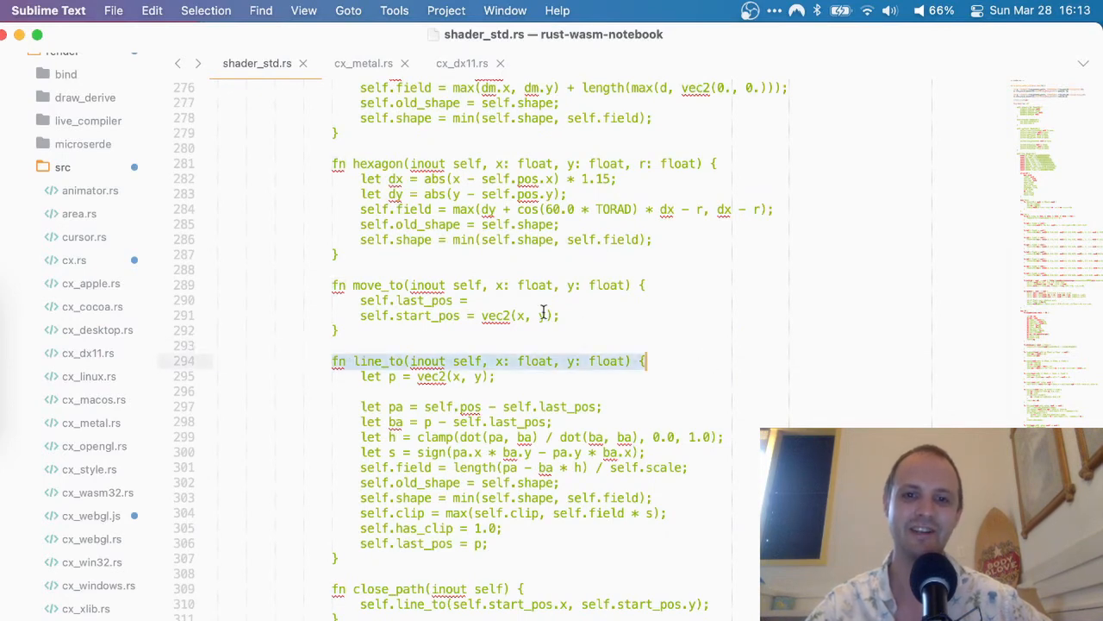
{"action": "scroll", "scroll_direction": "up", "scroll_amount": 3}
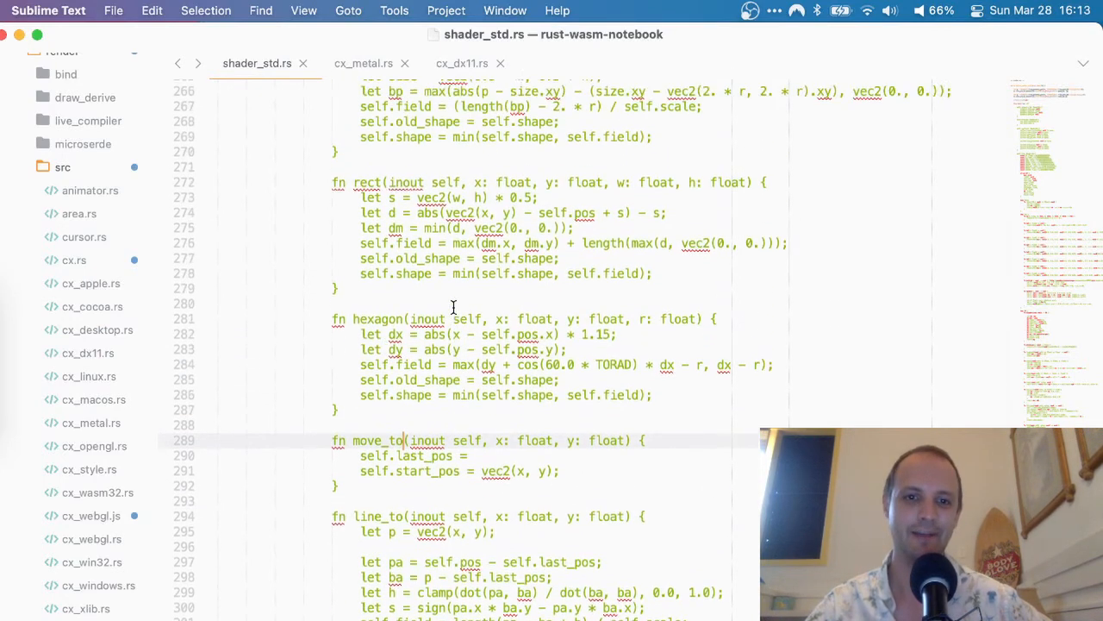
{"action": "scroll", "scroll_direction": "up", "scroll_amount": 3}
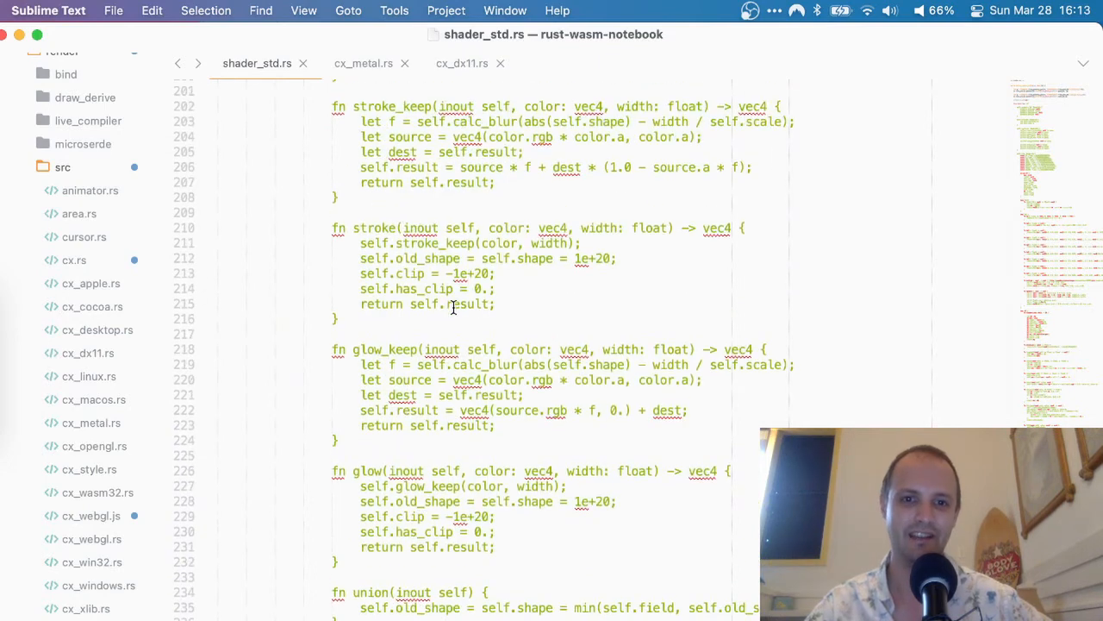
{"action": "scroll", "scroll_direction": "up", "scroll_amount": 3}
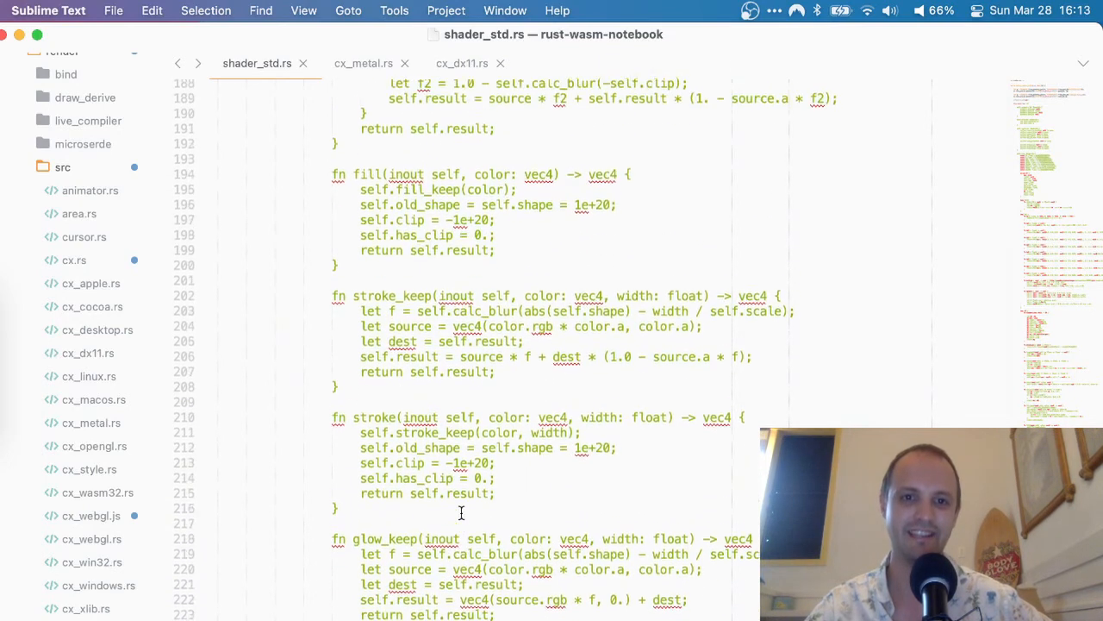
{"action": "scroll", "scroll_direction": "up", "scroll_amount": 3}
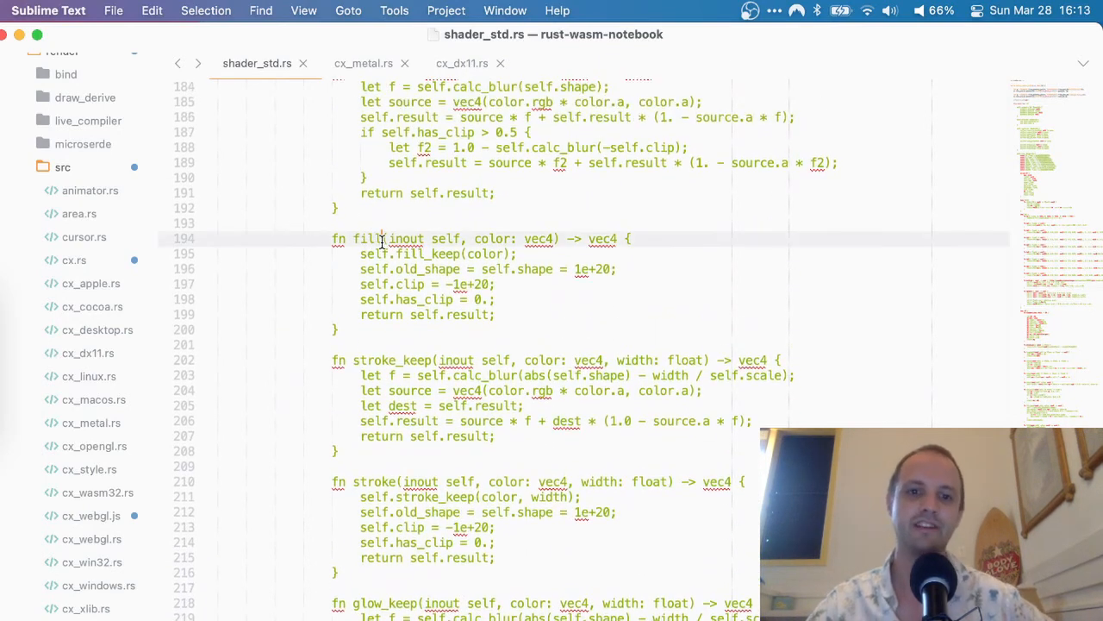
{"action": "scroll", "scroll_direction": "up", "scroll_amount": 3}
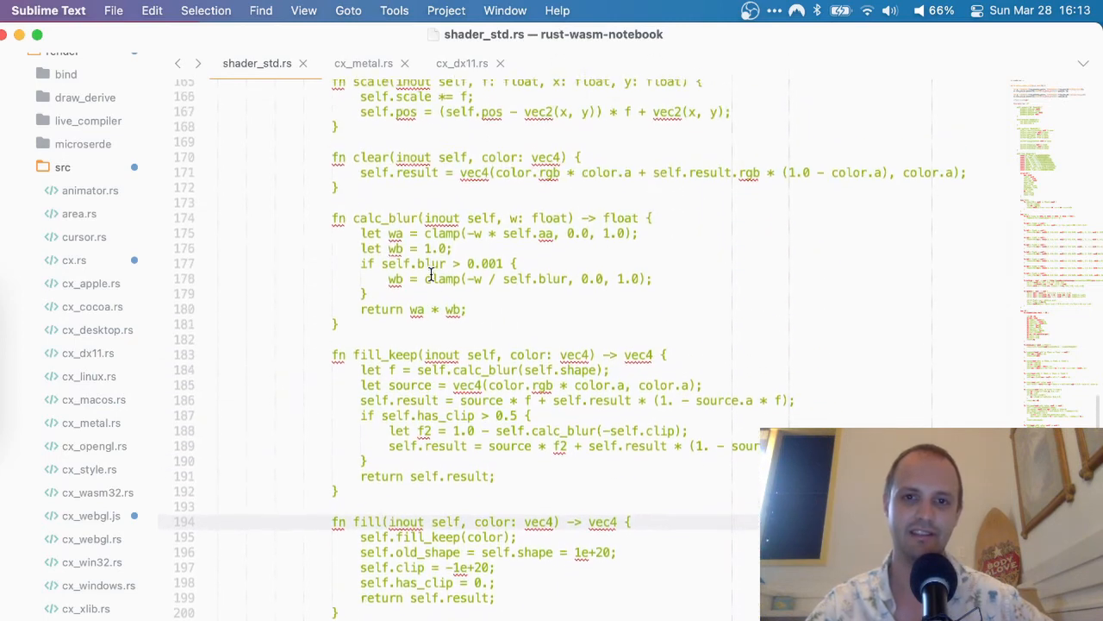
{"action": "scroll", "scroll_direction": "up", "scroll_amount": 3}
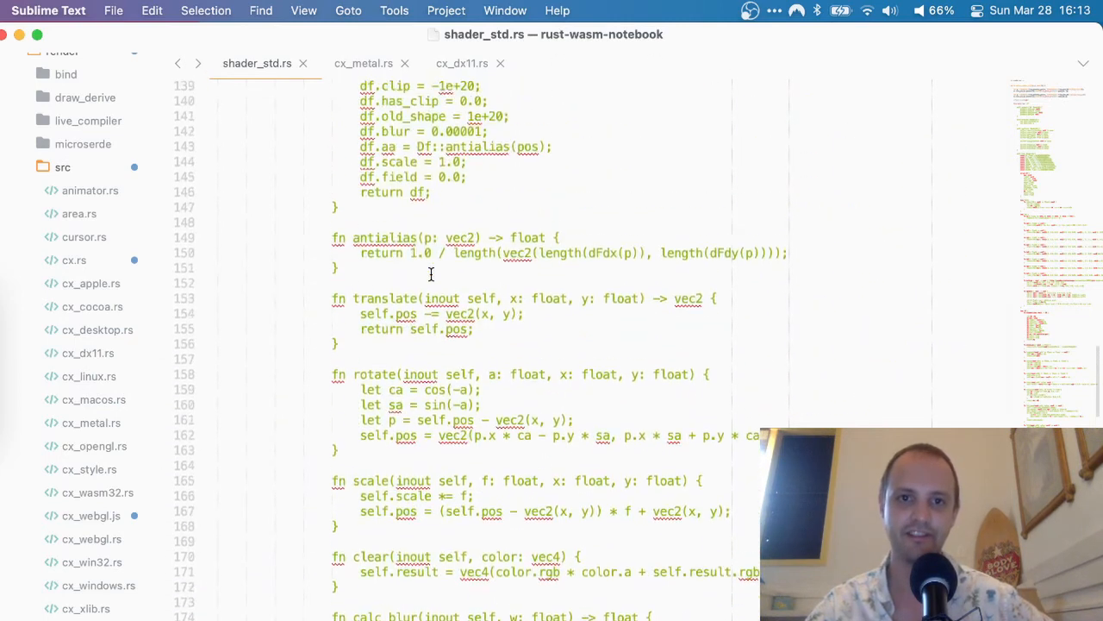
{"action": "scroll", "scroll_direction": "up", "scroll_amount": 3}
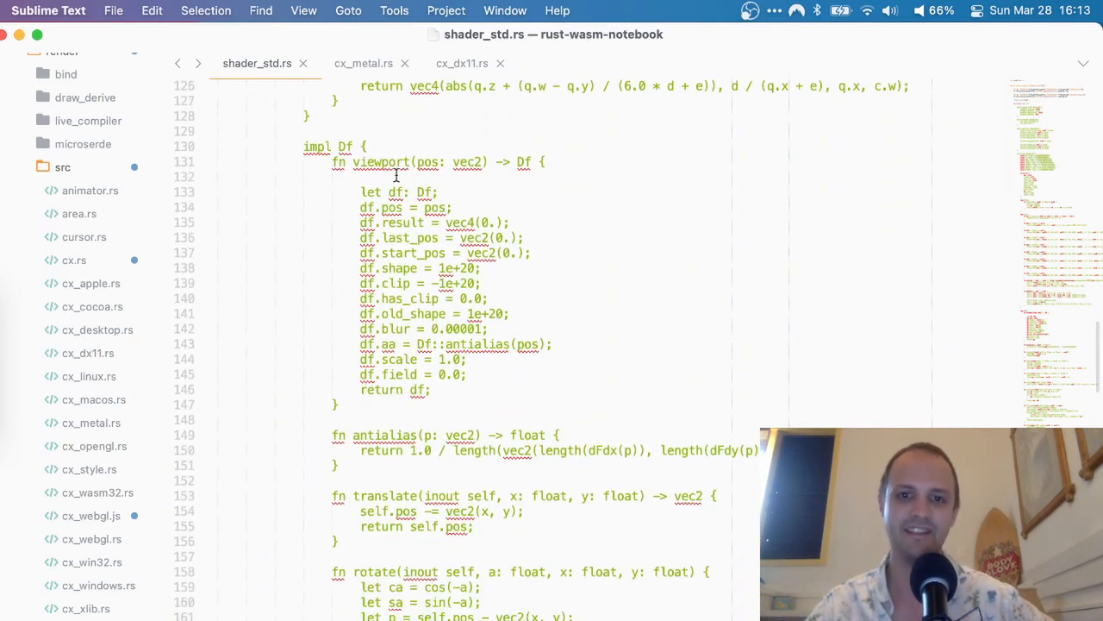
{"action": "scroll", "scroll_direction": "down", "scroll_amount": 3}
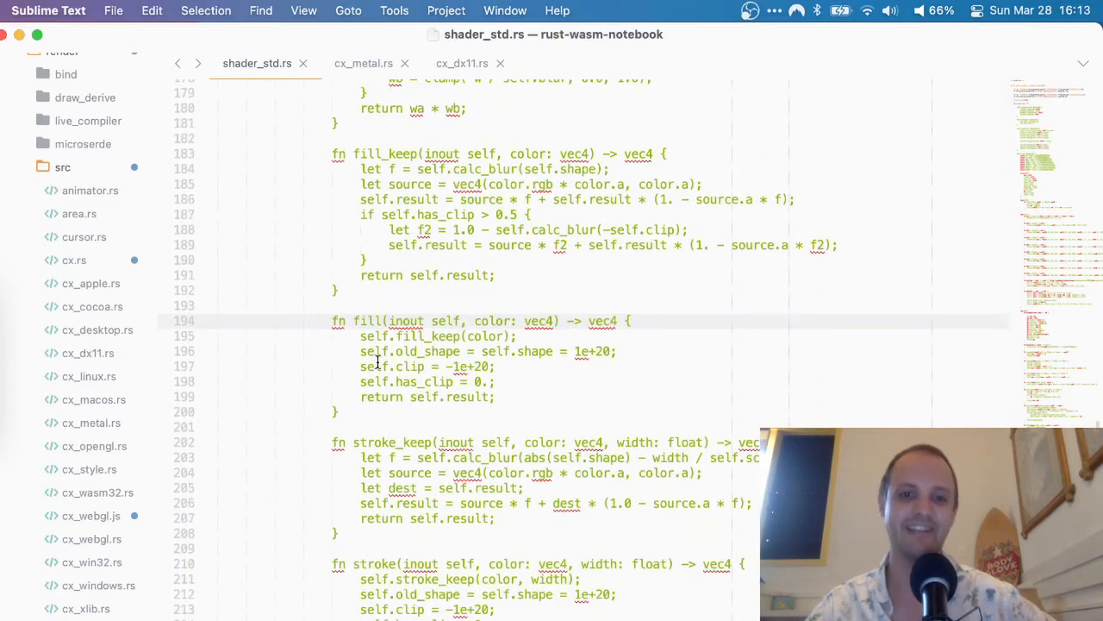
{"action": "scroll", "scroll_direction": "down", "scroll_amount": 3}
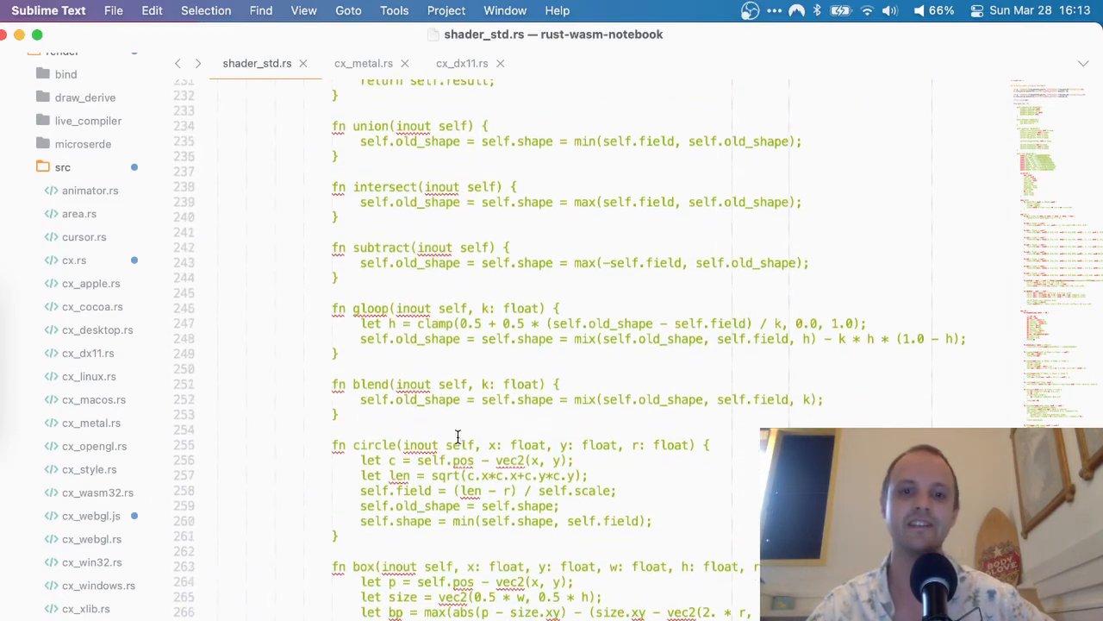
{"action": "scroll", "scroll_direction": "down", "scroll_amount": 3}
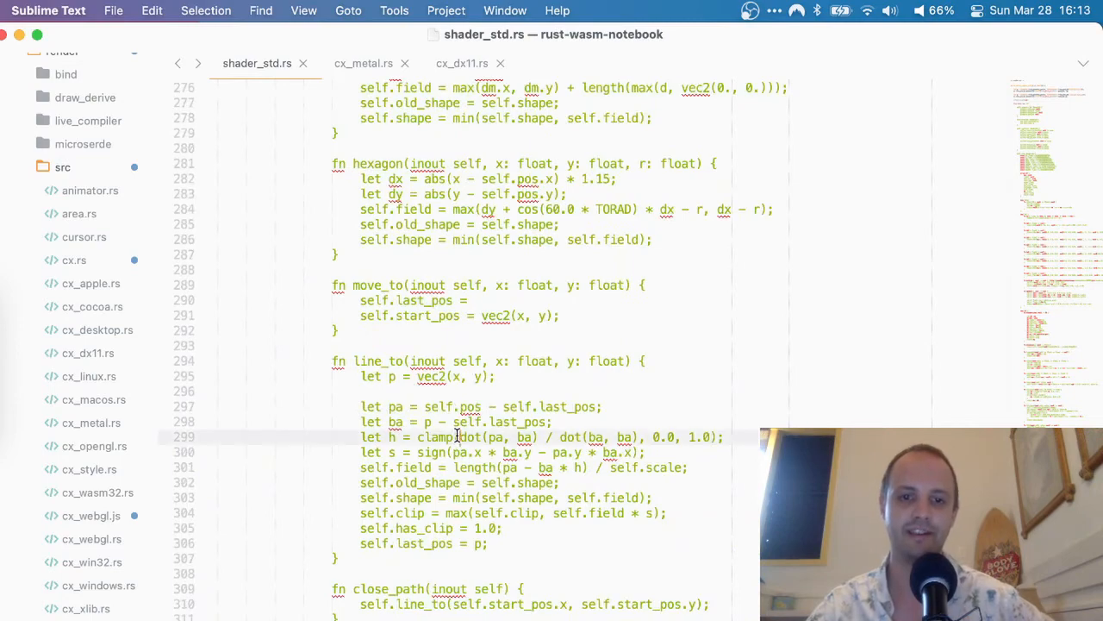
{"action": "scroll", "scroll_direction": "up", "scroll_amount": 3}
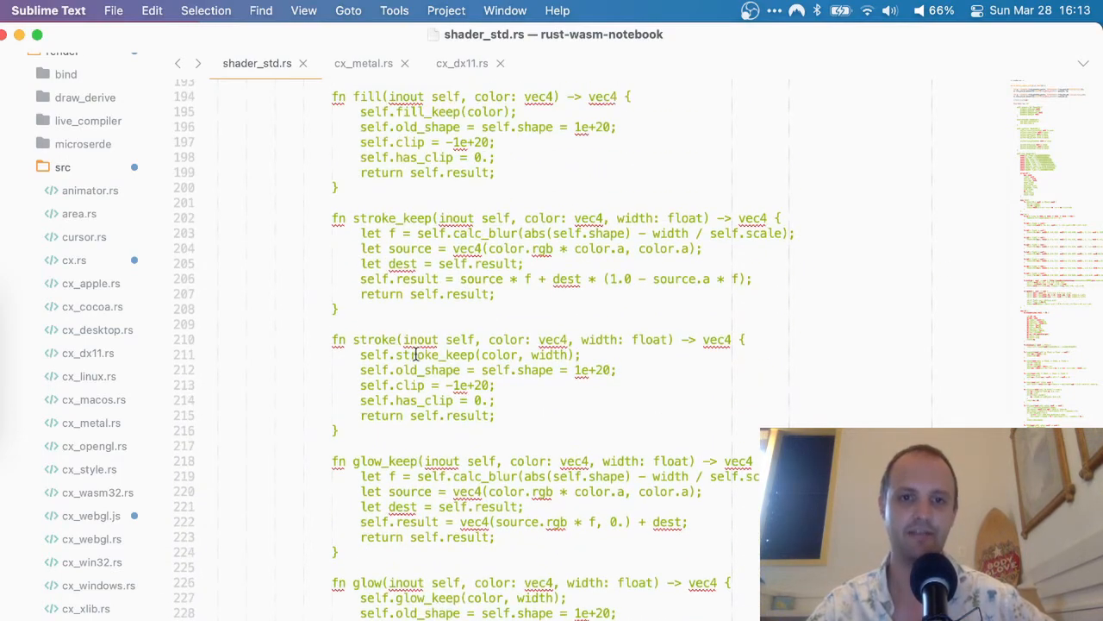
{"action": "scroll", "scroll_direction": "up", "scroll_amount": 3}
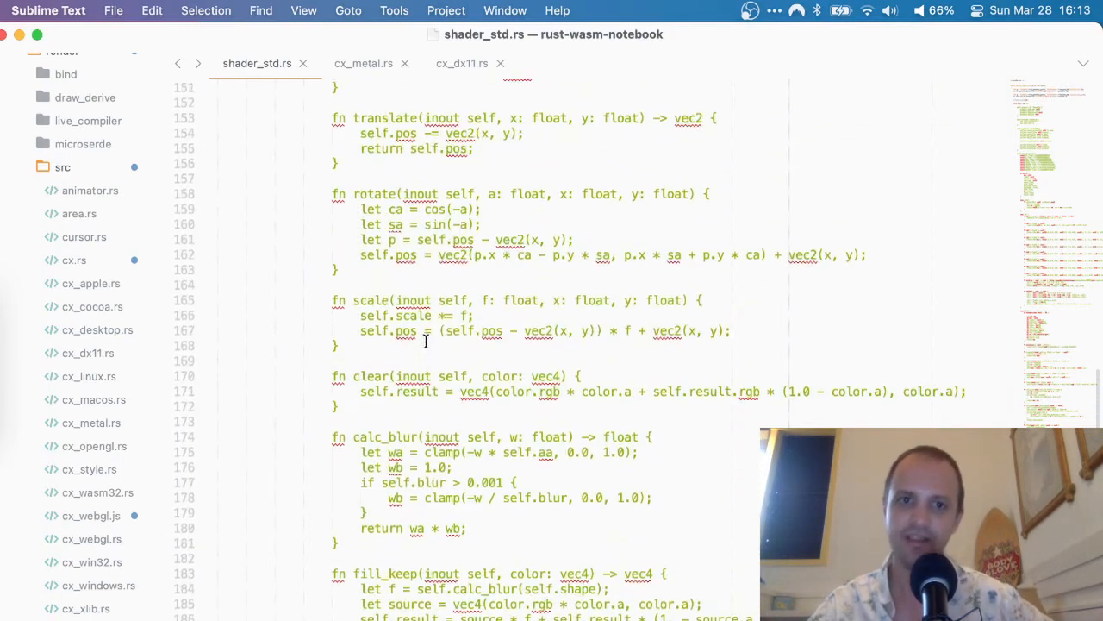
{"action": "scroll", "scroll_direction": "up", "scroll_amount": 3}
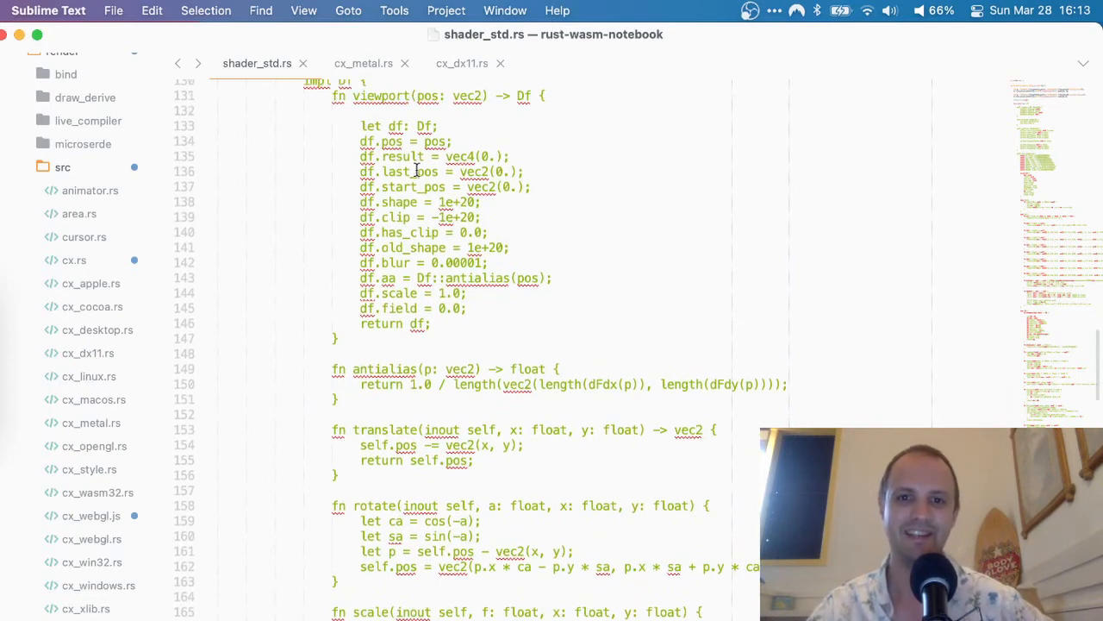
{"action": "scroll", "scroll_direction": "down", "scroll_amount": 3}
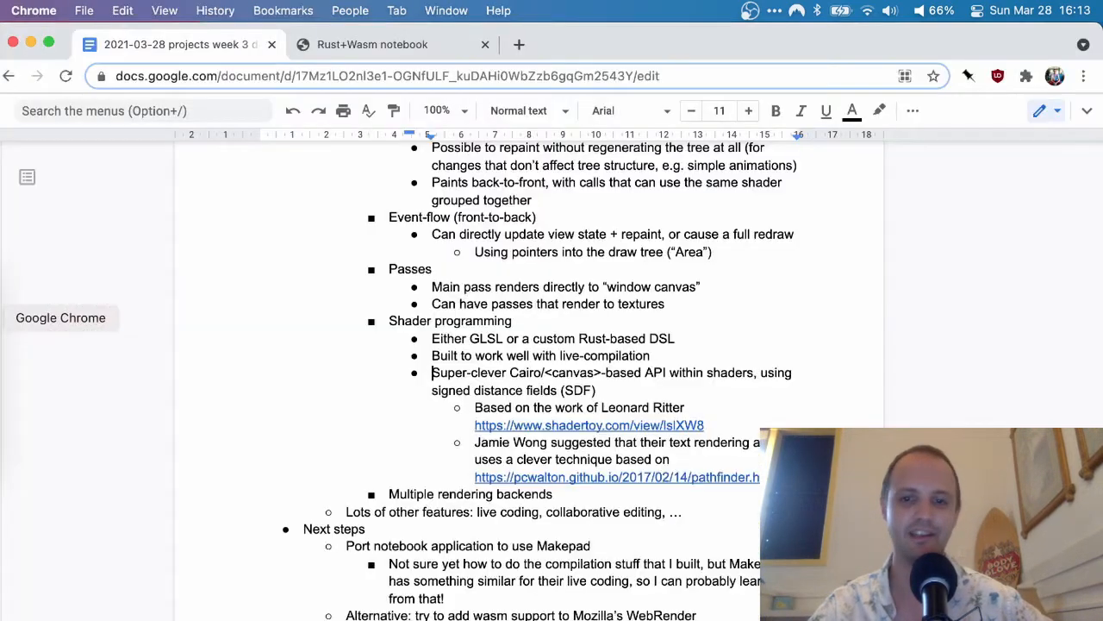
{"action": "scroll", "scroll_direction": "down", "scroll_amount": 3}
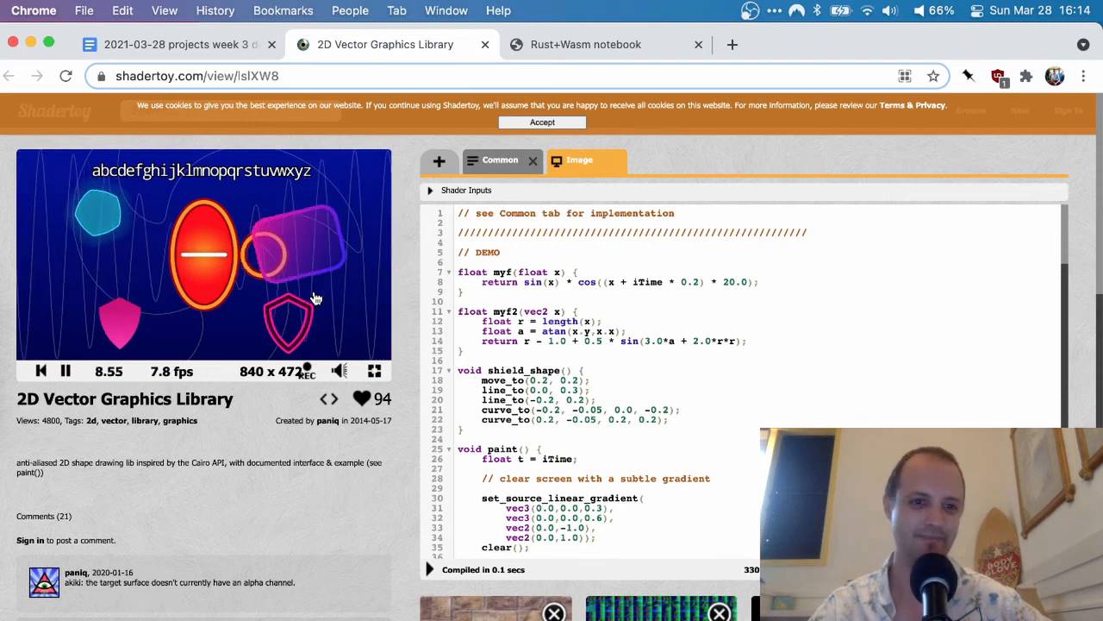
{"action": "scroll", "scroll_direction": "down", "scroll_amount": 3}
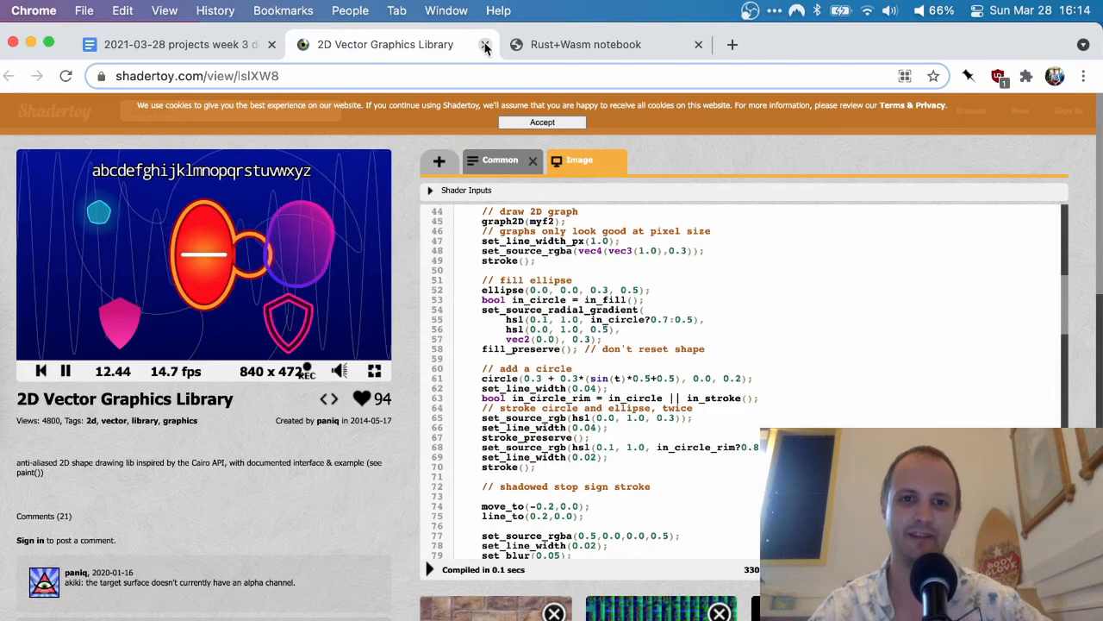
{"action": "left_click", "coordinate": [510, 45]}
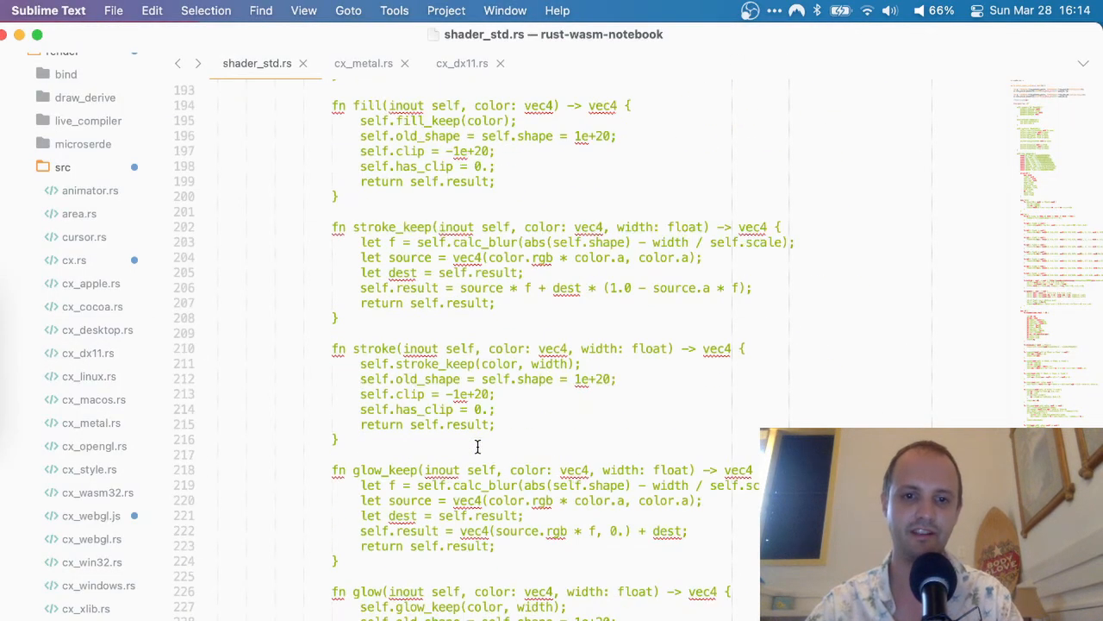
Browse the Find Results for line_to usages across the project, then return to the shader_std.rs tab
{"action": "scroll", "scroll_direction": "down", "scroll_amount": 3}
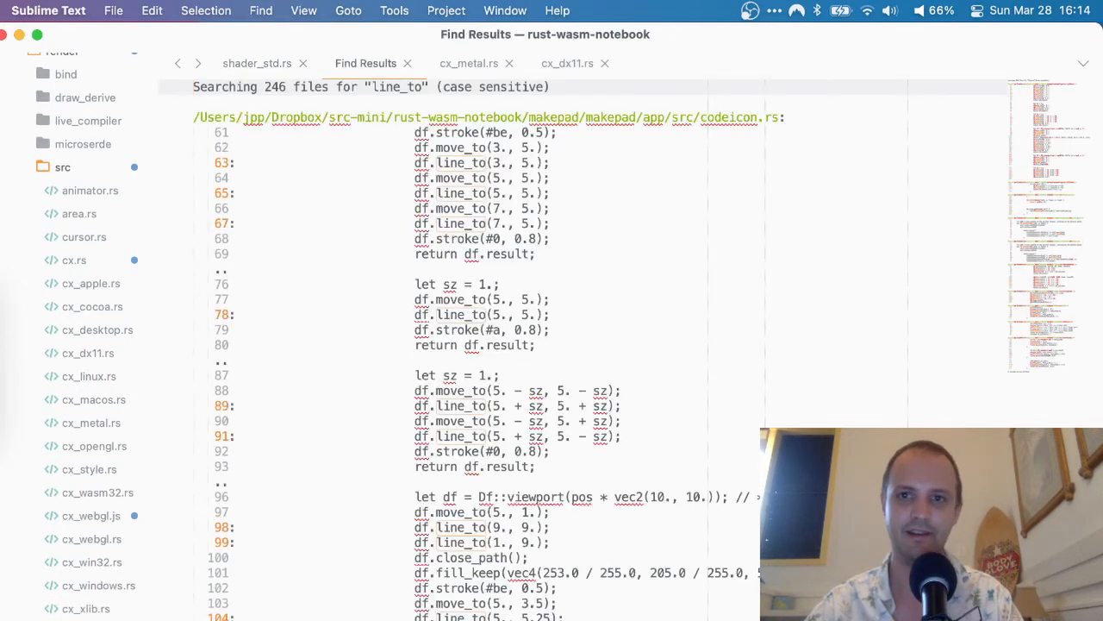
{"action": "scroll", "scroll_direction": "down", "scroll_amount": 3}
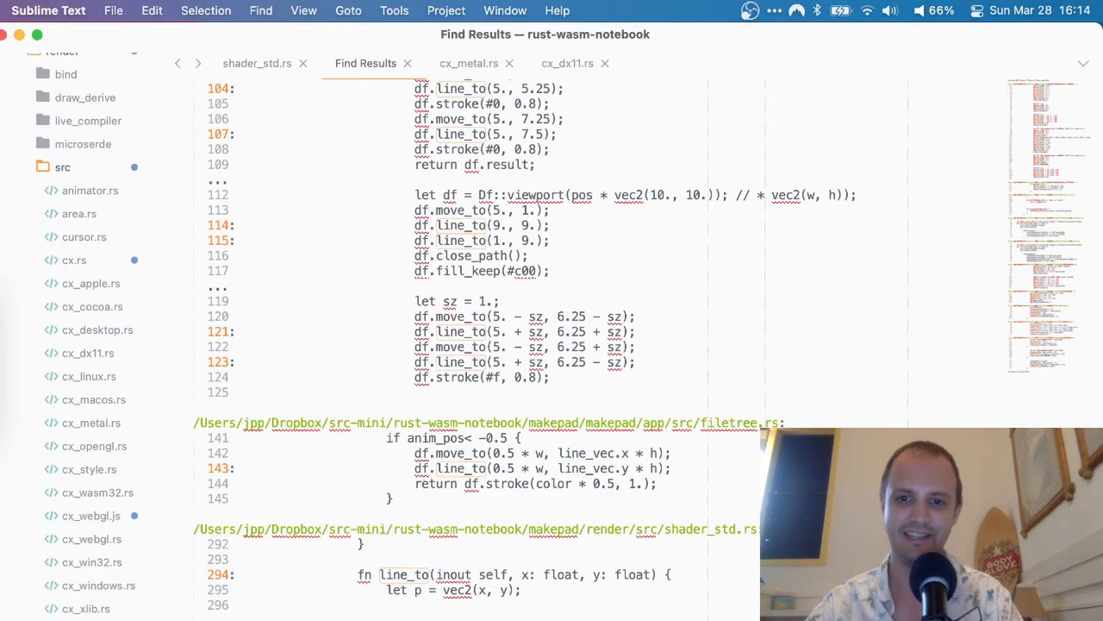
{"action": "scroll", "scroll_direction": "down", "scroll_amount": 3}
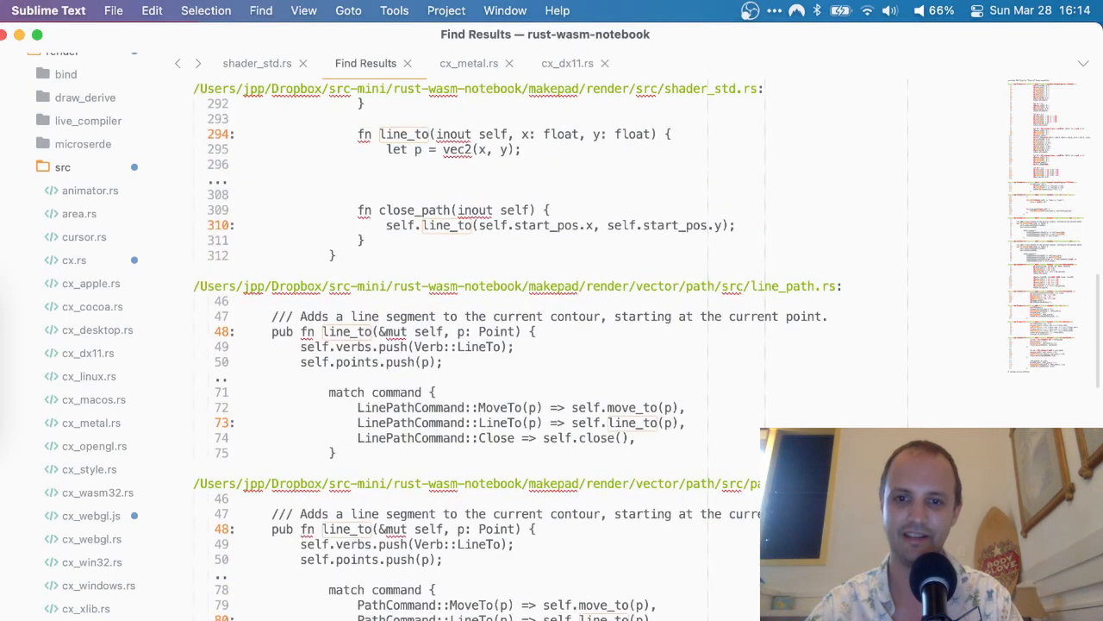
{"action": "scroll", "scroll_direction": "down", "scroll_amount": 3}
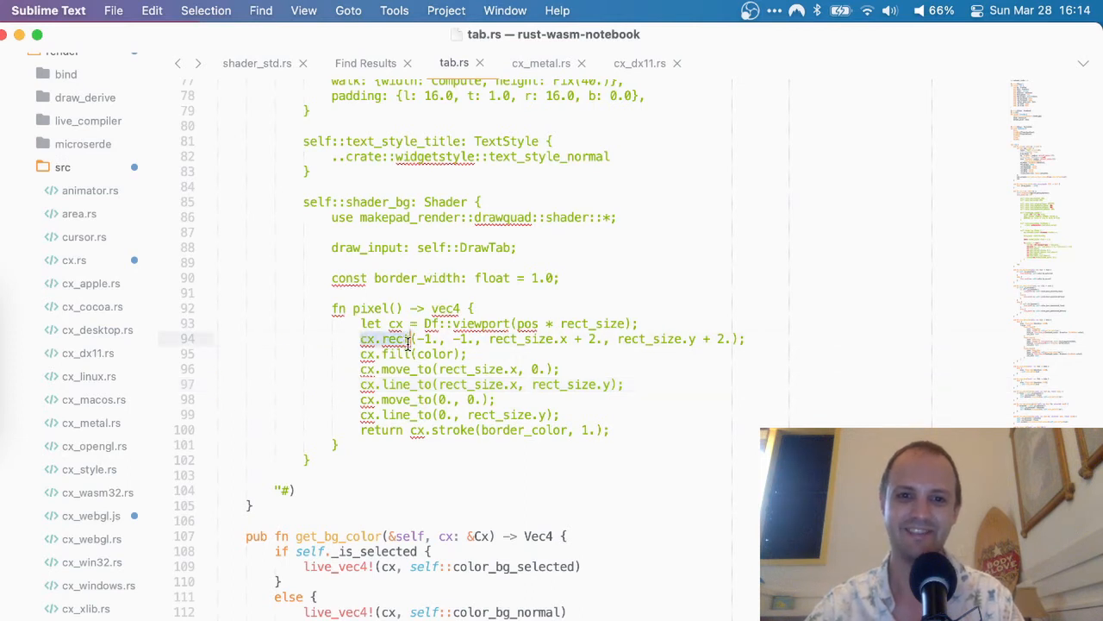
{"action": "mouse_move", "coordinate": [410, 348]}
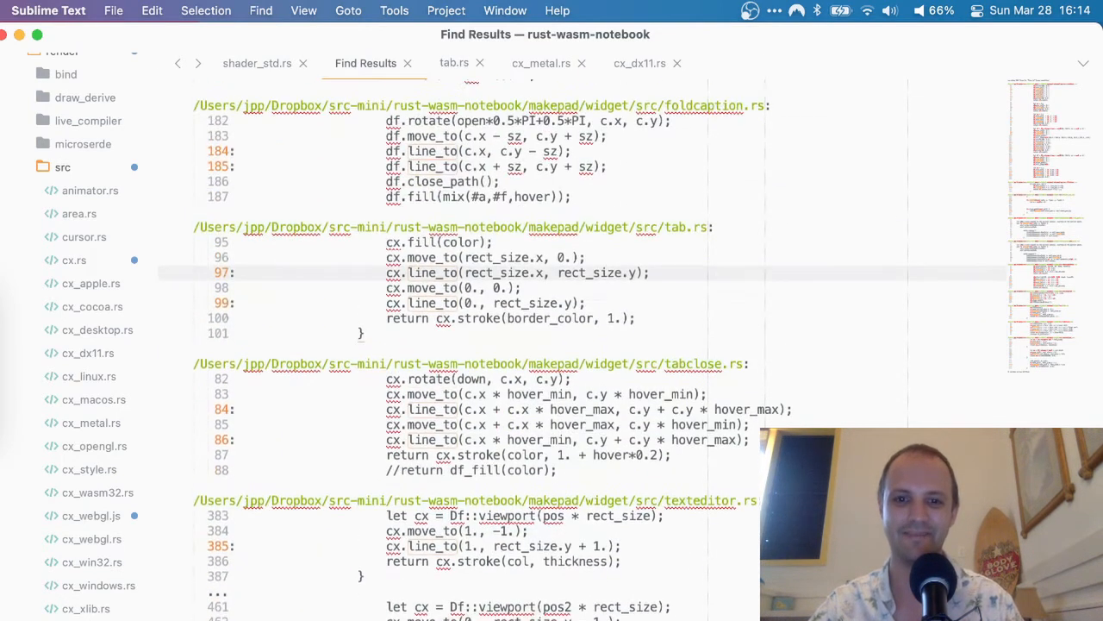
{"action": "scroll", "scroll_direction": "down", "scroll_amount": 3}
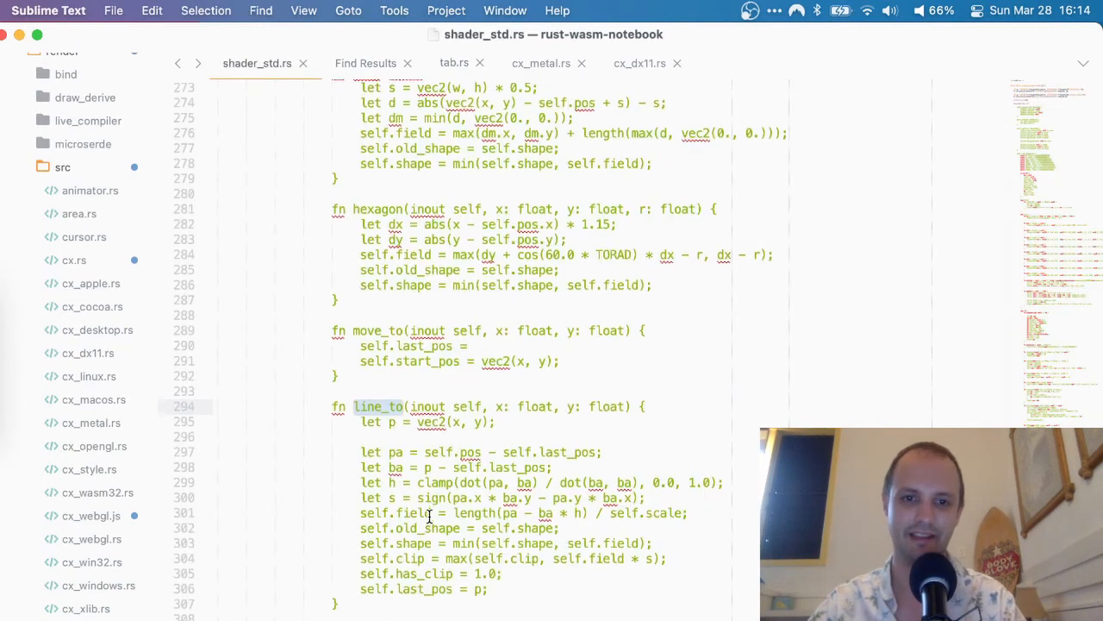
{"action": "scroll", "scroll_direction": "up", "scroll_amount": 3}
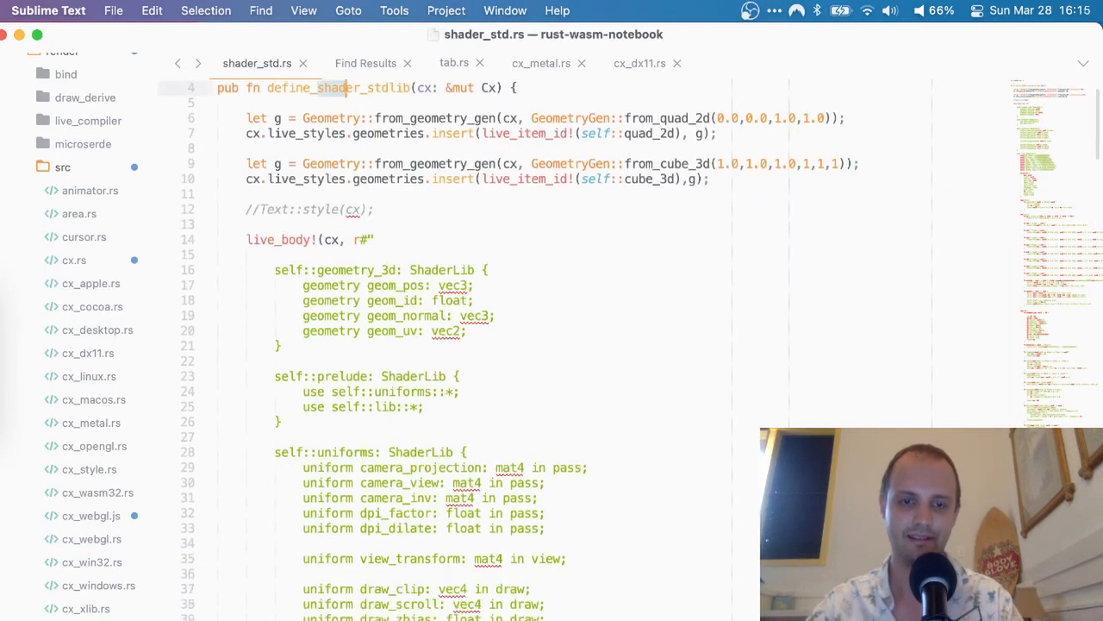
{"action": "scroll", "scroll_direction": "down", "scroll_amount": 3}
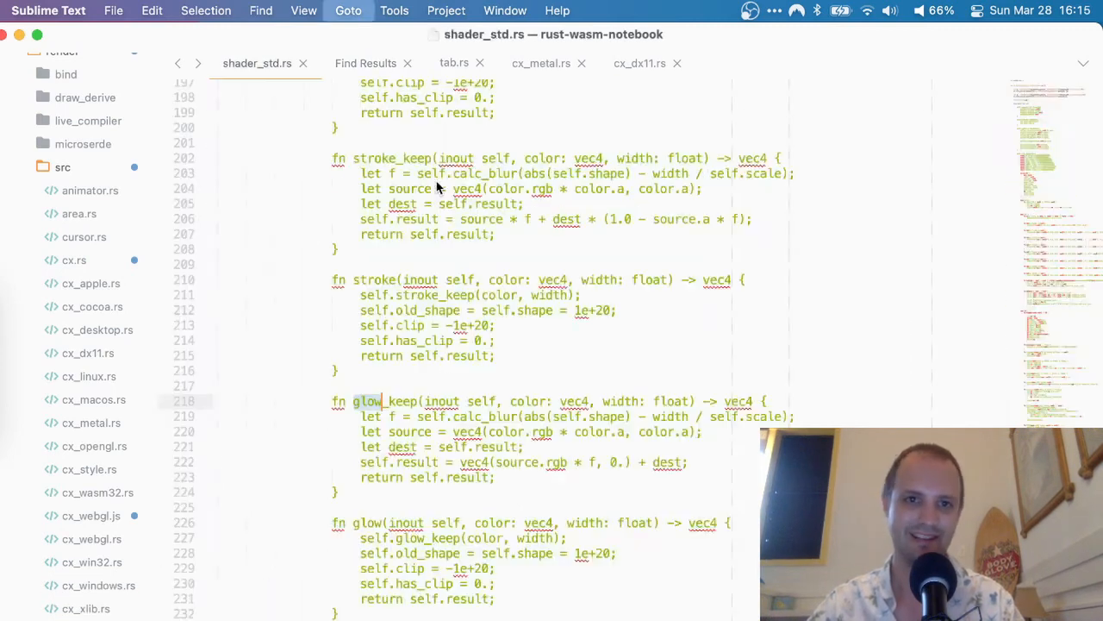
{"action": "left_click", "coordinate": [454, 62]}
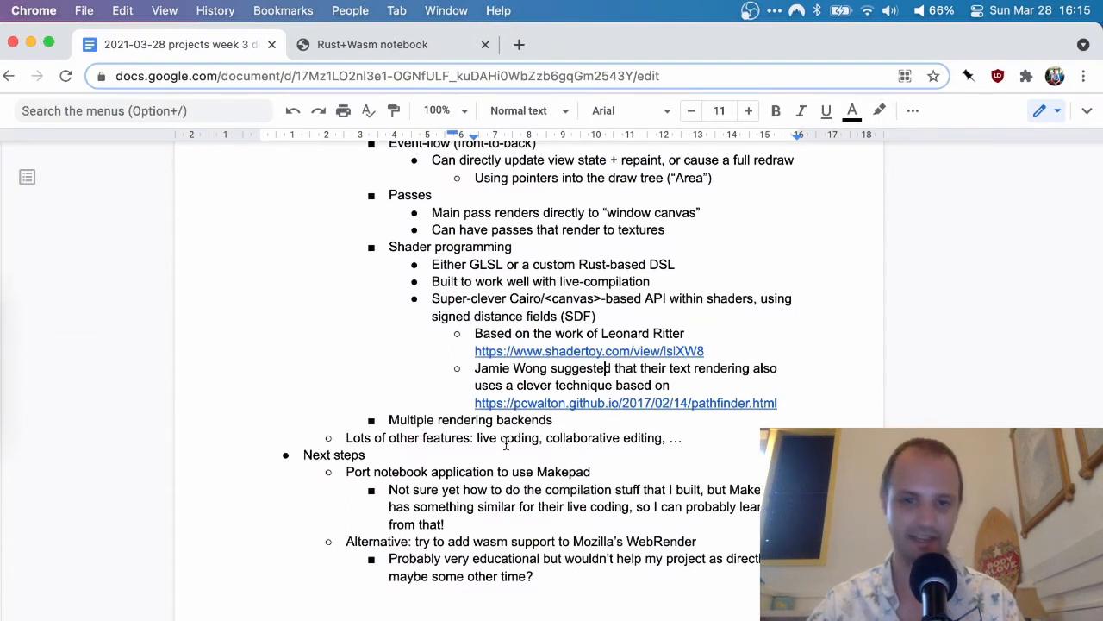
{"action": "mouse_move", "coordinate": [544, 374]}
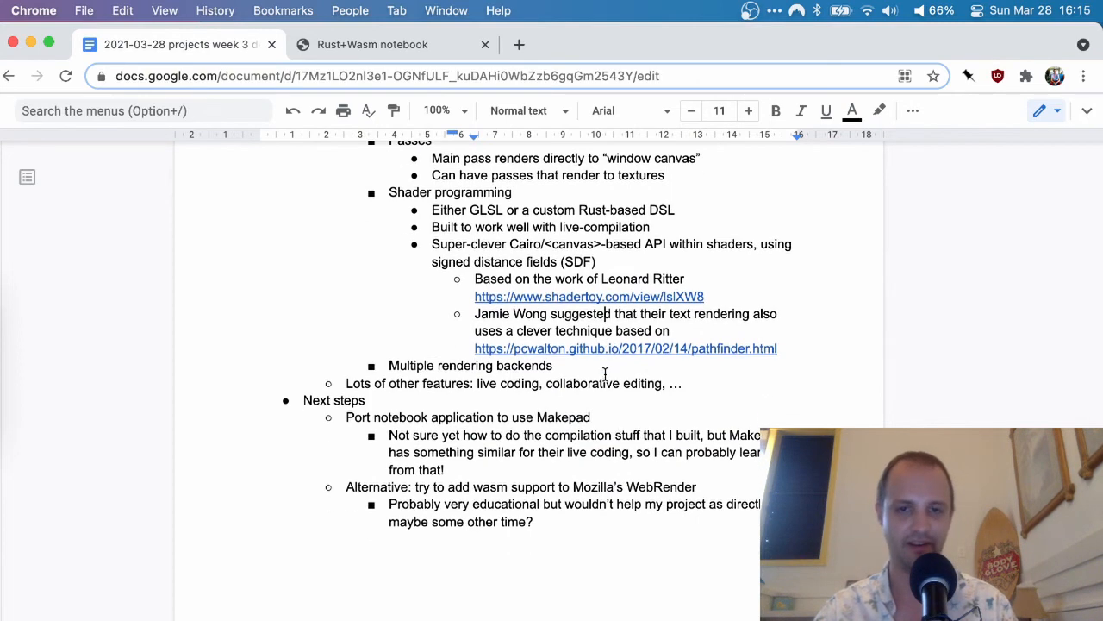
{"action": "scroll", "scroll_direction": "down", "scroll_amount": 3}
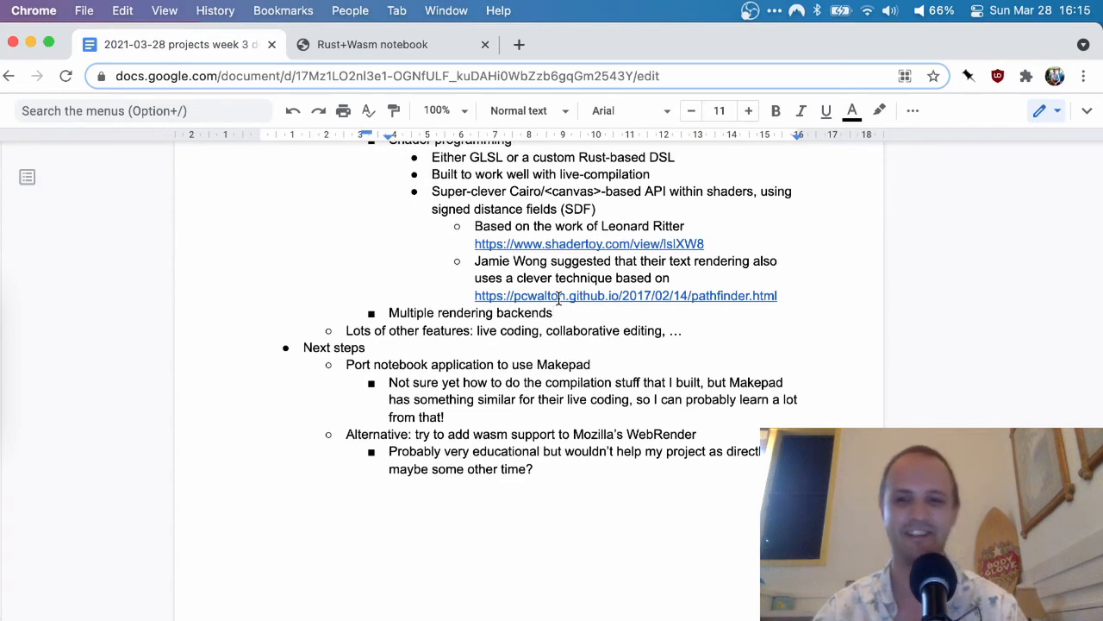
{"action": "scroll", "scroll_direction": "up", "scroll_amount": 3}
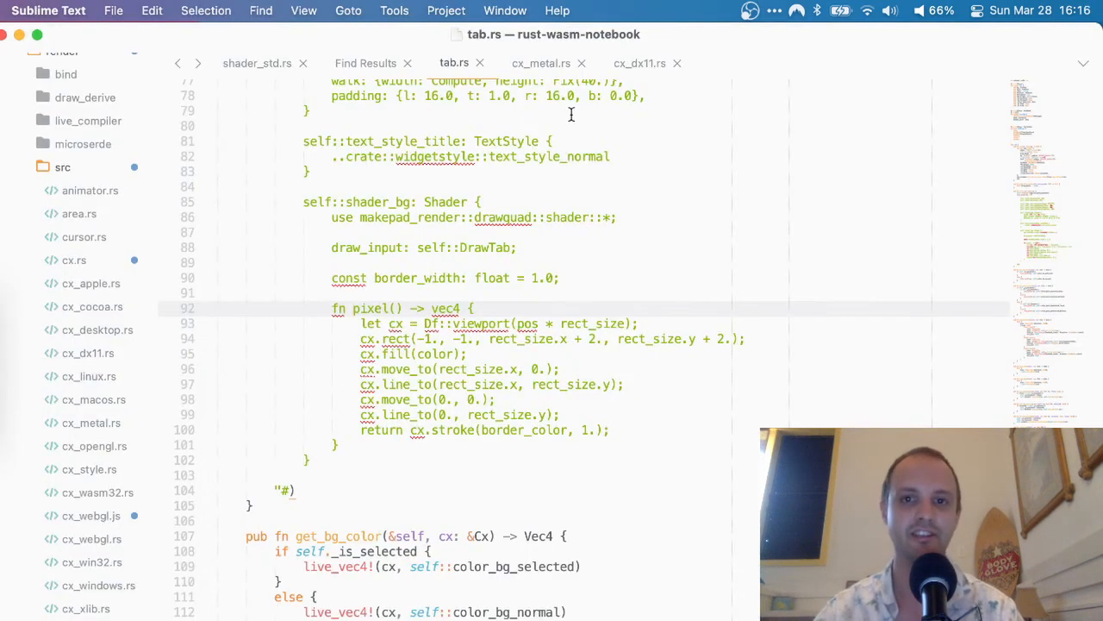
Switch through cx_metal.rs to cx_dx11.rs and browse its depth-stencil and render-target texture code
{"action": "left_click", "coordinate": [541, 62]}
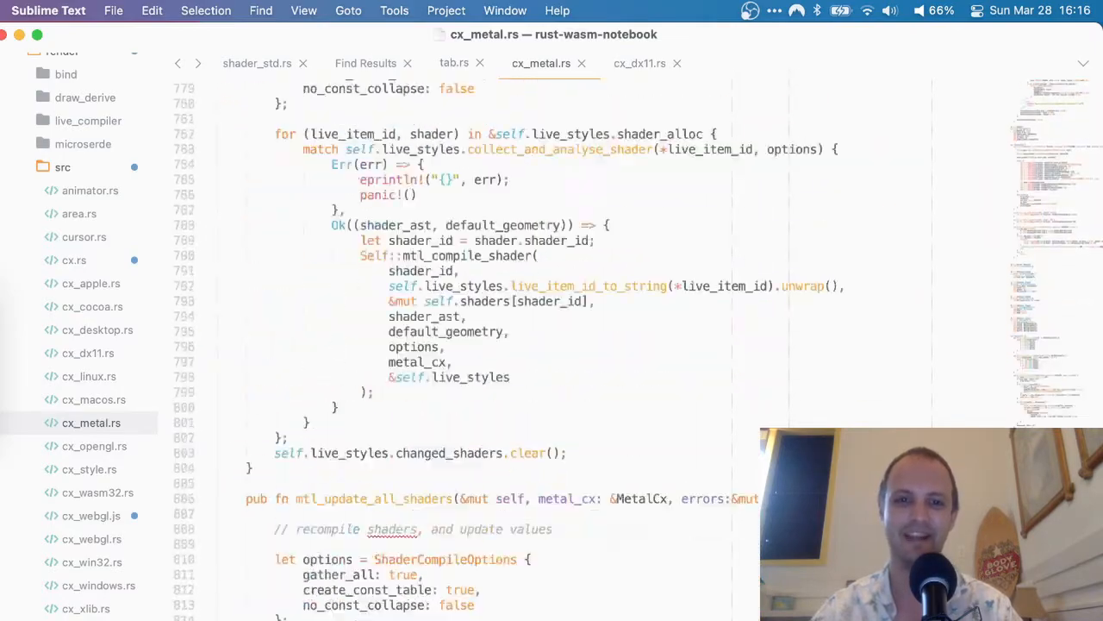
{"action": "left_click", "coordinate": [640, 62]}
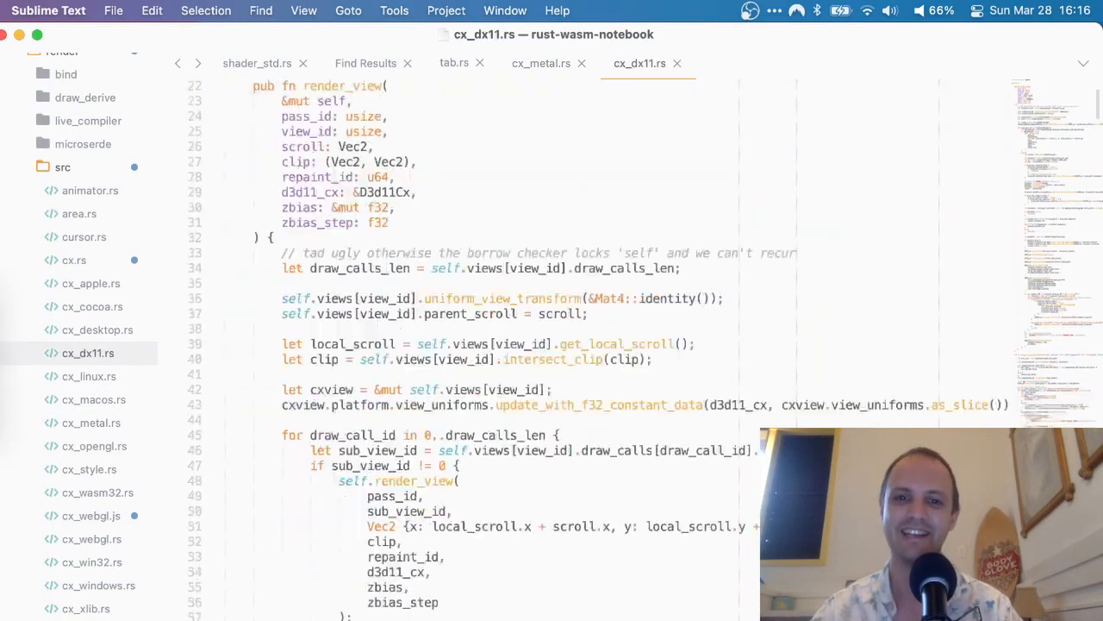
{"action": "scroll", "scroll_direction": "down", "scroll_amount": 3}
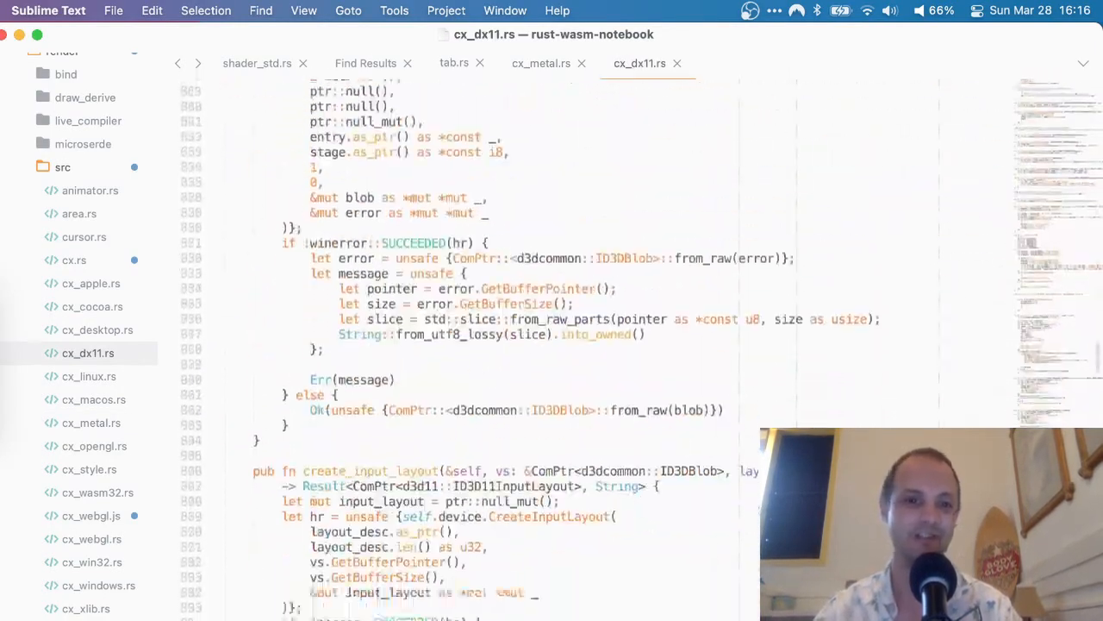
{"action": "scroll", "scroll_direction": "down", "scroll_amount": 3}
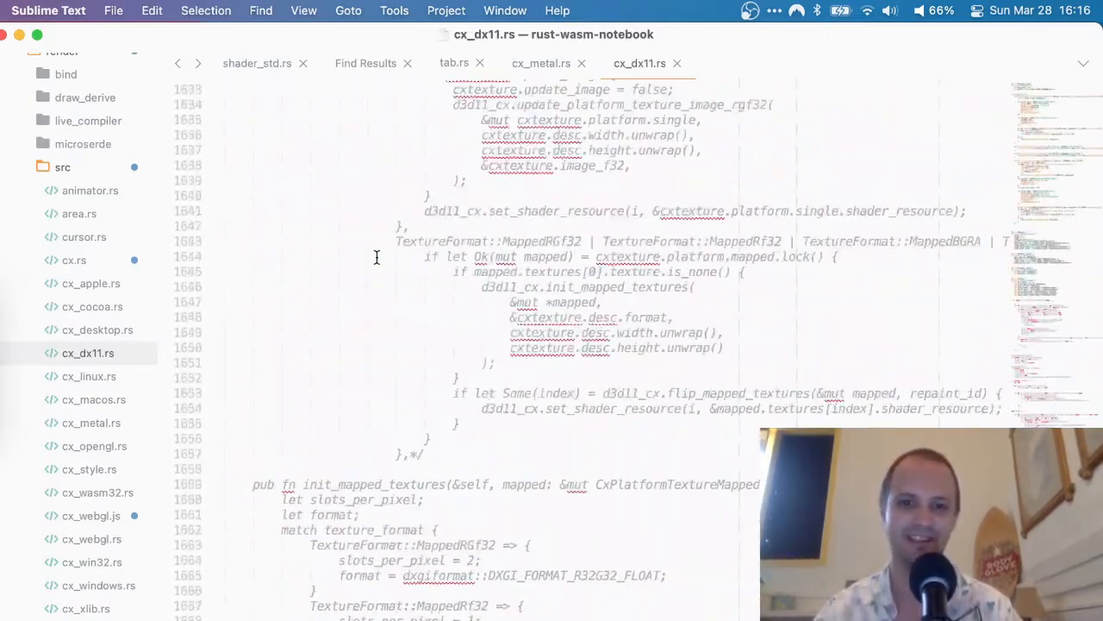
{"action": "scroll", "scroll_direction": "up", "scroll_amount": 3}
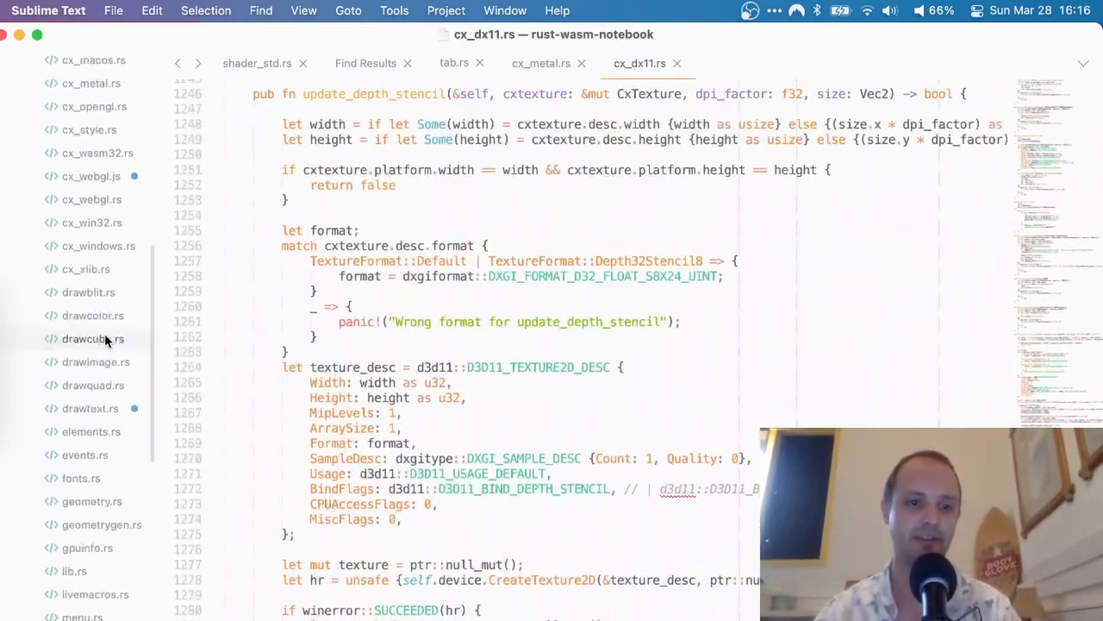
{"action": "scroll", "scroll_direction": "down", "scroll_amount": 3}
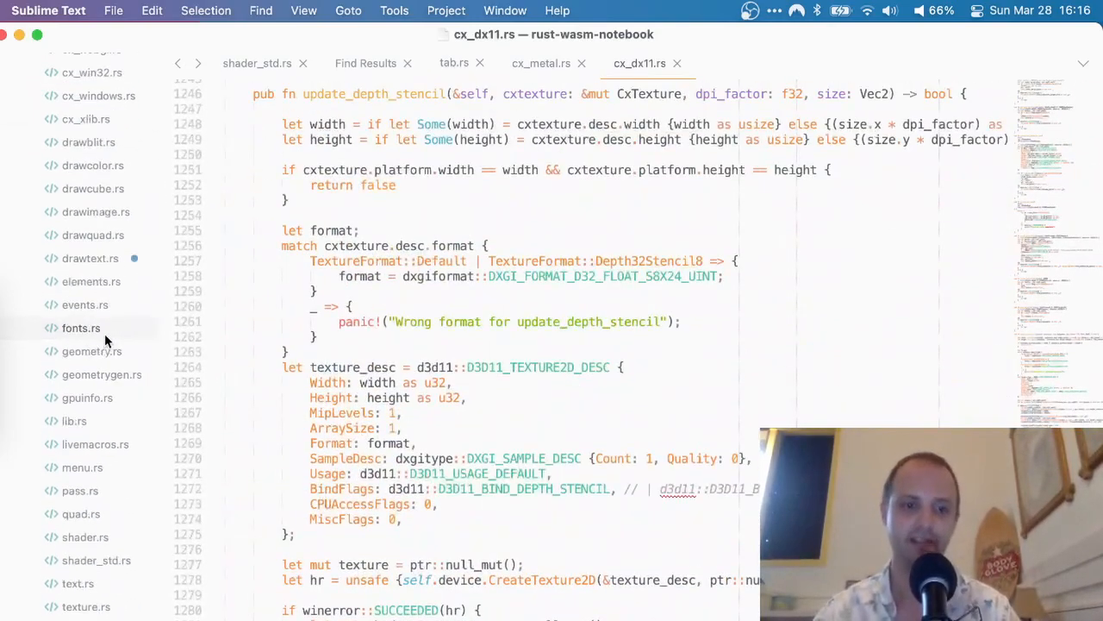
{"action": "scroll", "scroll_direction": "up", "scroll_amount": 3}
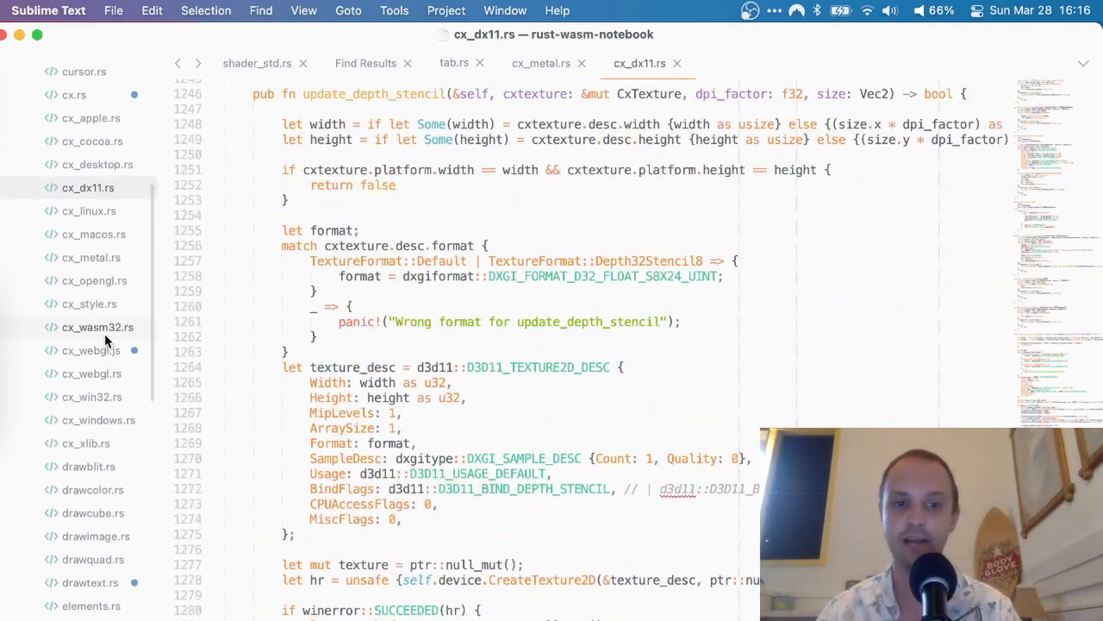
{"action": "scroll", "scroll_direction": "up", "scroll_amount": 3}
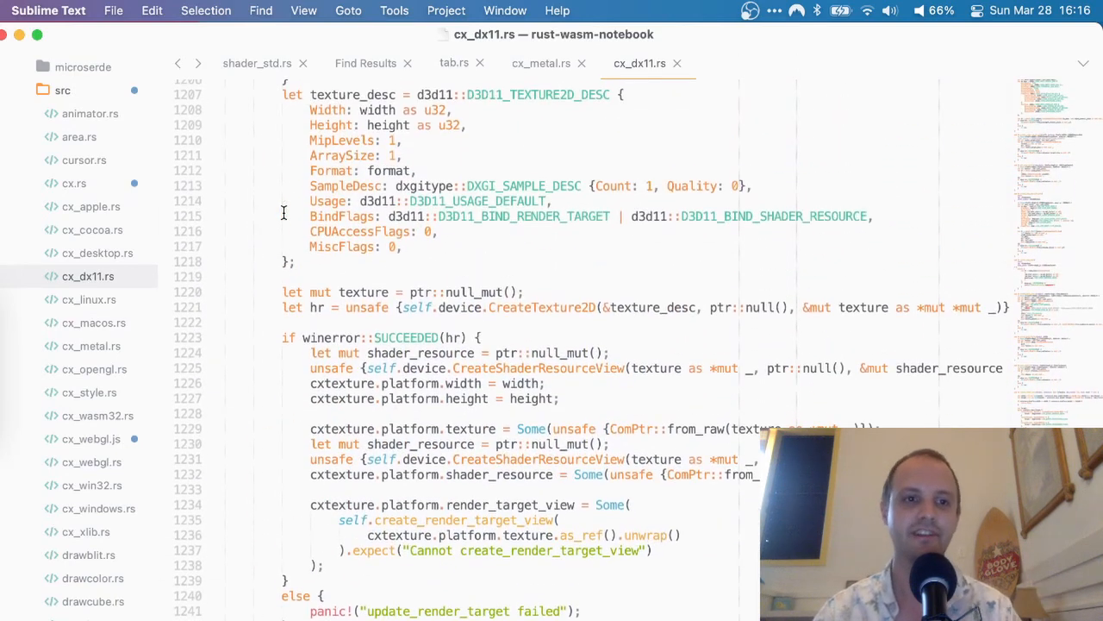
{"action": "scroll", "scroll_direction": "up", "scroll_amount": 3}
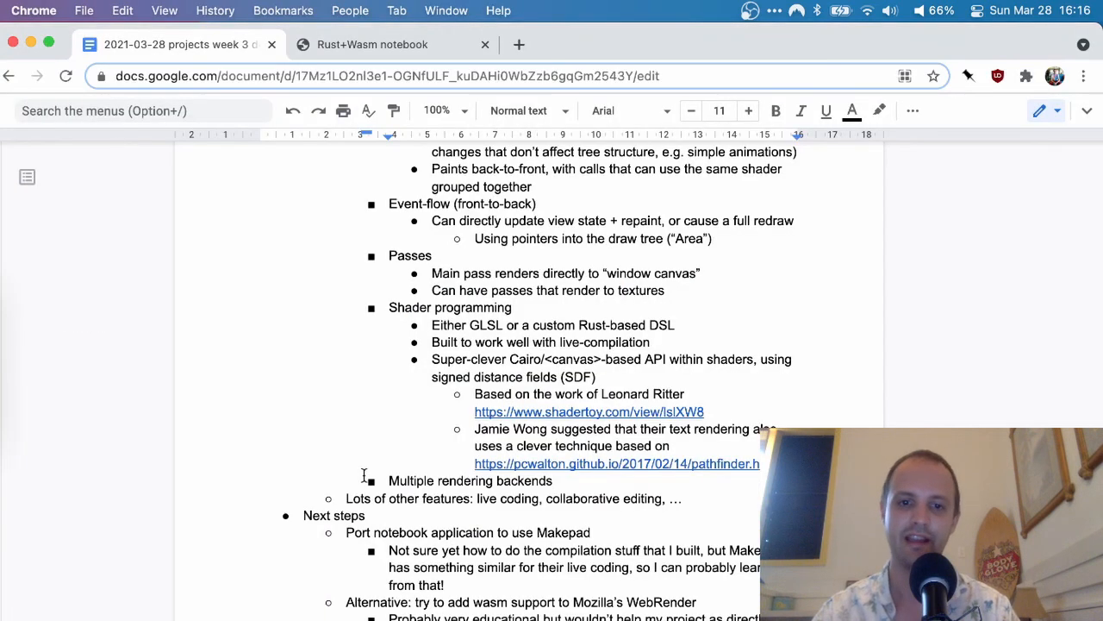
{"action": "scroll", "scroll_direction": "down", "scroll_amount": 3}
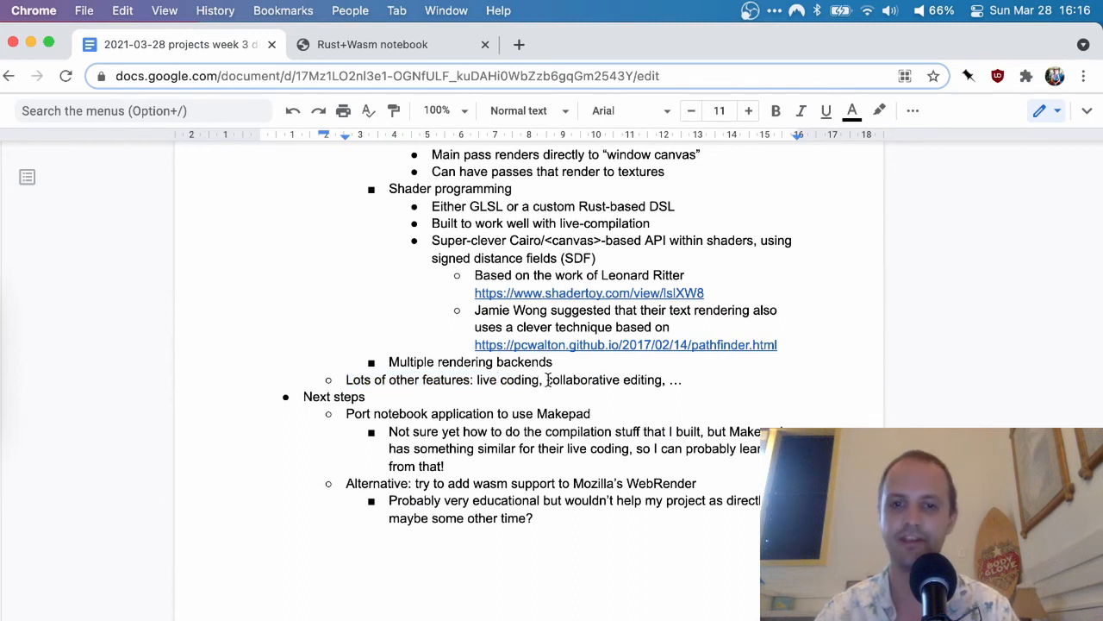
{"action": "mouse_move", "coordinate": [662, 378]}
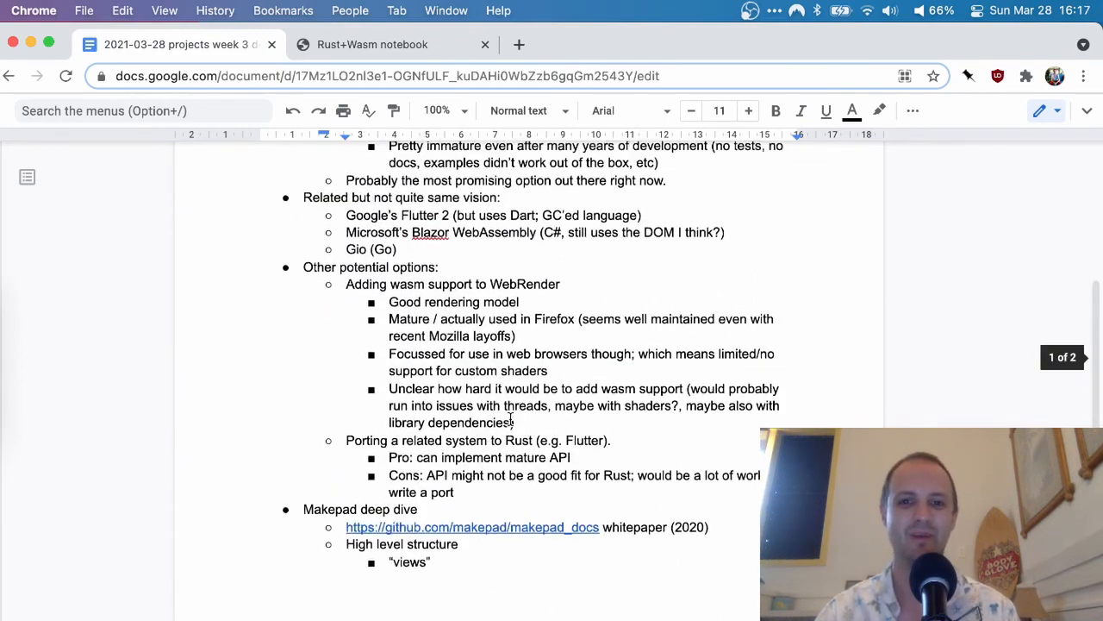
{"action": "scroll", "scroll_direction": "up", "scroll_amount": 3}
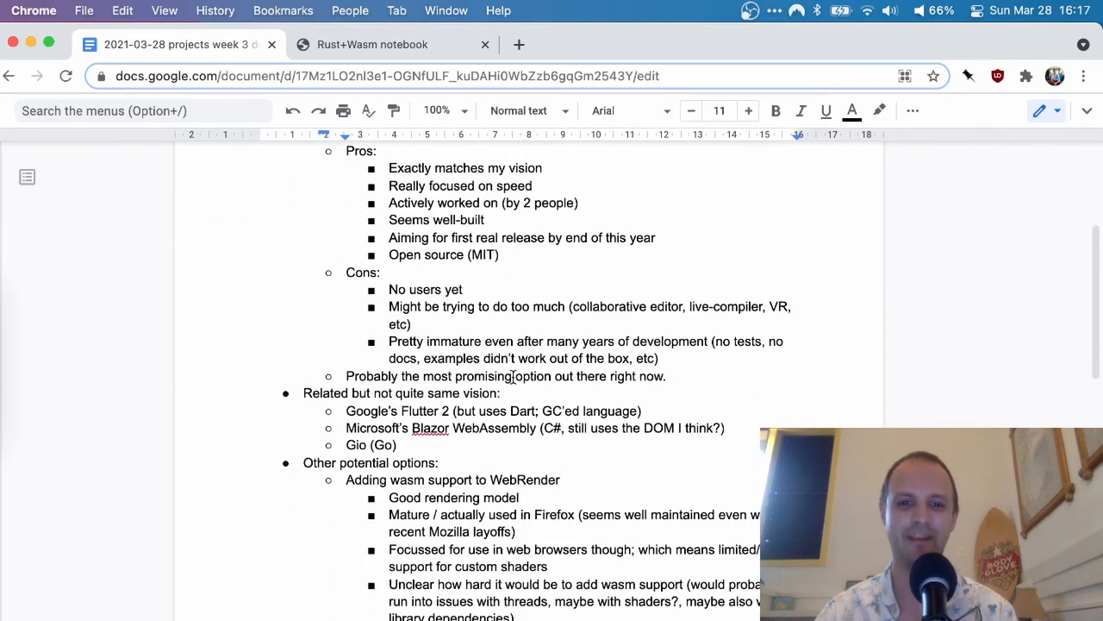
{"action": "scroll", "scroll_direction": "down", "scroll_amount": 3}
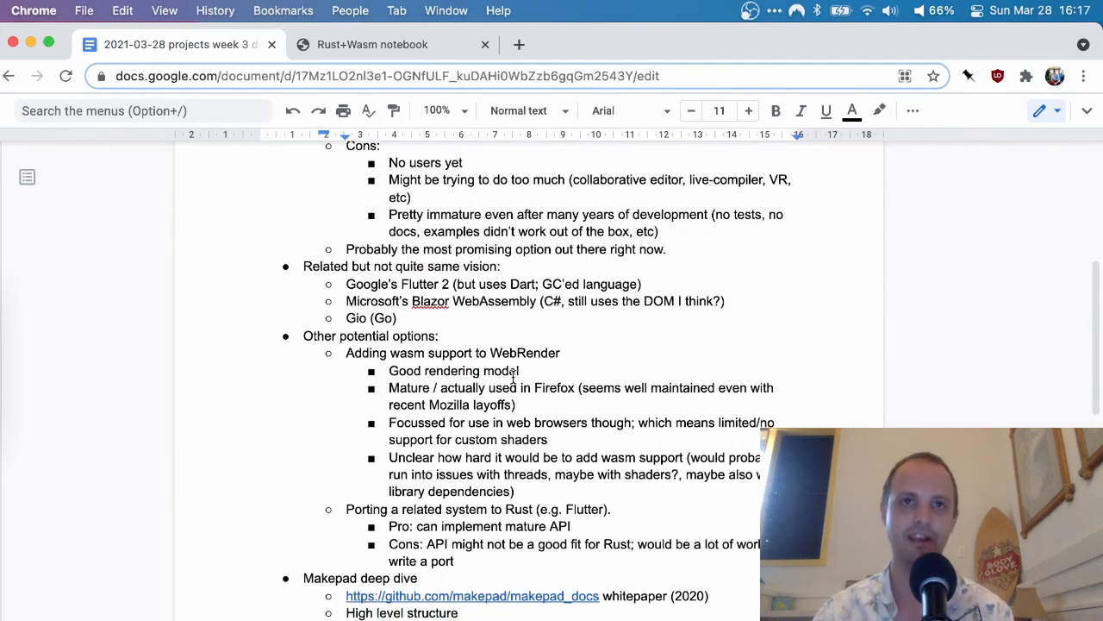
{"action": "scroll", "scroll_direction": "down", "scroll_amount": 3}
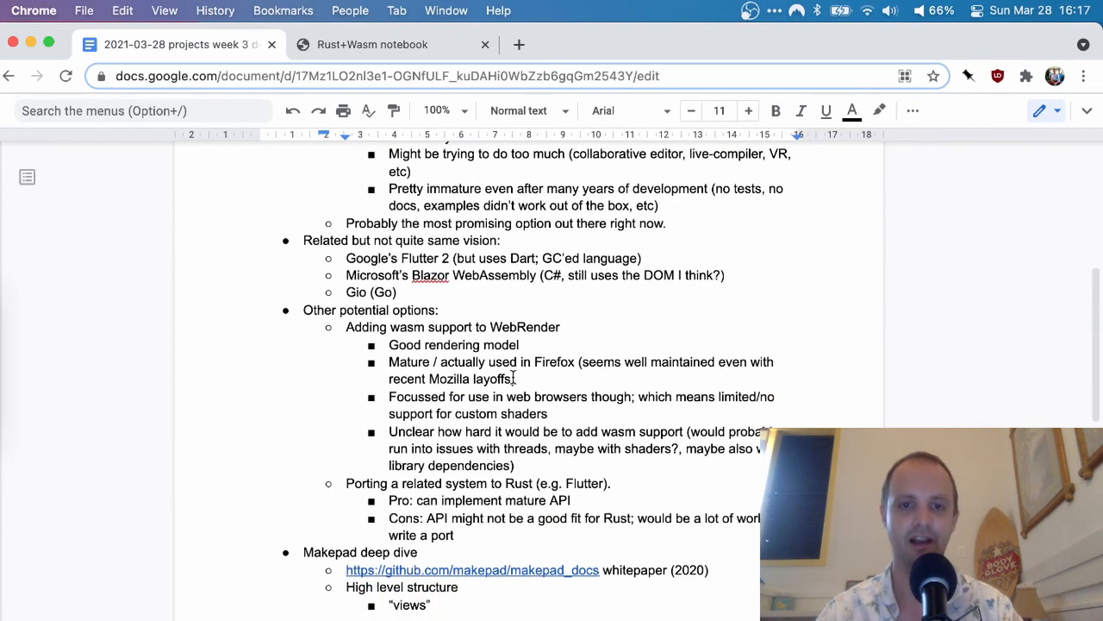
{"action": "scroll", "scroll_direction": "down", "scroll_amount": 3}
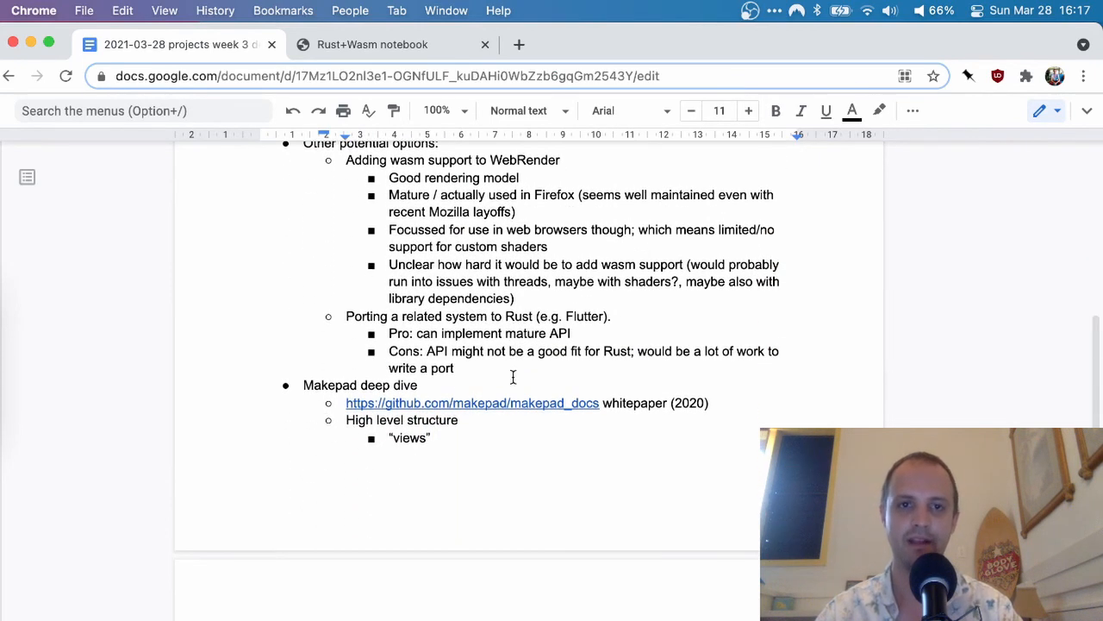
{"action": "scroll", "scroll_direction": "up", "scroll_amount": 3}
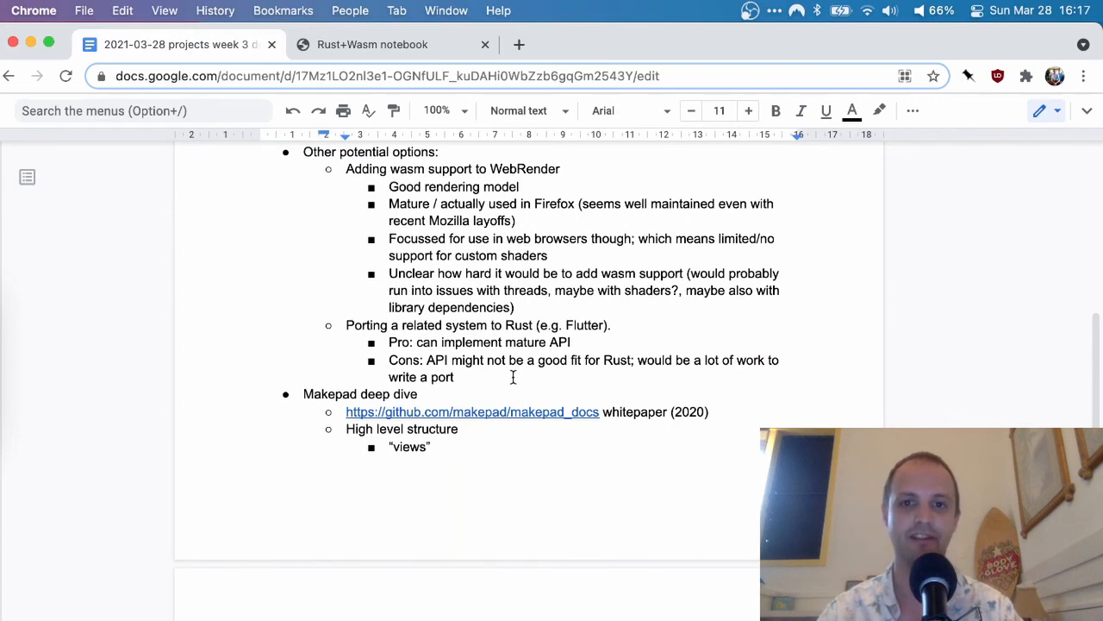
{"action": "scroll", "scroll_direction": "down", "scroll_amount": 3}
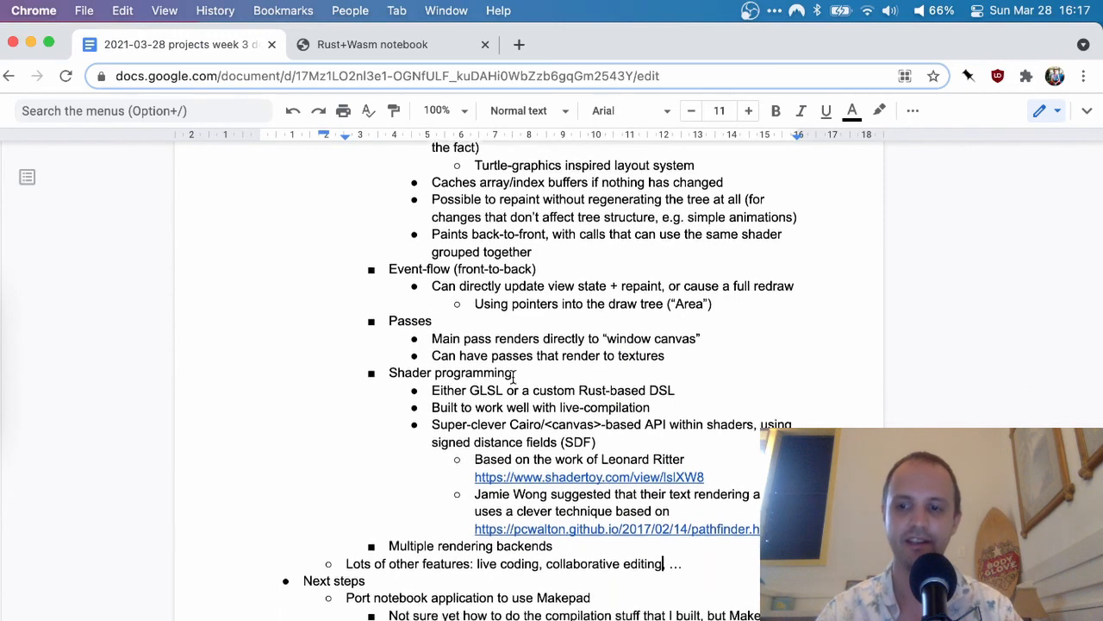
{"action": "scroll", "scroll_direction": "down", "scroll_amount": 3}
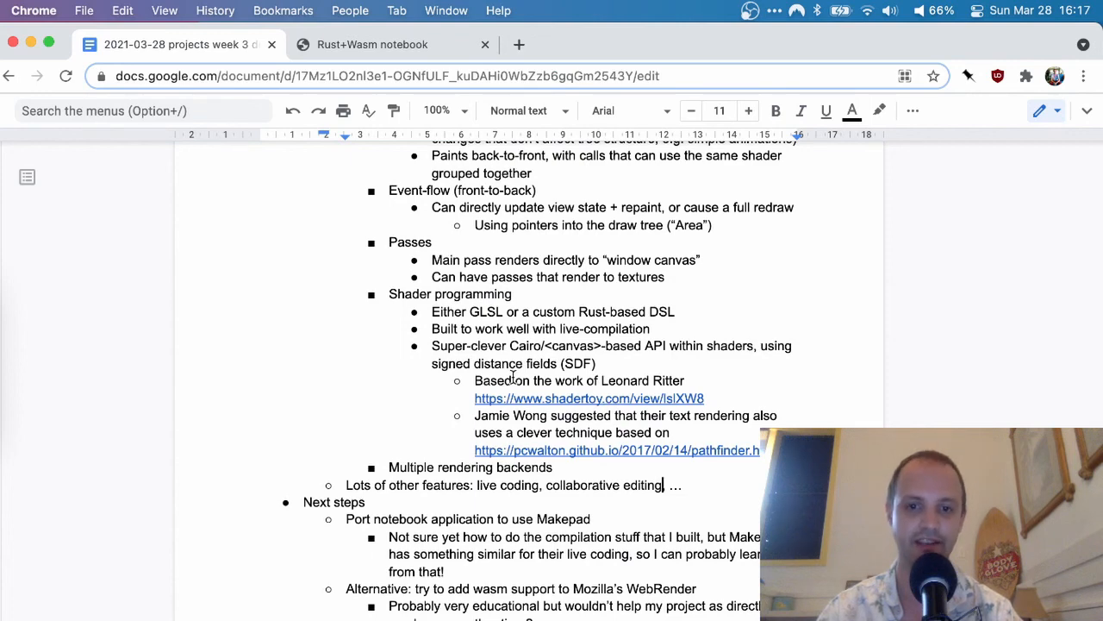
{"action": "scroll", "scroll_direction": "down", "scroll_amount": 3}
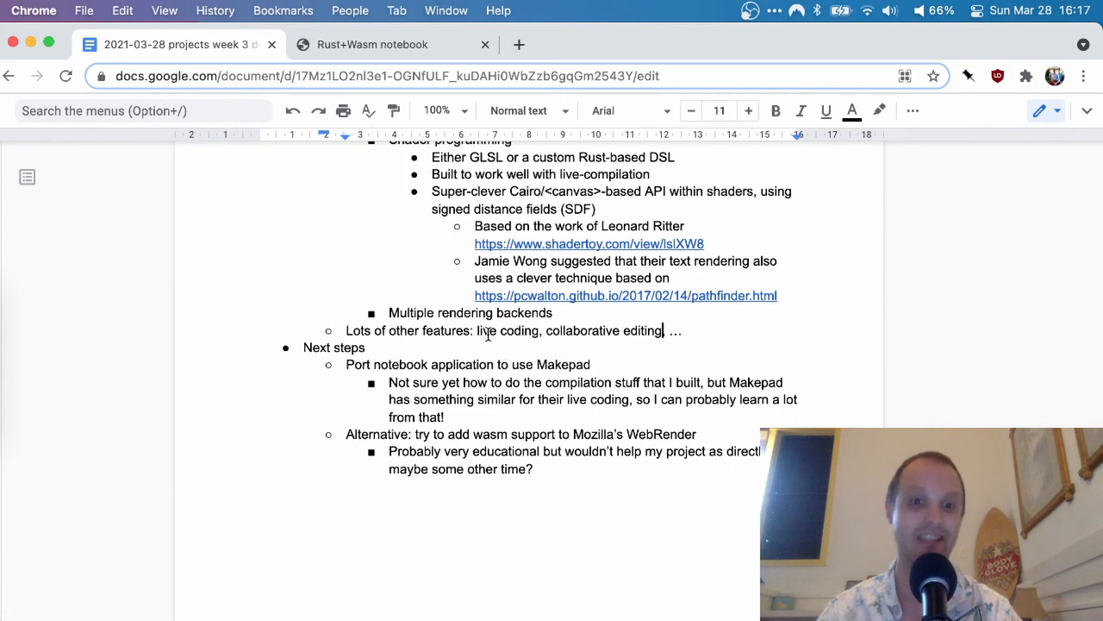
{"action": "mouse_move", "coordinate": [499, 362]}
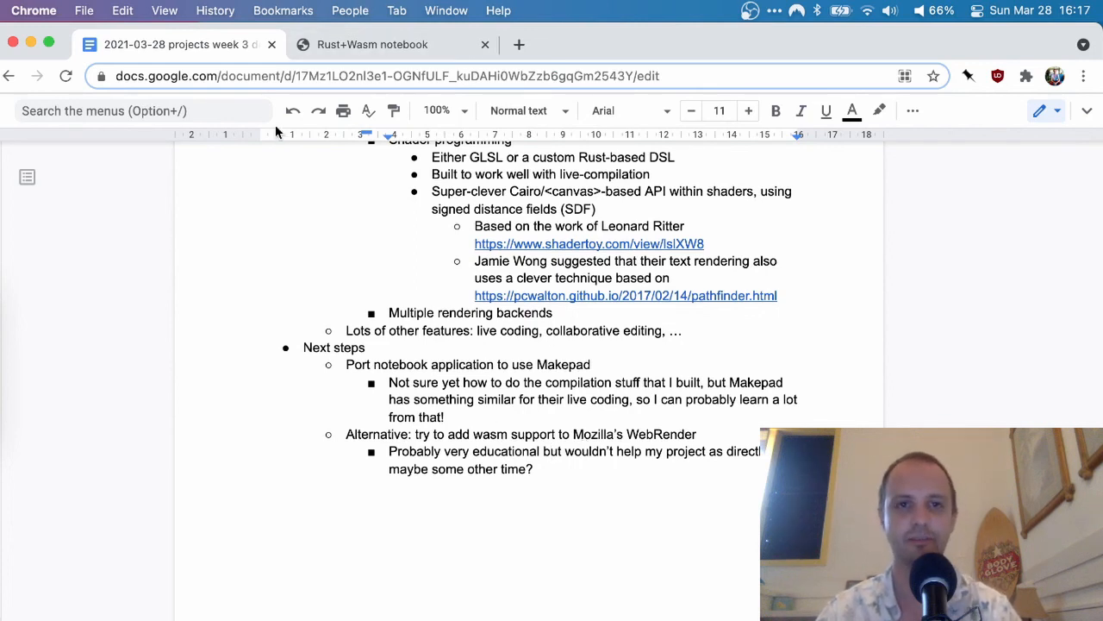
{"action": "mouse_move", "coordinate": [543, 431]}
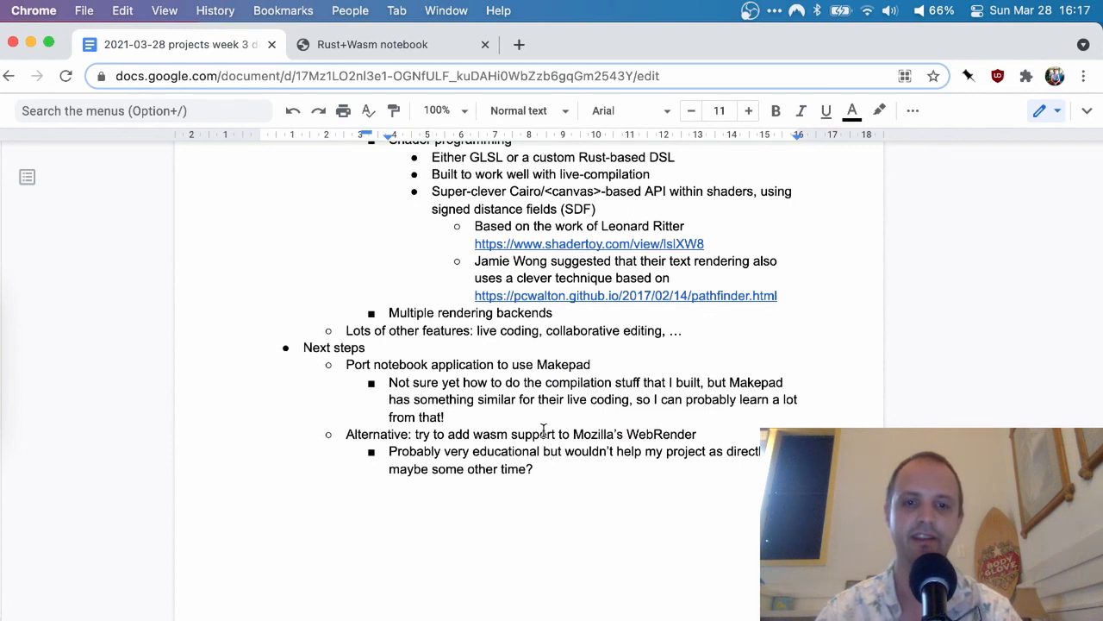
{"action": "mouse_move", "coordinate": [429, 369]}
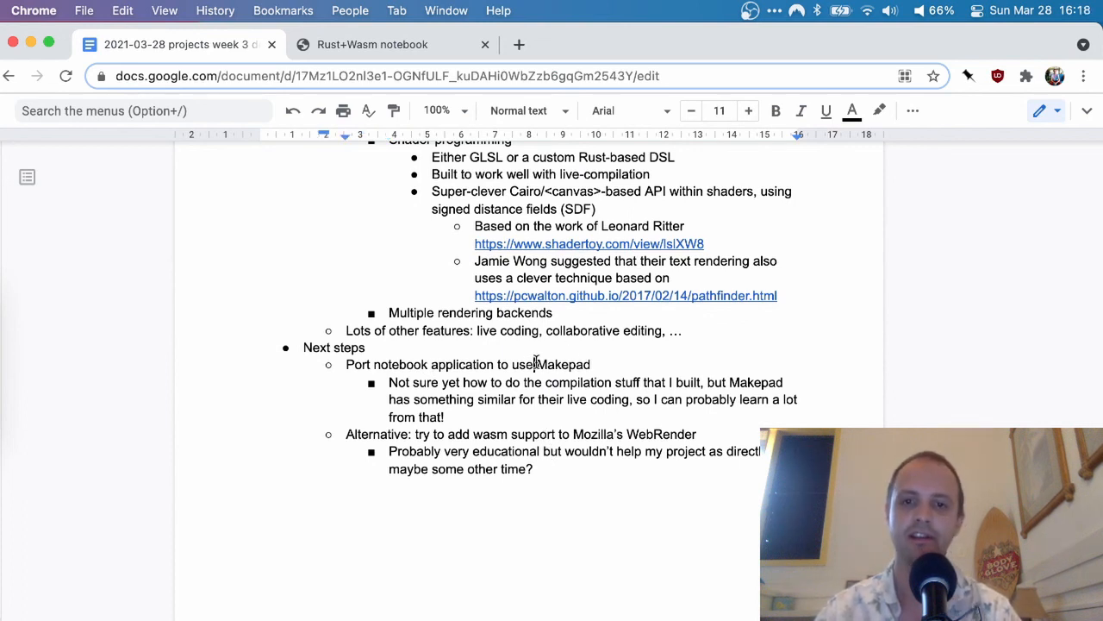
{"action": "left_click", "coordinate": [593, 363]}
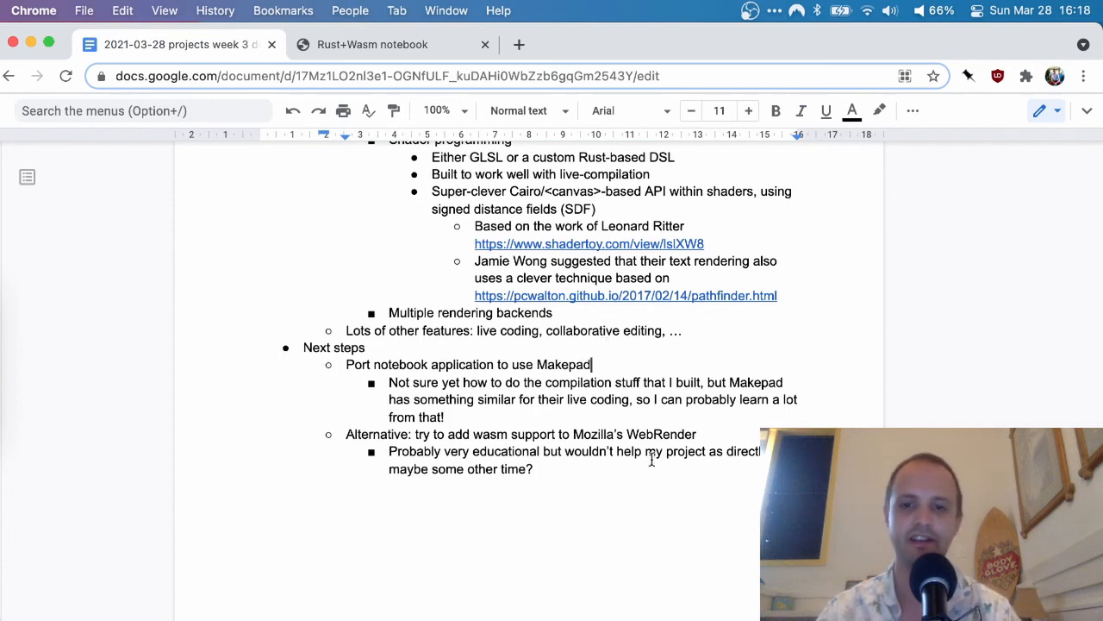
{"action": "mouse_move", "coordinate": [629, 428]}
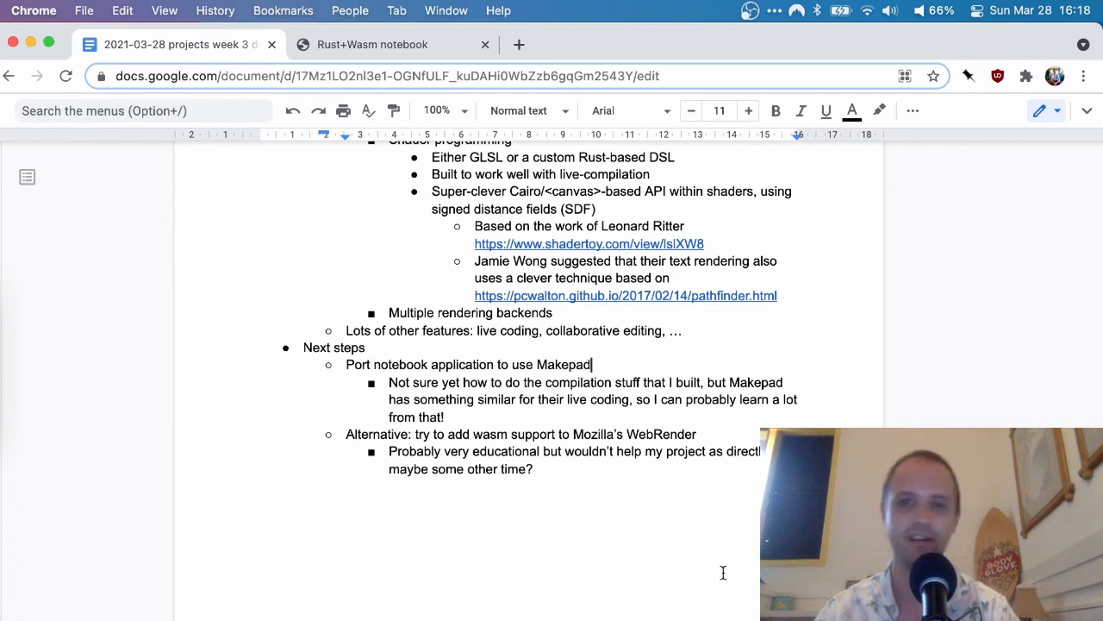
{"action": "left_click", "coordinate": [533, 469]}
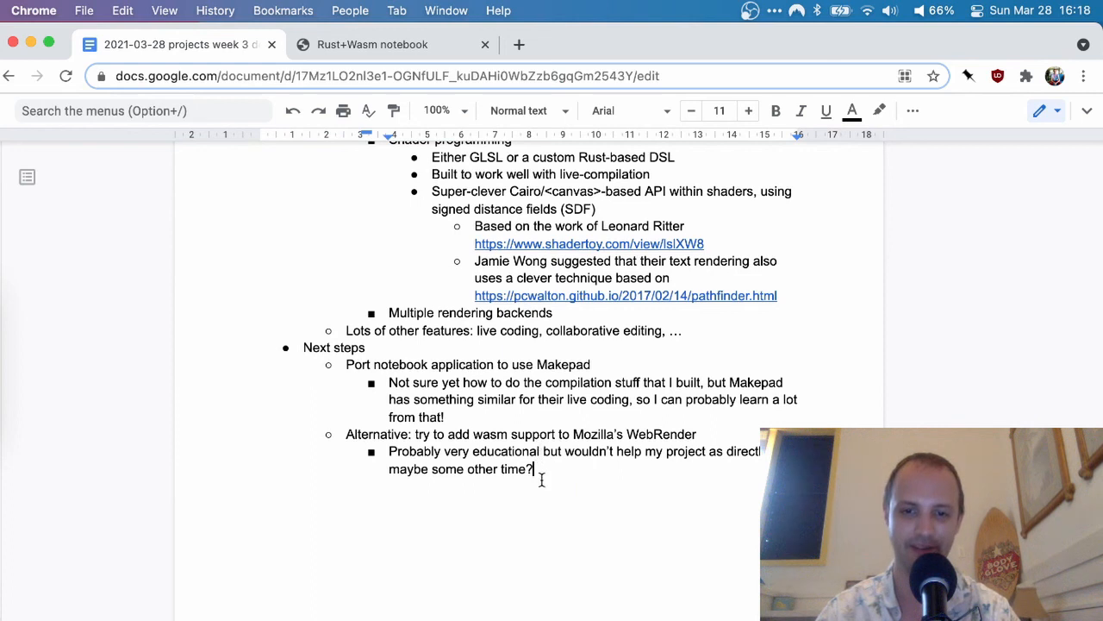
{"action": "mouse_move", "coordinate": [521, 363]}
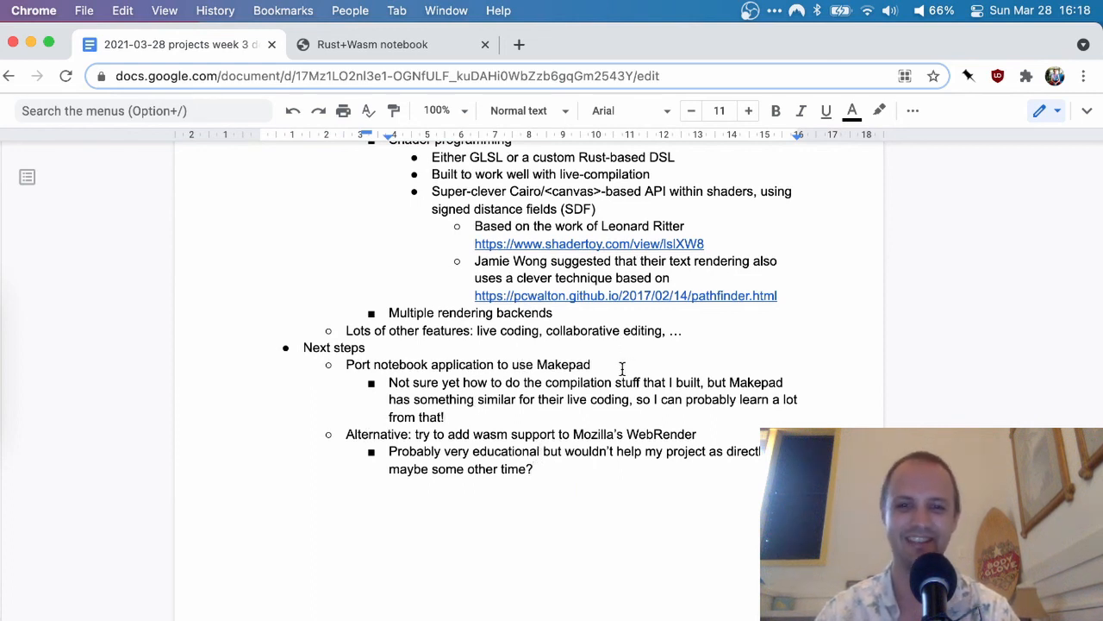
{"action": "left_click", "coordinate": [595, 364]}
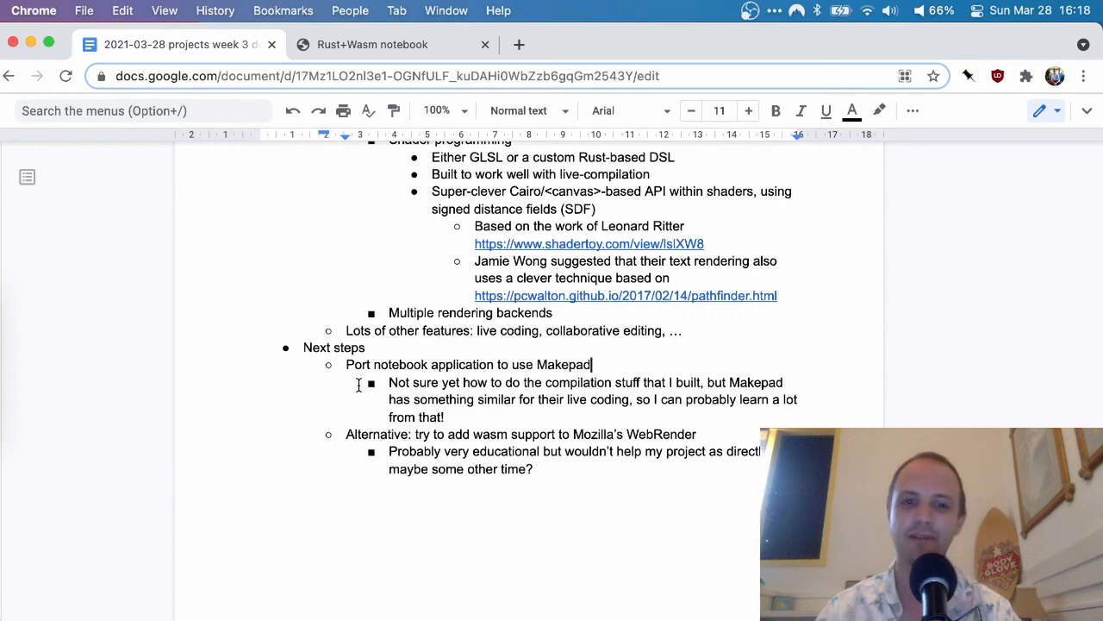
{"action": "scroll", "scroll_direction": "up", "scroll_amount": 3}
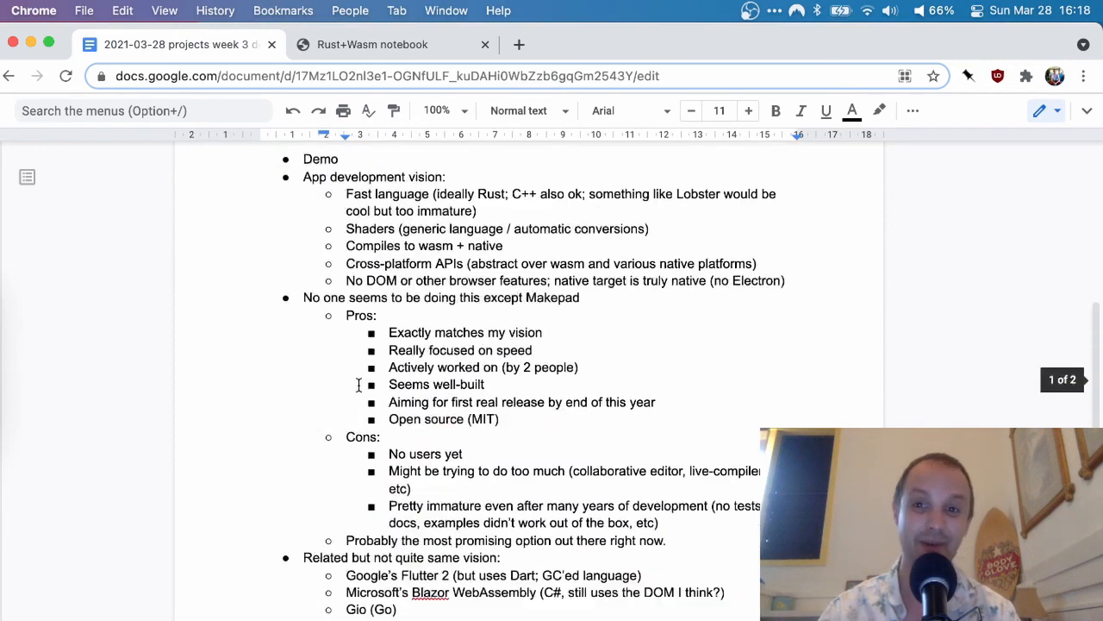
{"action": "scroll", "scroll_direction": "up", "scroll_amount": 3}
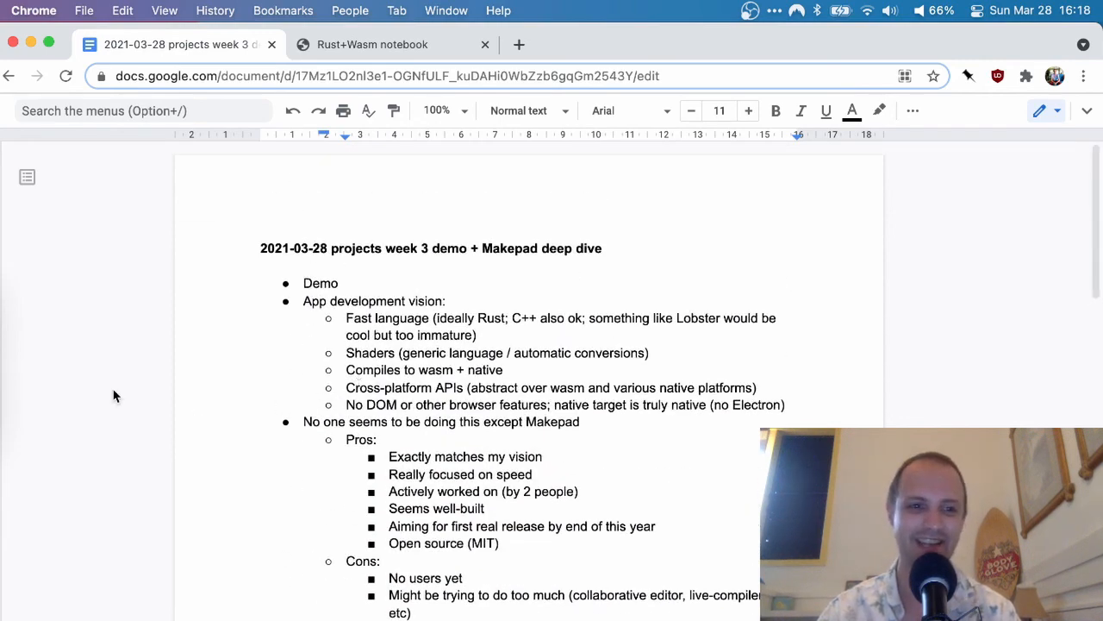